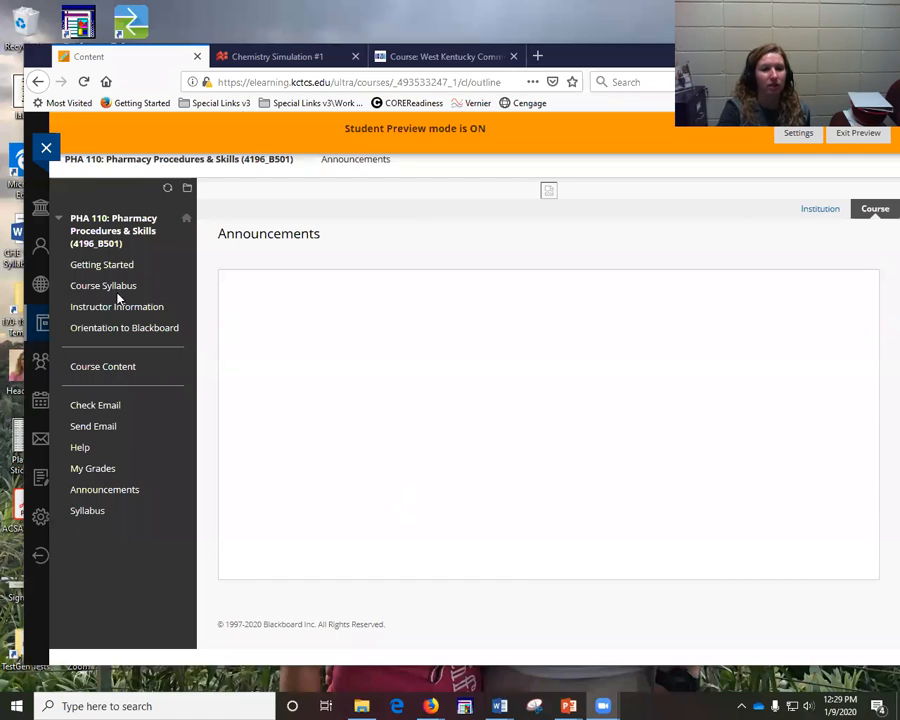
pyautogui.moveTo(87, 510)
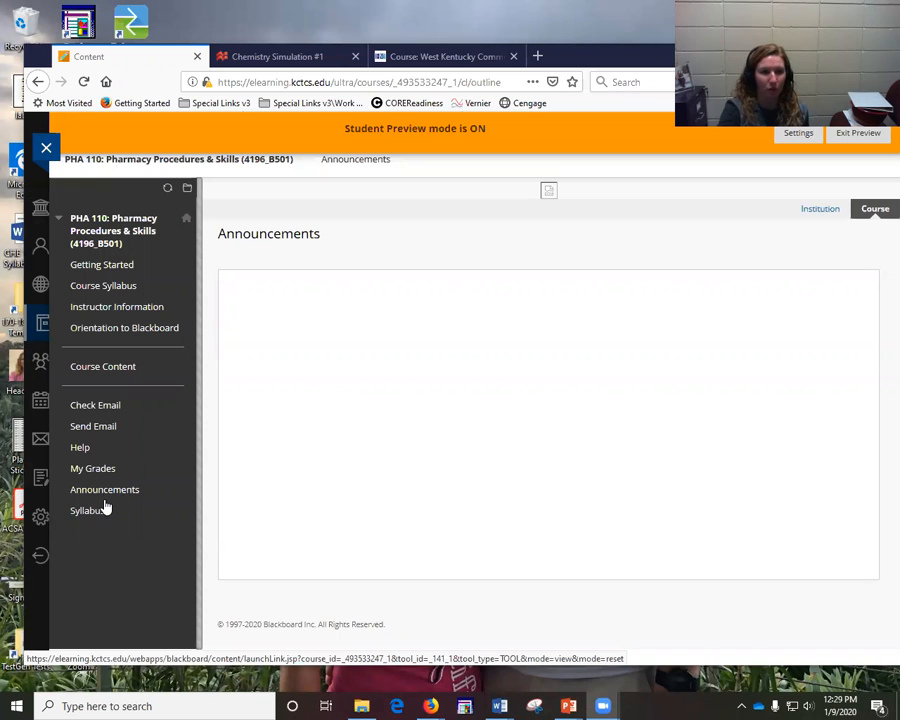
# Step: Open the PHA 110 Course Syllabus and read down to Course Policies and Grading Criteria
pyautogui.click(87, 510)
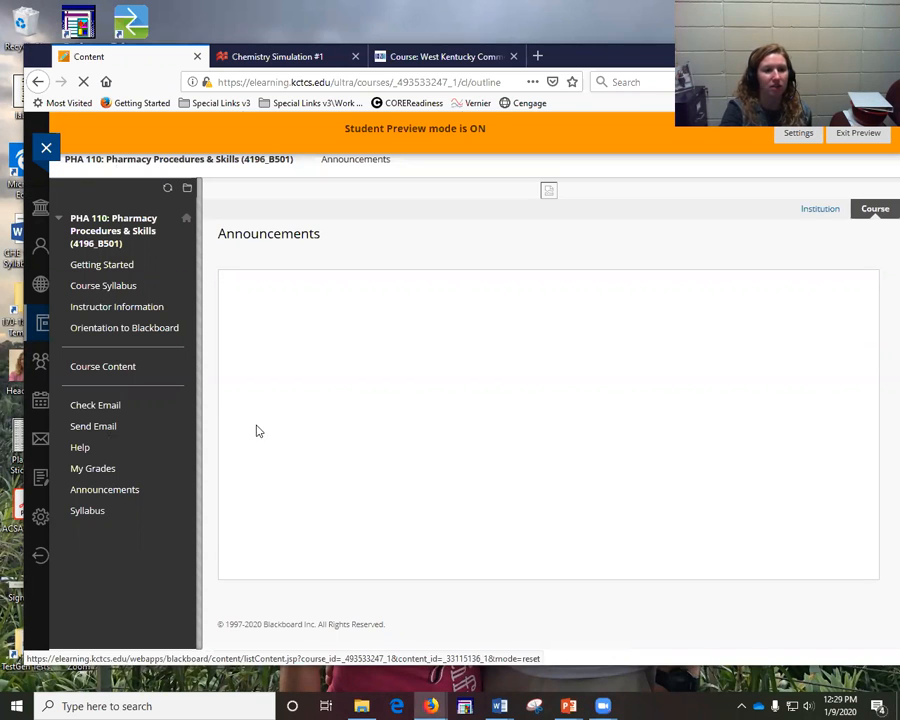
pyautogui.click(103, 285)
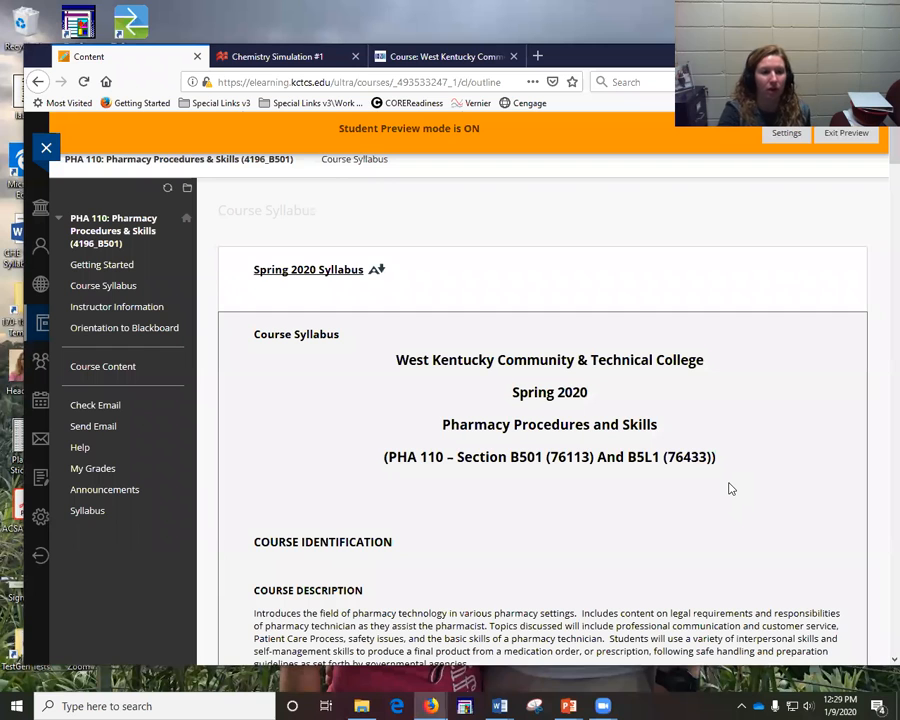
pyautogui.moveTo(684, 473)
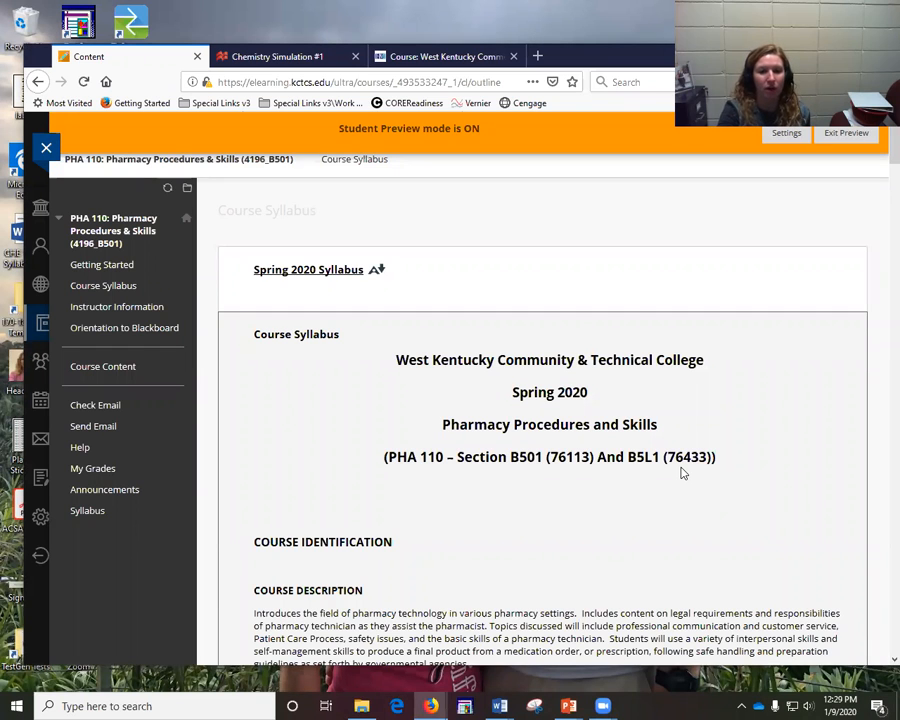
pyautogui.scroll(-3)
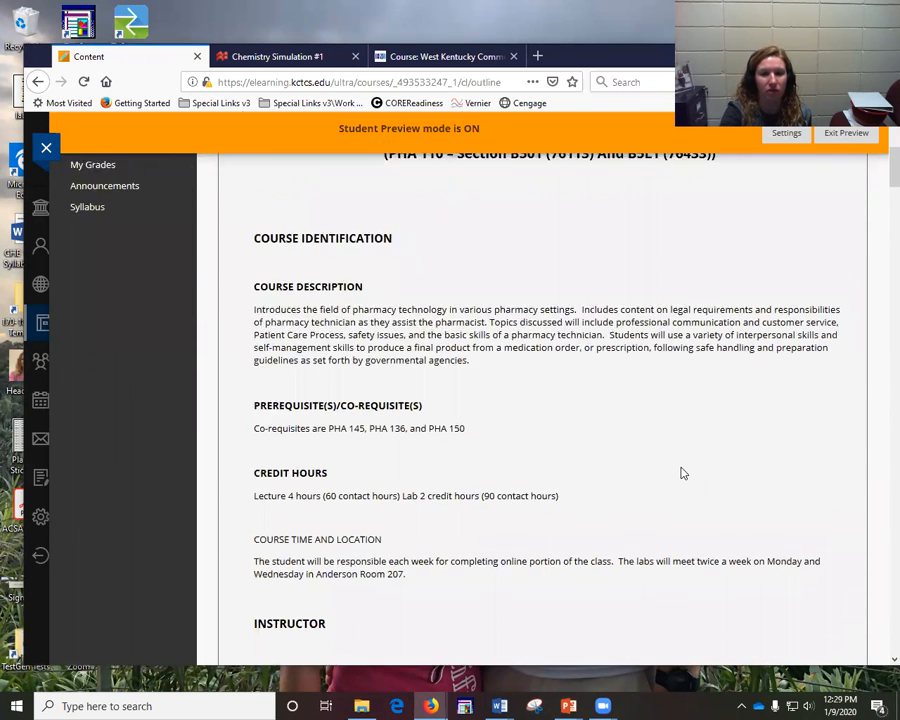
pyautogui.scroll(-3)
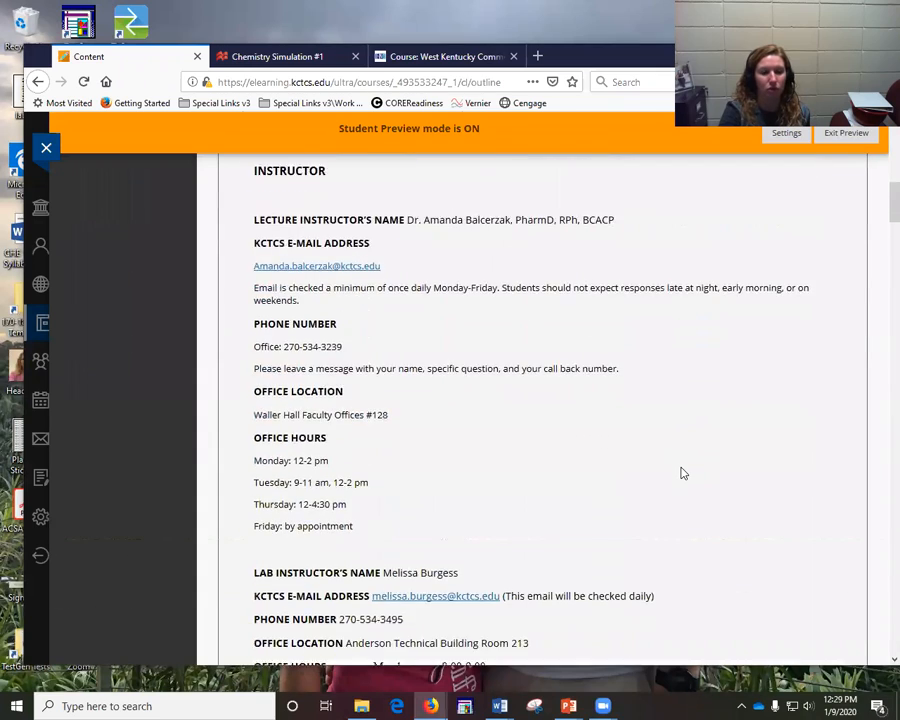
pyautogui.scroll(-3)
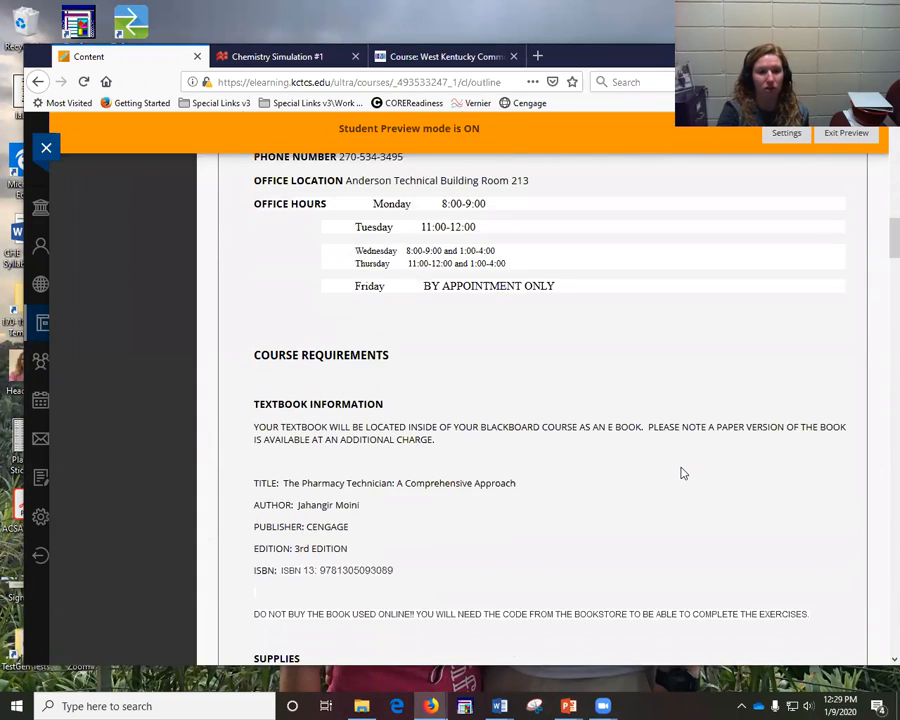
pyautogui.scroll(-3)
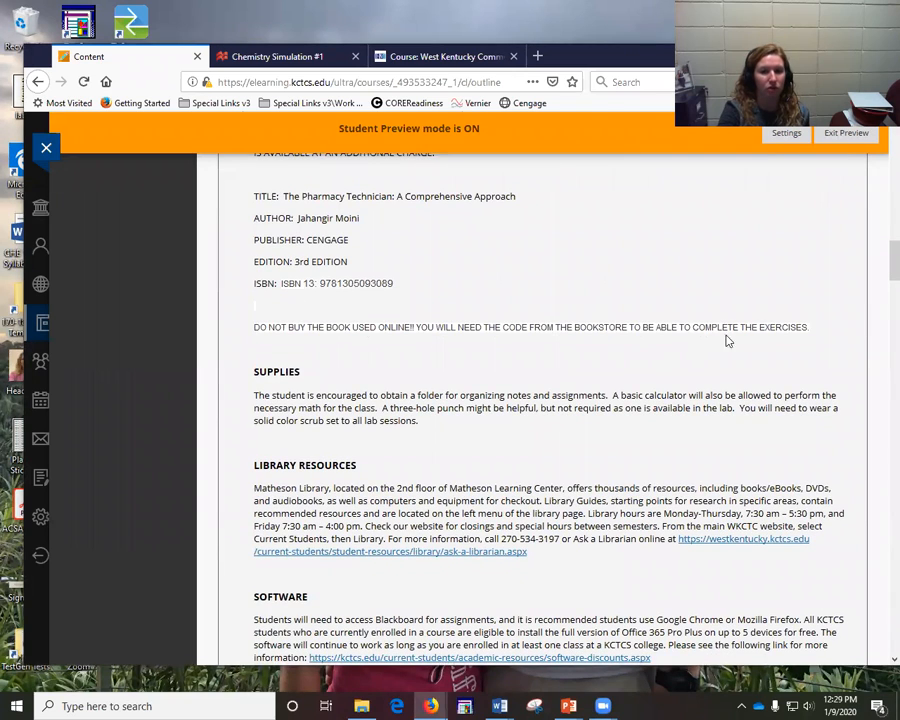
pyautogui.moveTo(588, 488)
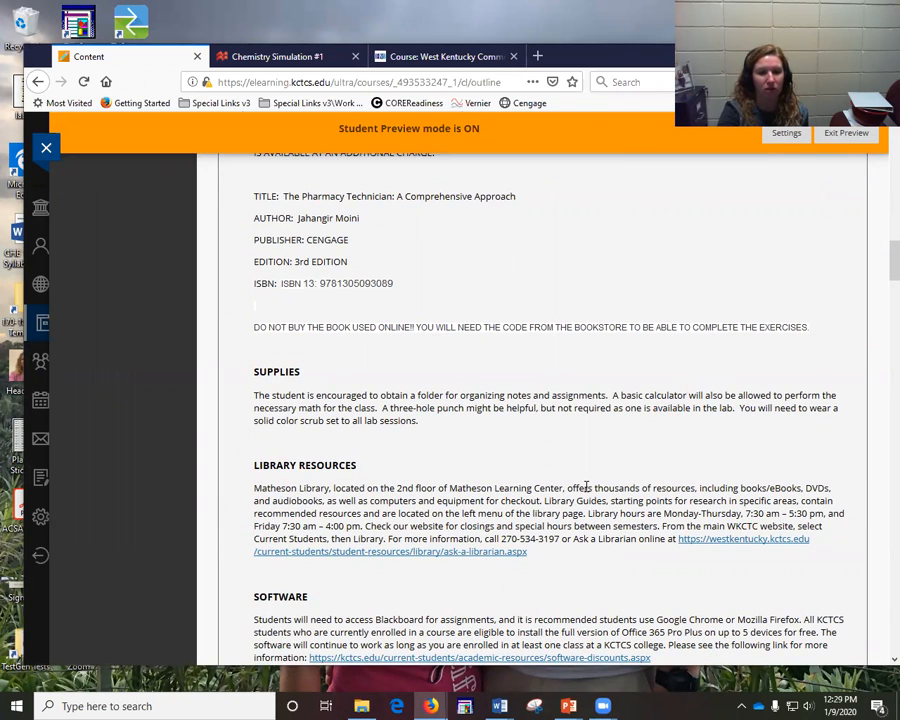
pyautogui.scroll(-3)
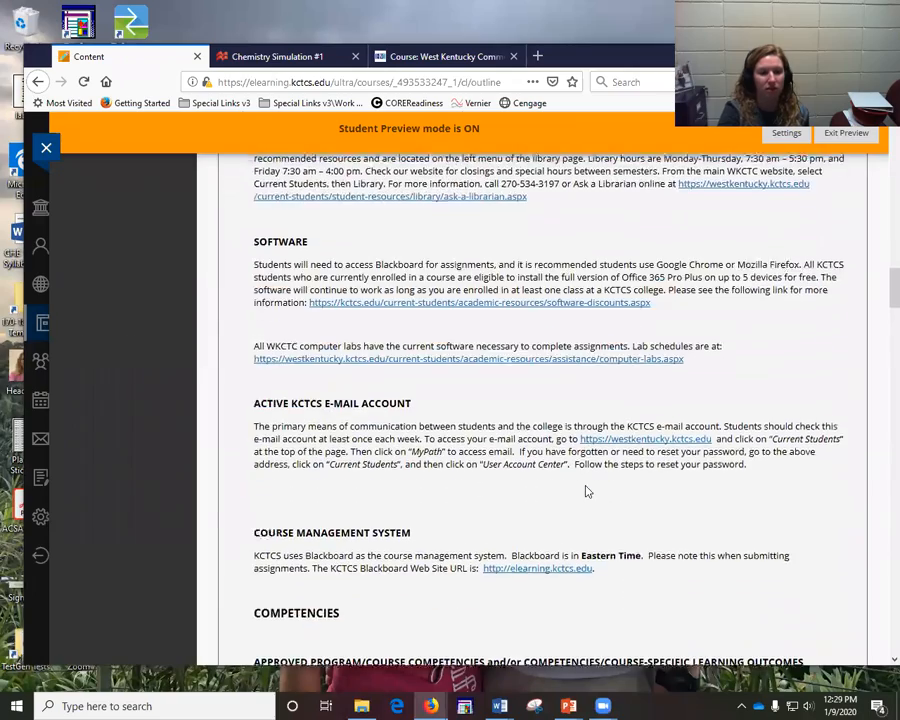
pyautogui.scroll(-3)
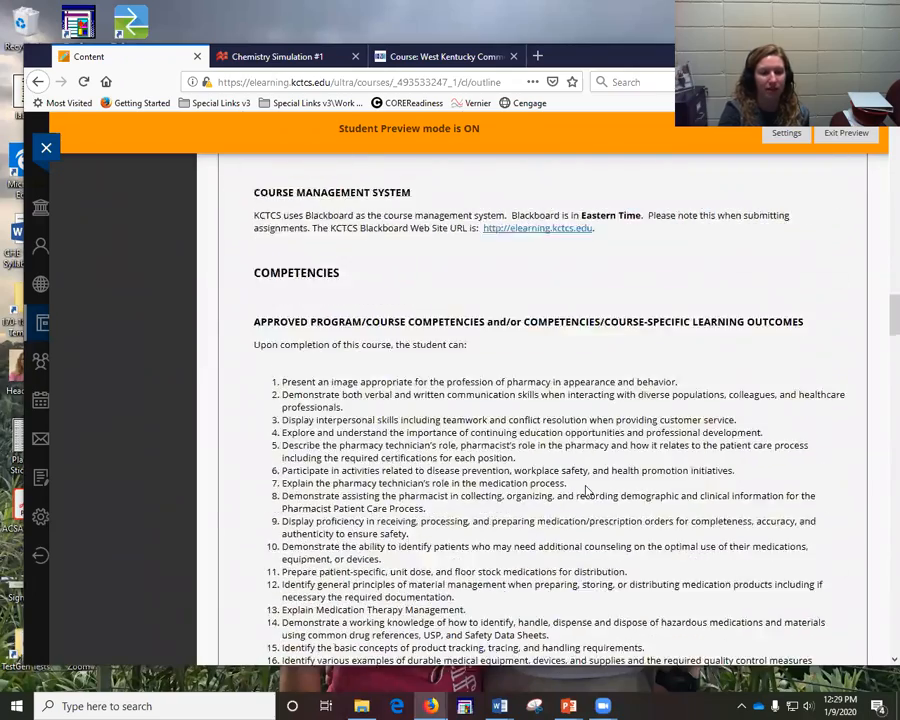
pyautogui.scroll(-3)
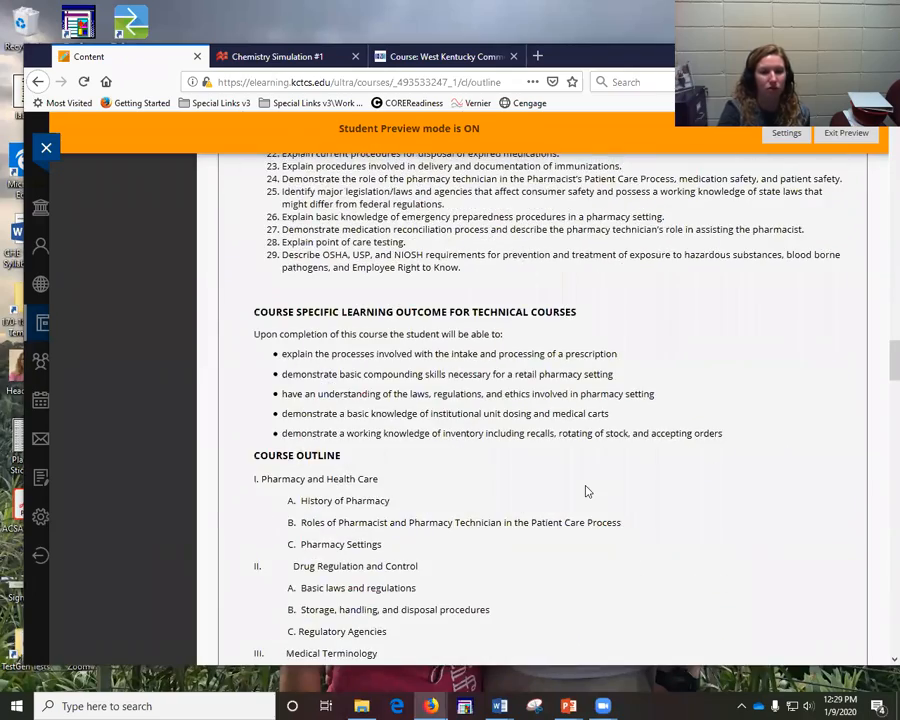
pyautogui.scroll(-3)
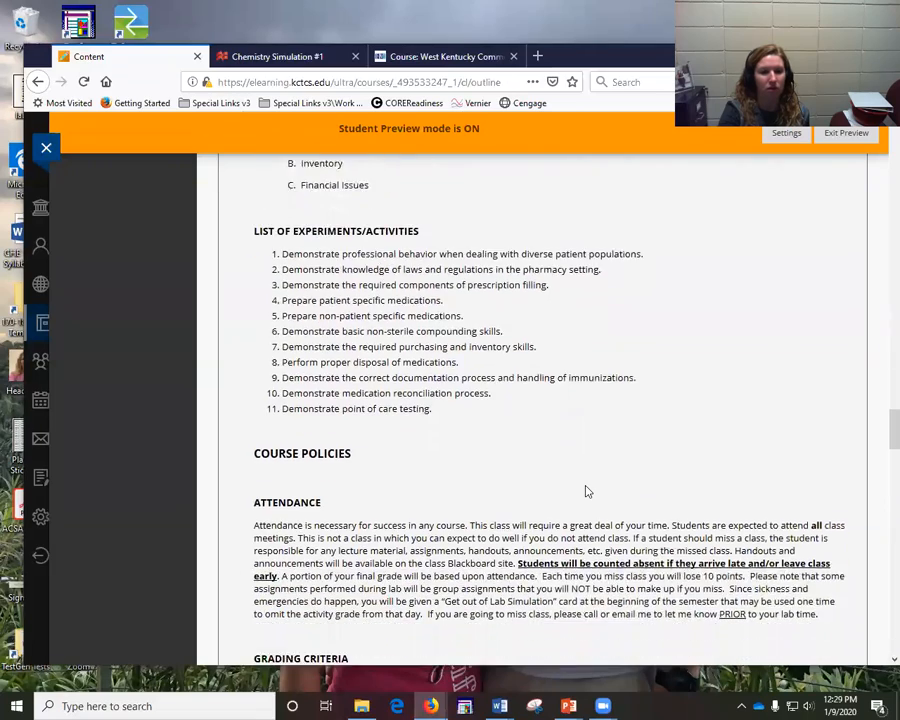
pyautogui.scroll(-3)
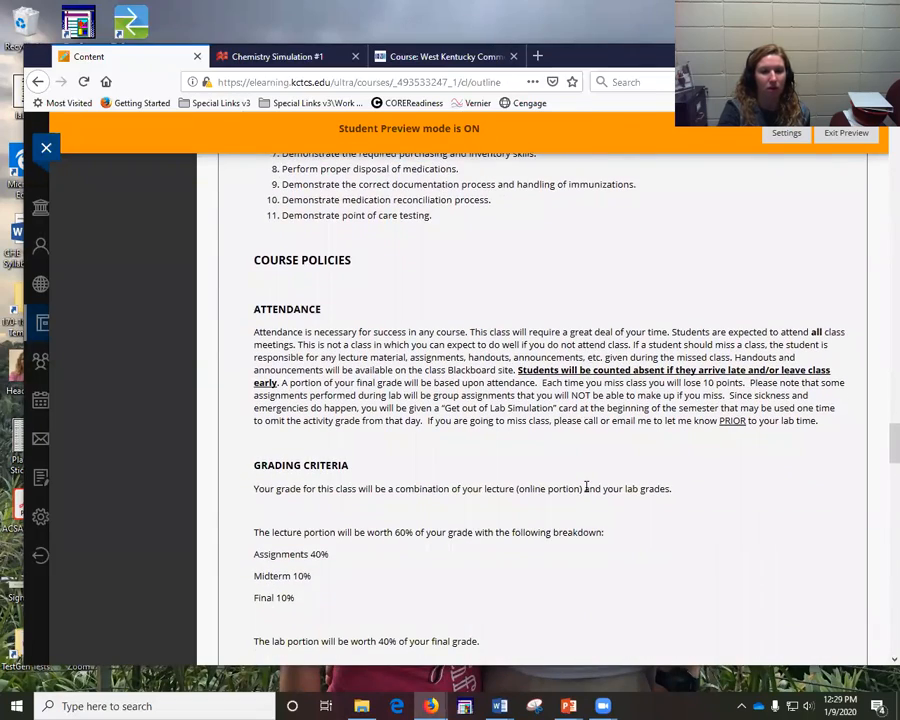
pyautogui.scroll(-3)
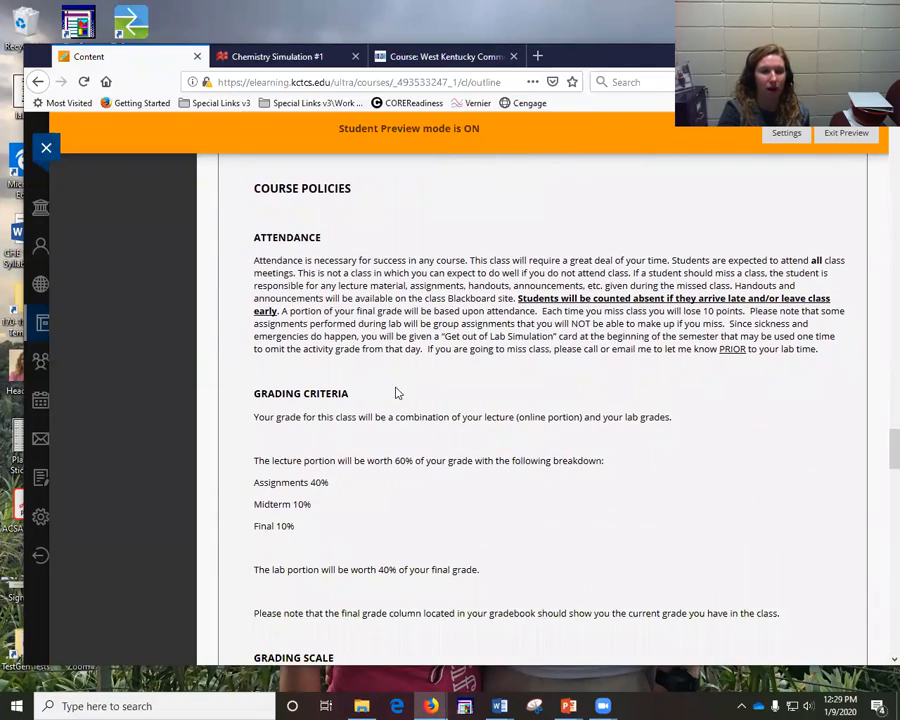
pyautogui.moveTo(430, 384)
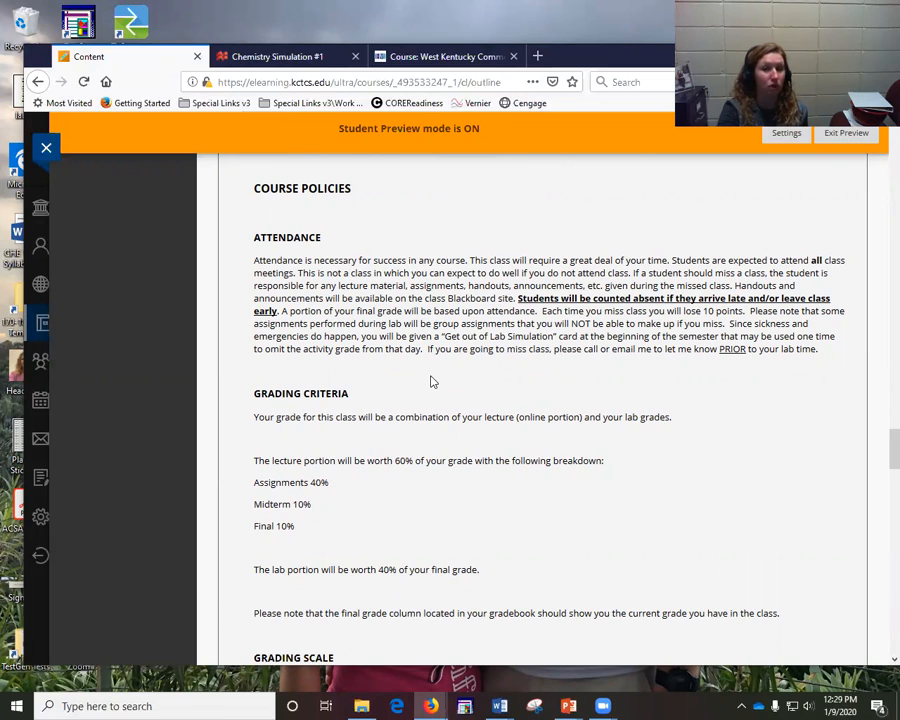
pyautogui.moveTo(489, 390)
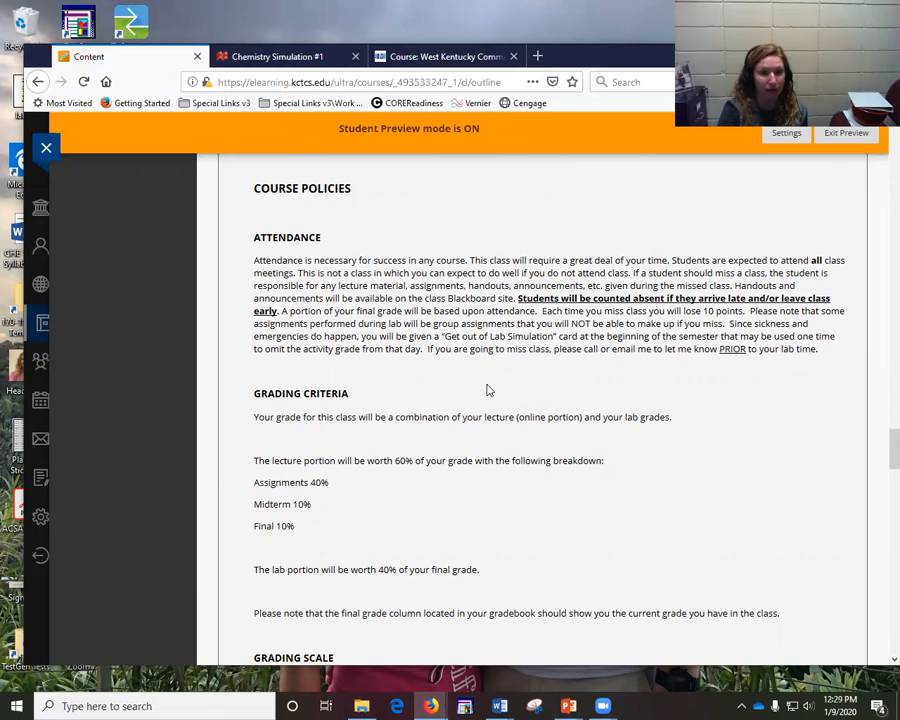
pyautogui.scroll(-3)
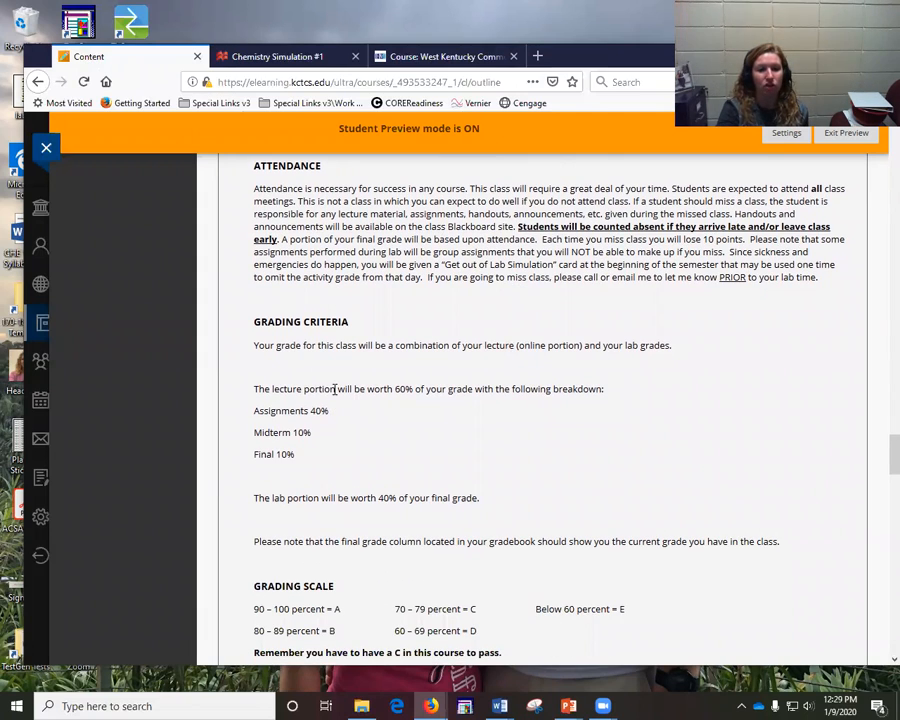
pyautogui.moveTo(690, 464)
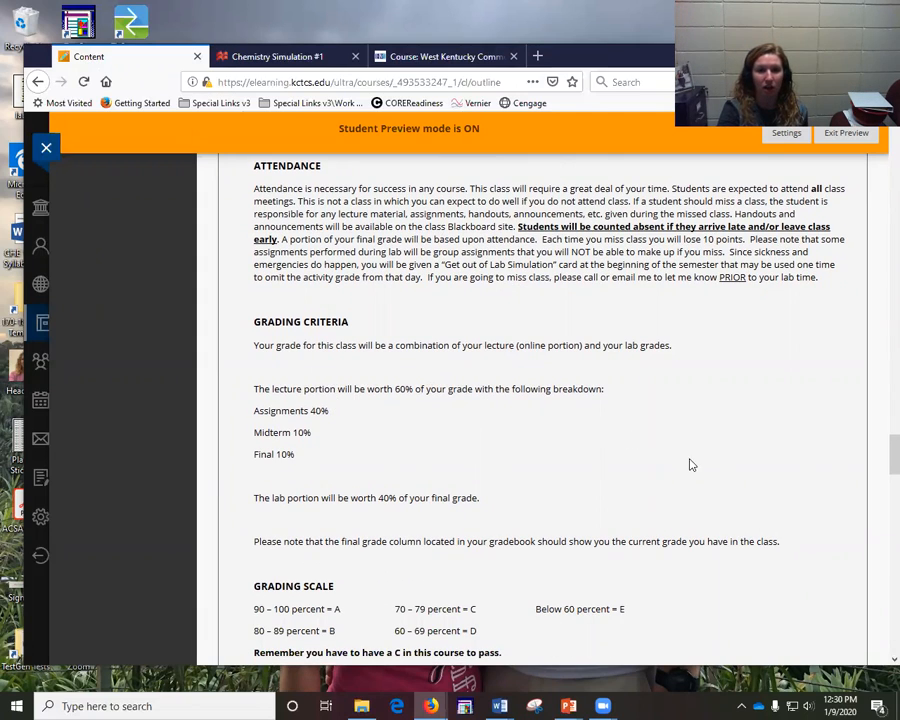
pyautogui.moveTo(255, 425)
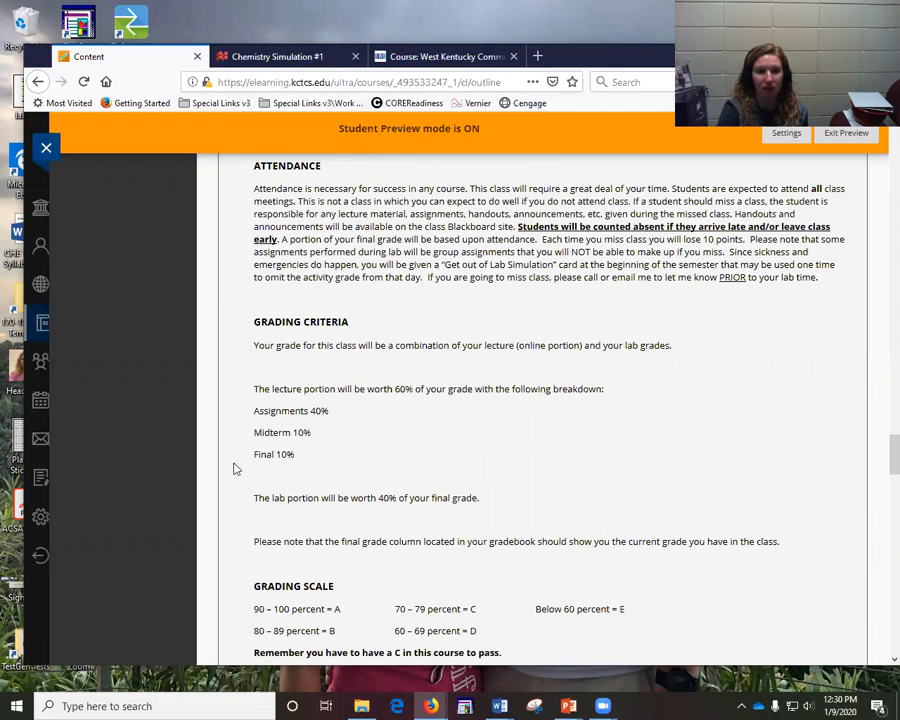
pyautogui.moveTo(315, 454)
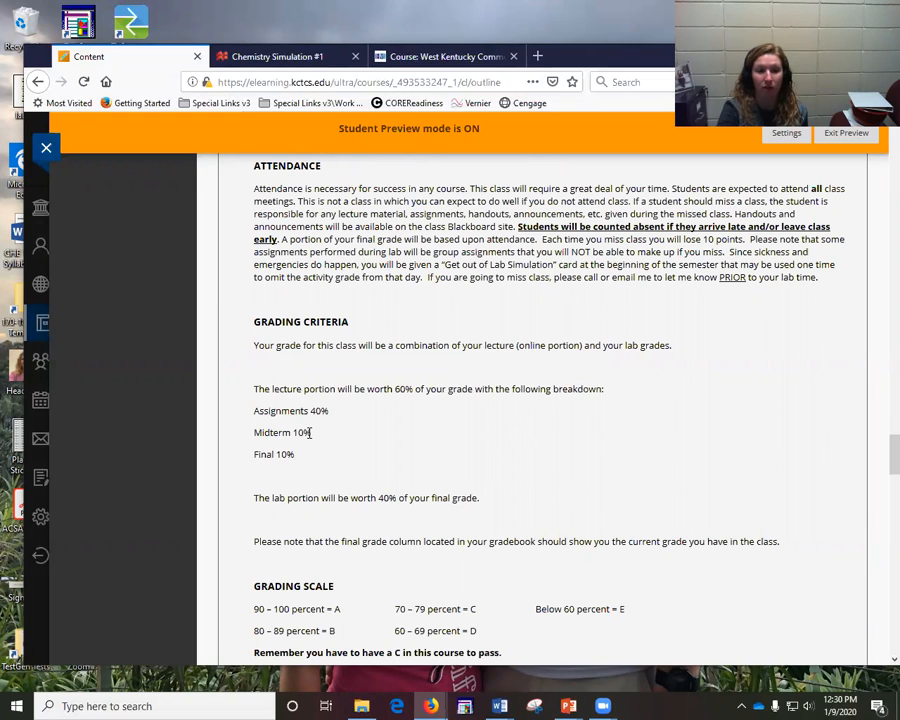
pyautogui.moveTo(365, 462)
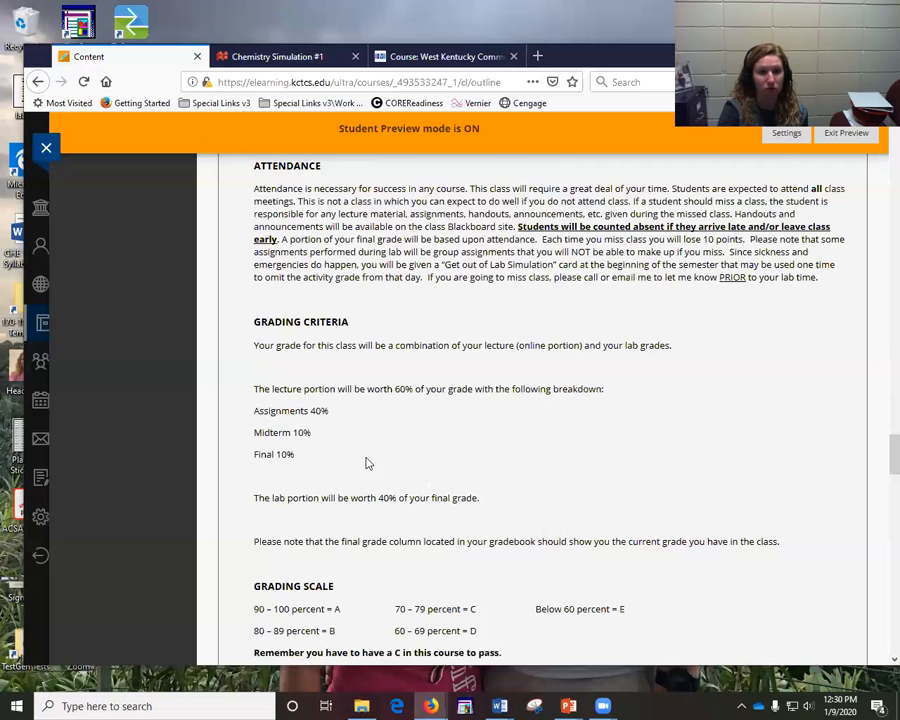
pyautogui.moveTo(635, 445)
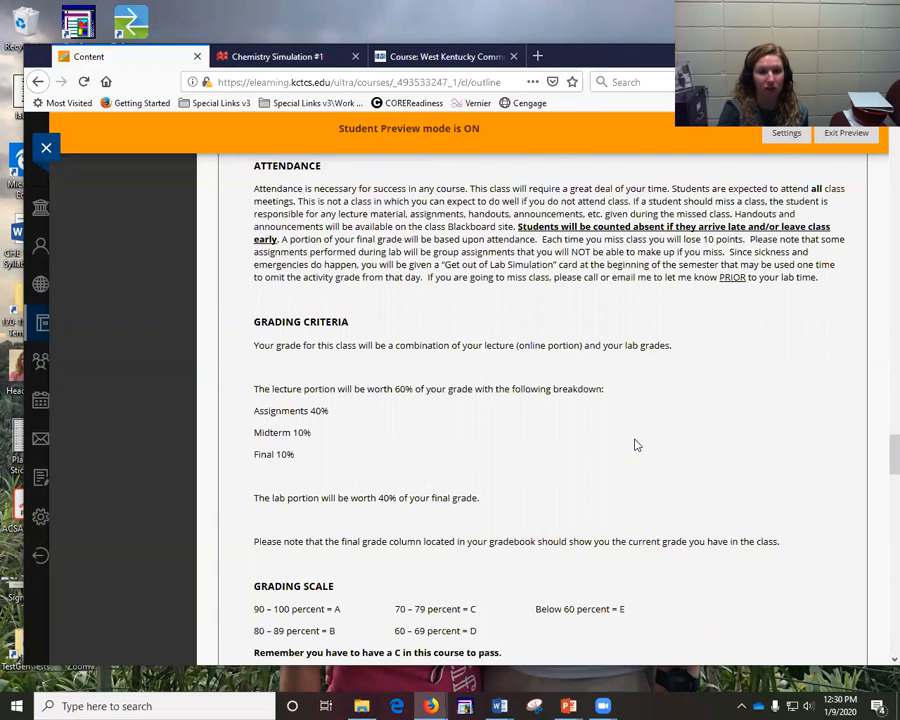
pyautogui.scroll(-3)
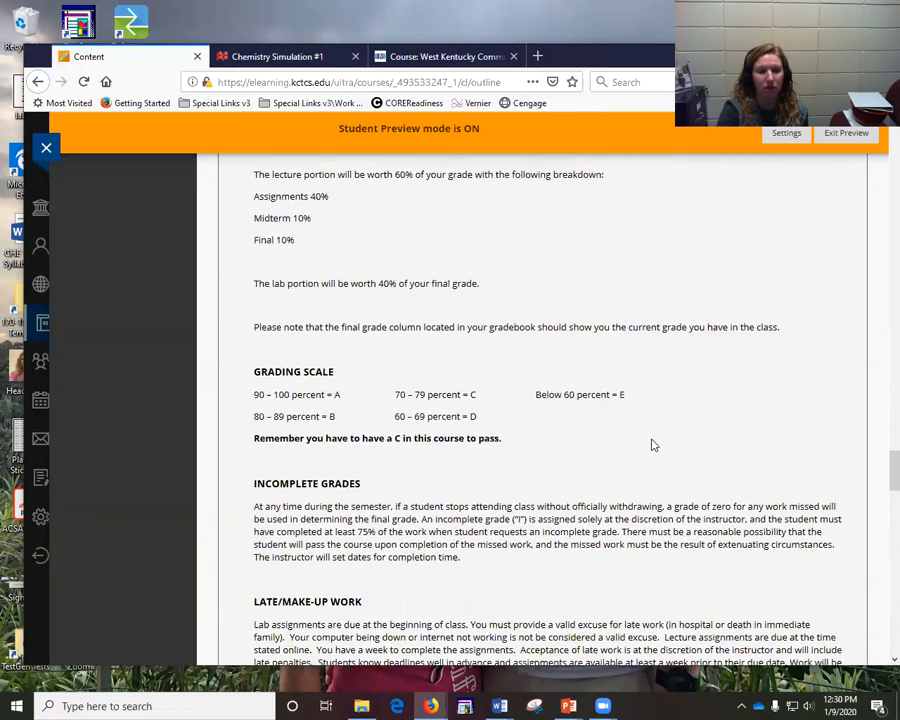
pyautogui.scroll(-3)
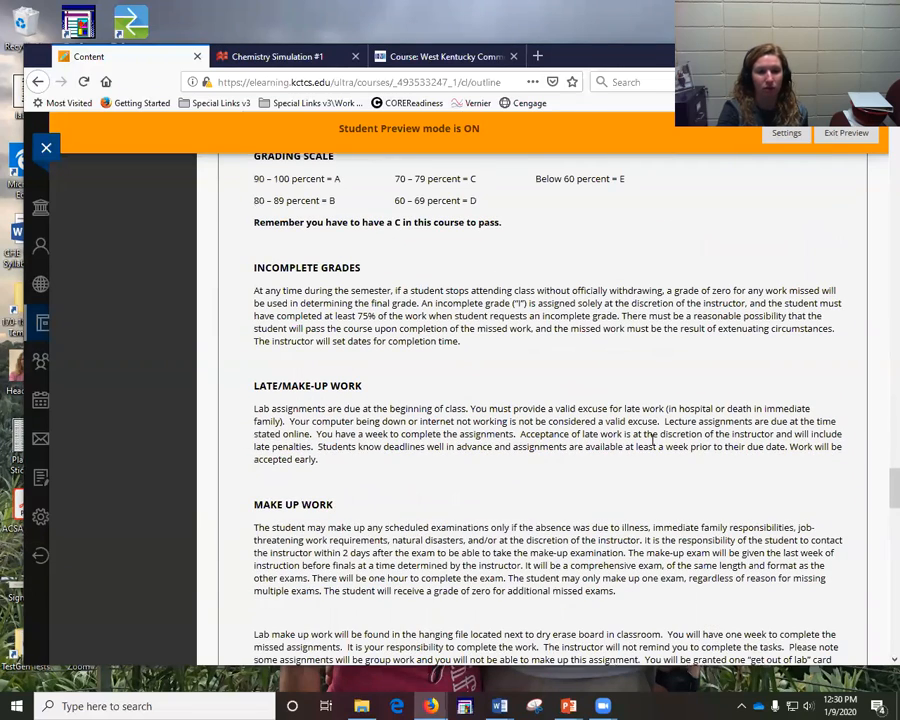
pyautogui.scroll(-3)
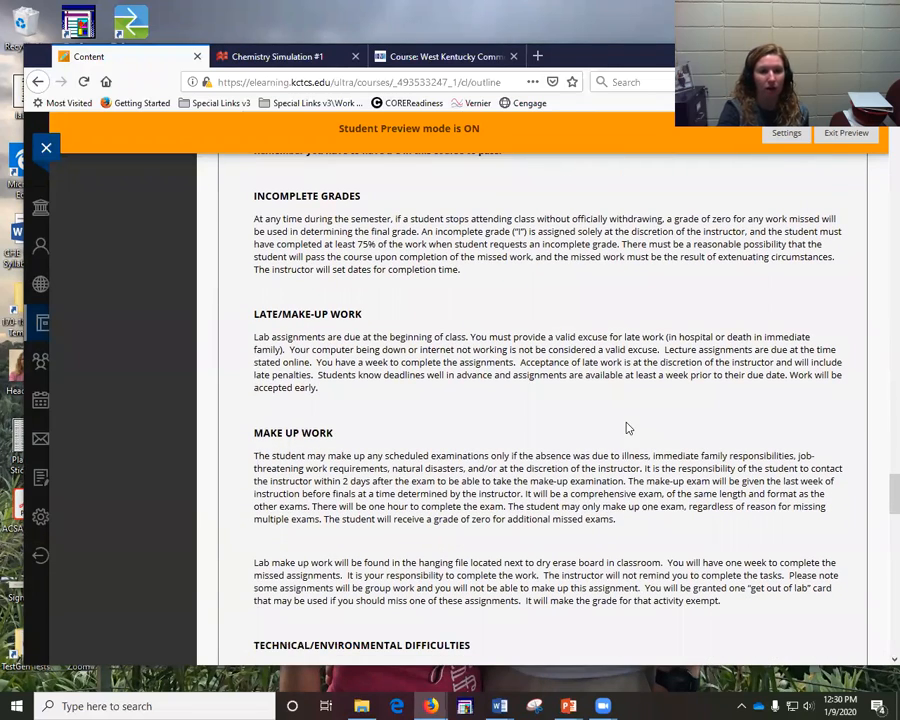
pyautogui.moveTo(513, 398)
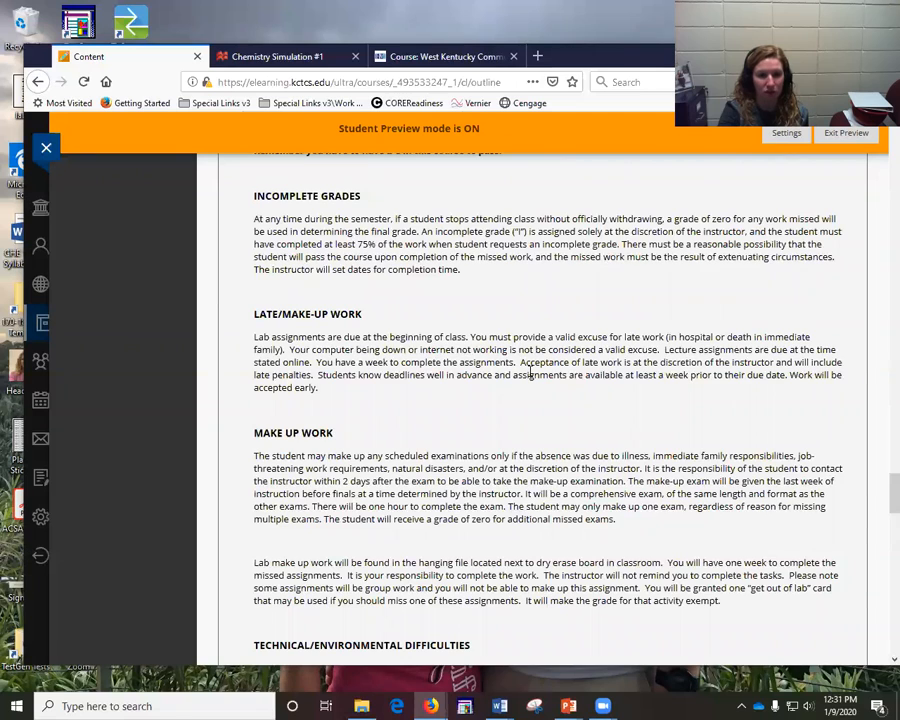
pyautogui.scroll(-3)
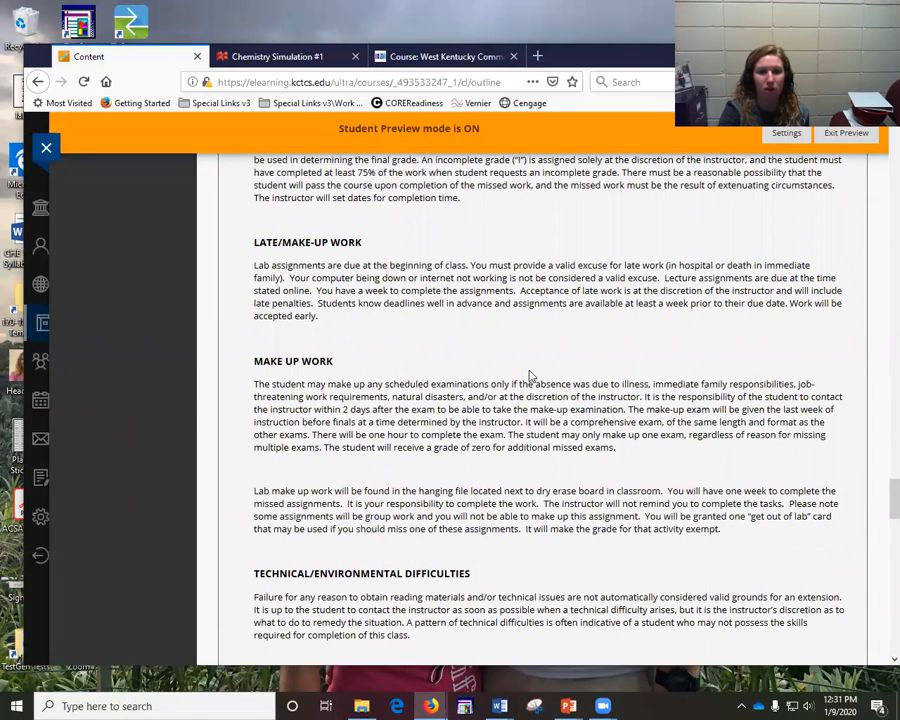
pyautogui.moveTo(280, 332)
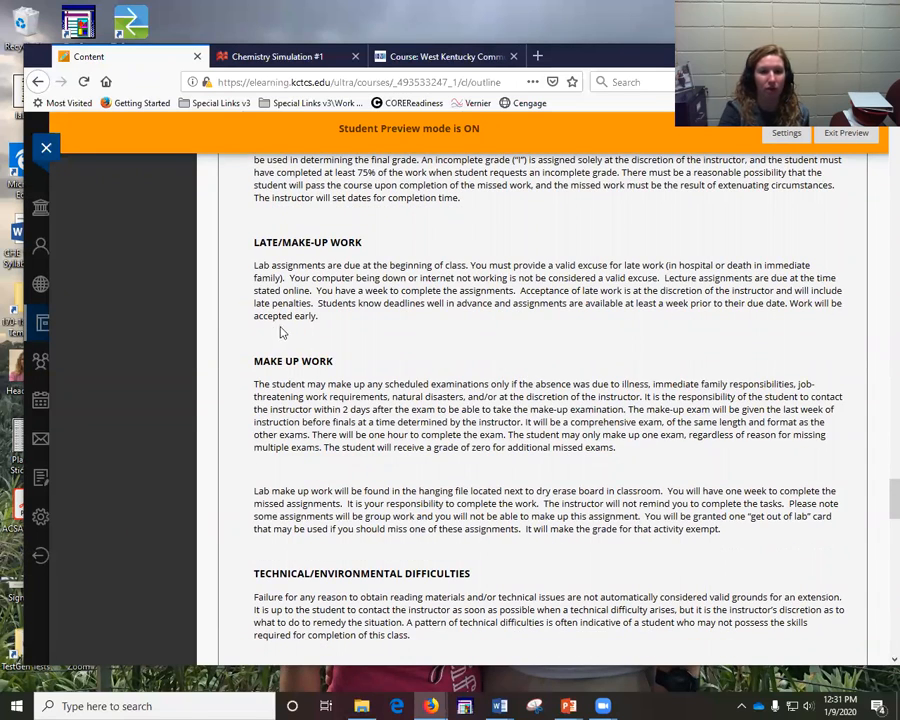
pyautogui.moveTo(425, 322)
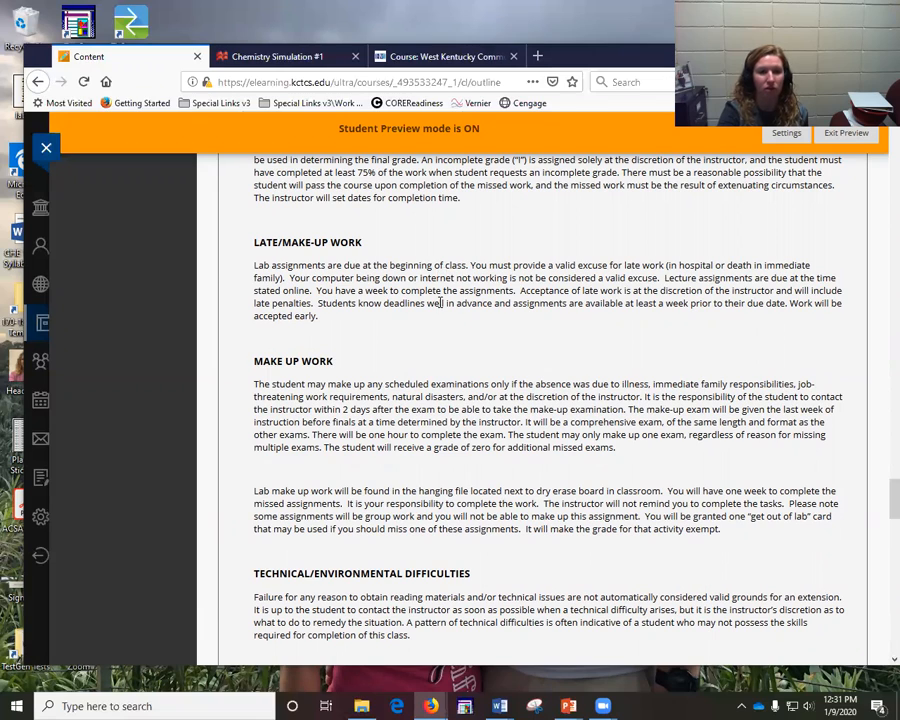
pyautogui.scroll(-3)
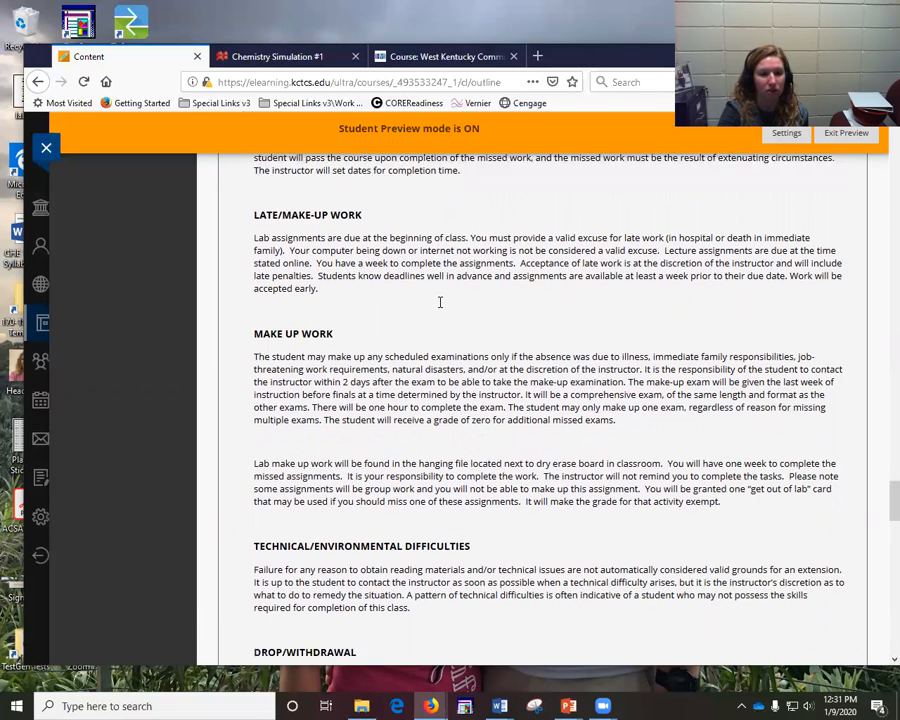
pyautogui.scroll(-3)
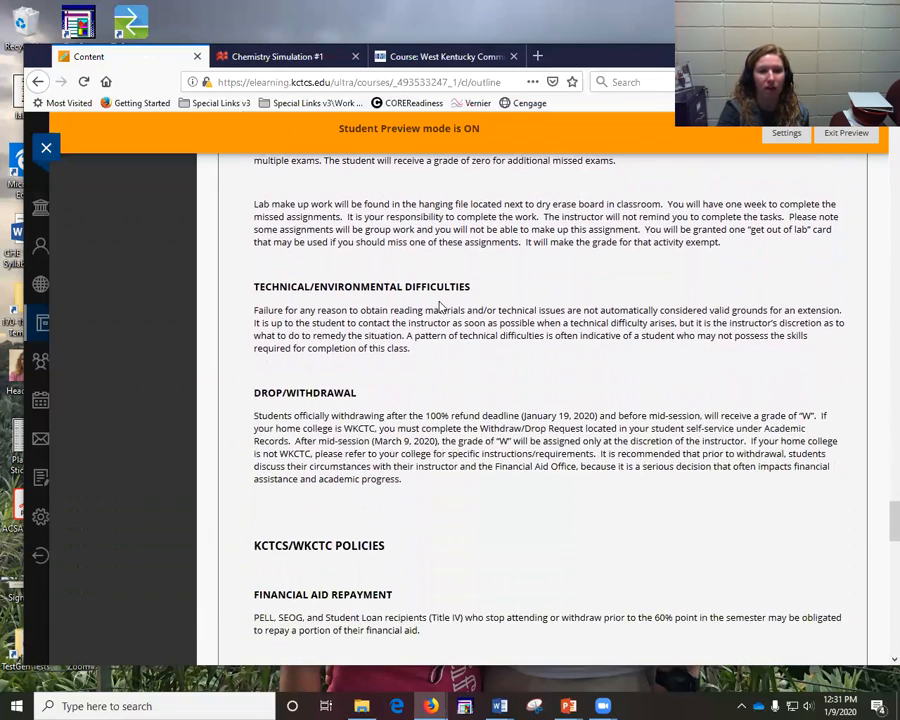
pyautogui.scroll(-3)
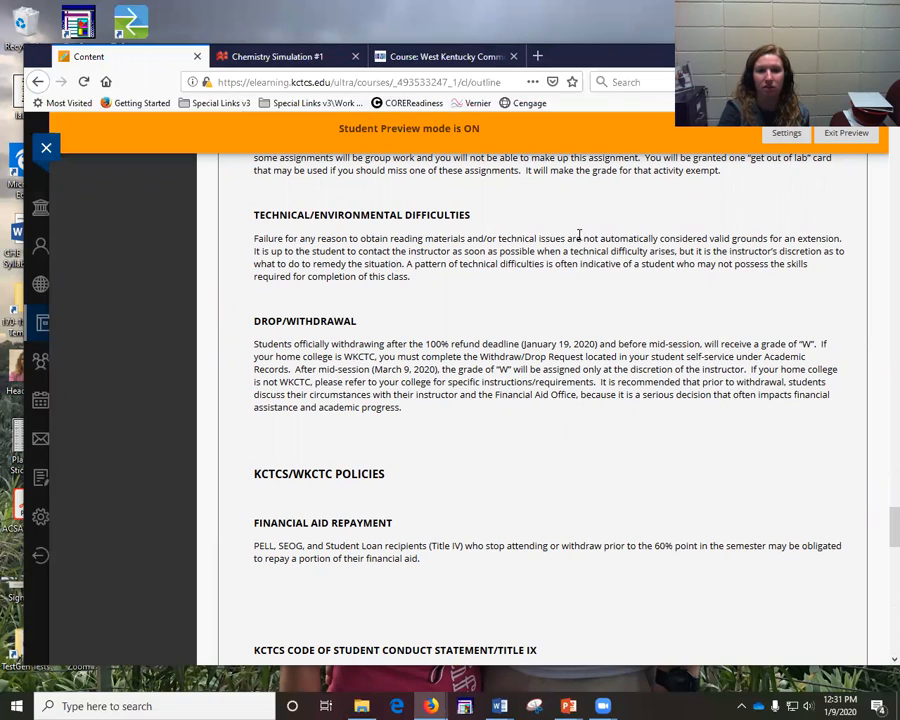
pyautogui.moveTo(454, 332)
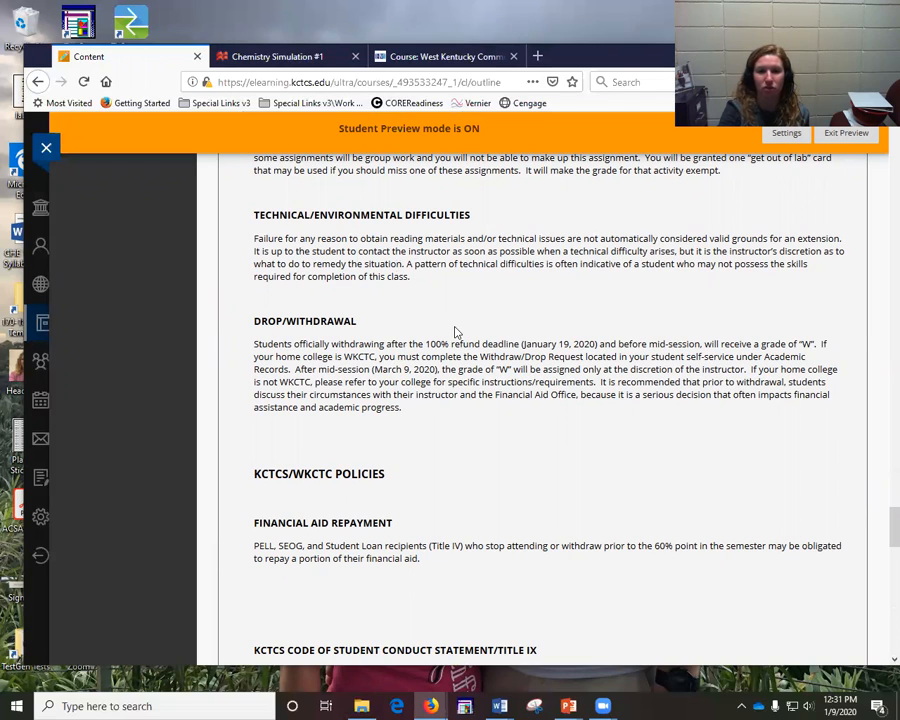
pyautogui.moveTo(456, 307)
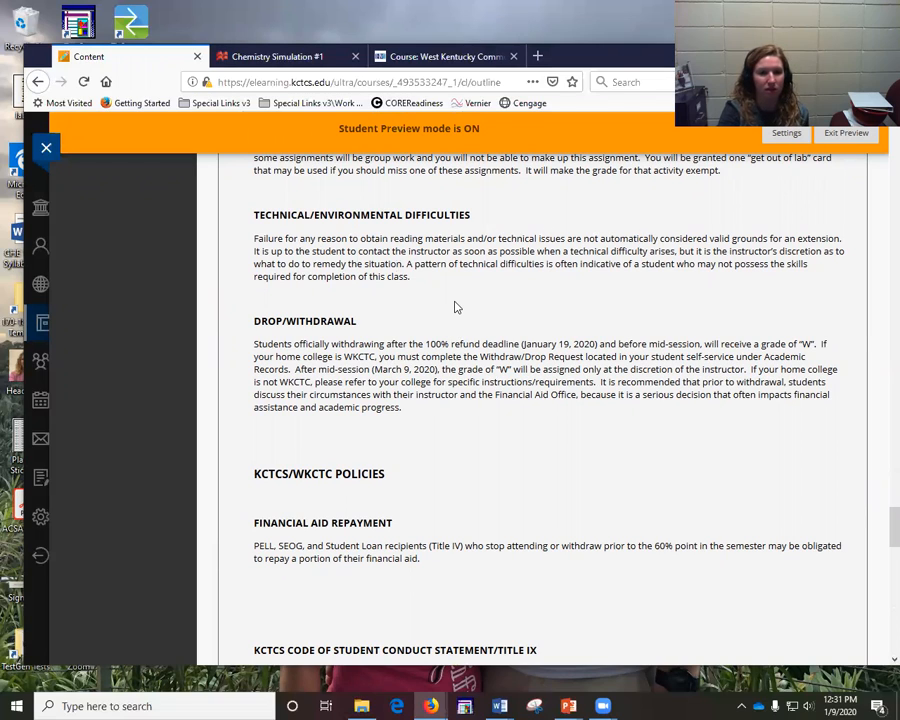
pyautogui.scroll(-3)
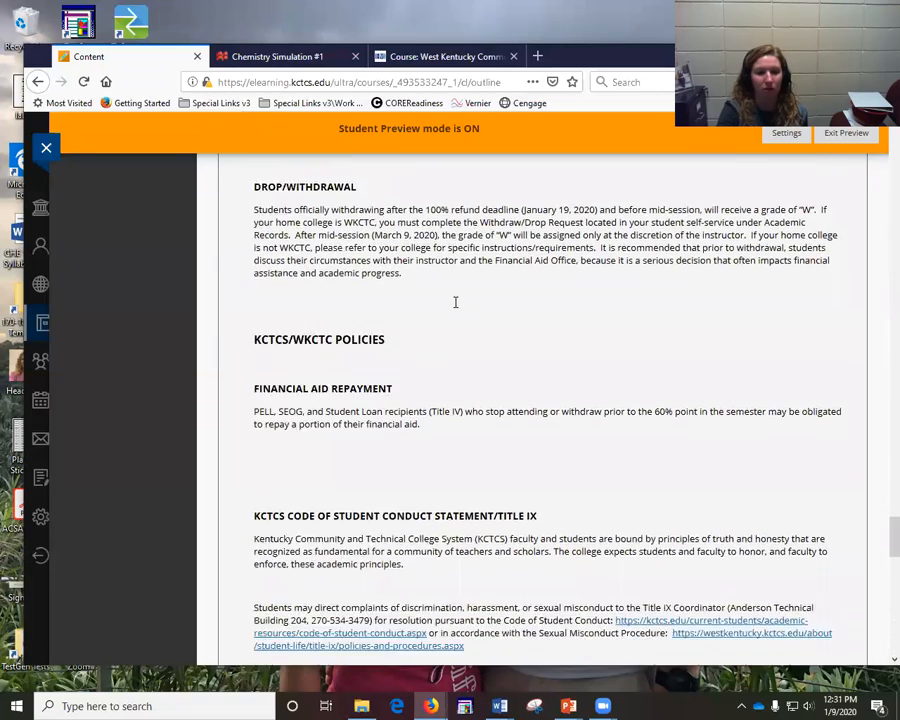
pyautogui.scroll(-3)
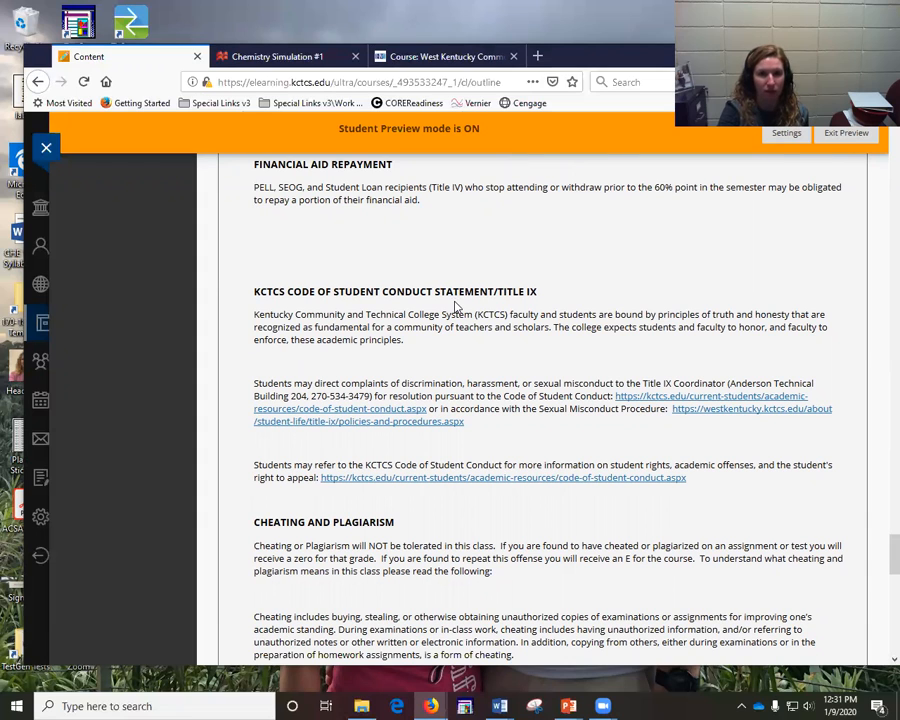
pyautogui.scroll(-3)
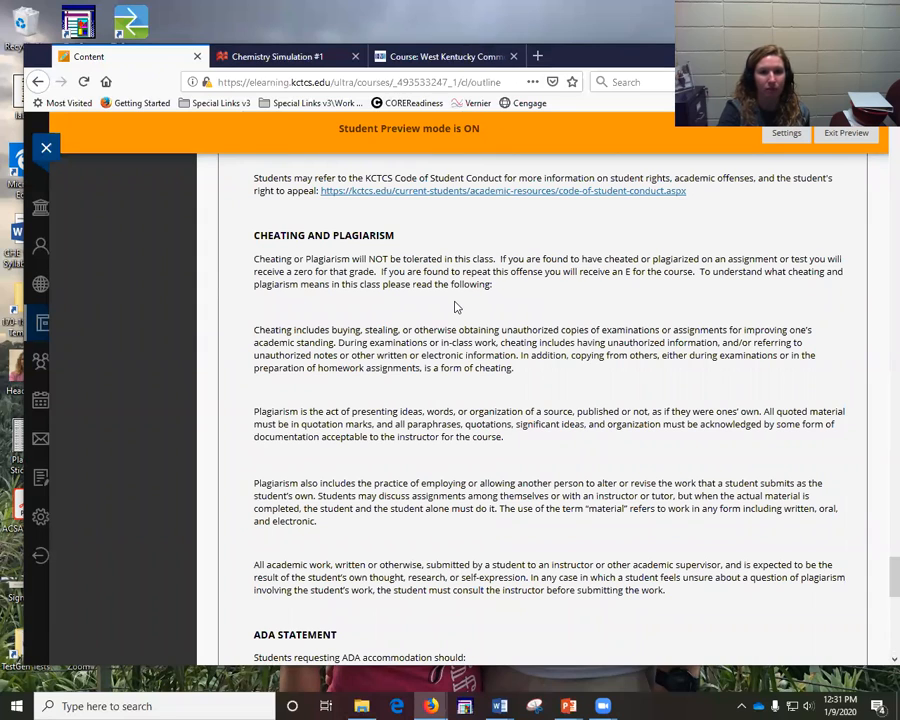
pyautogui.moveTo(437, 307)
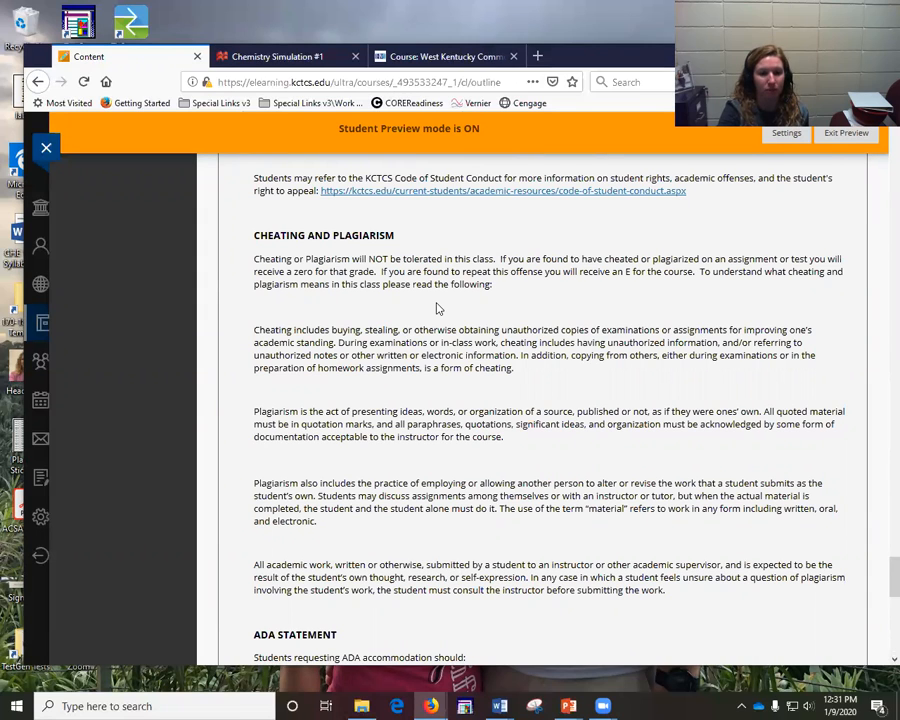
pyautogui.scroll(-3)
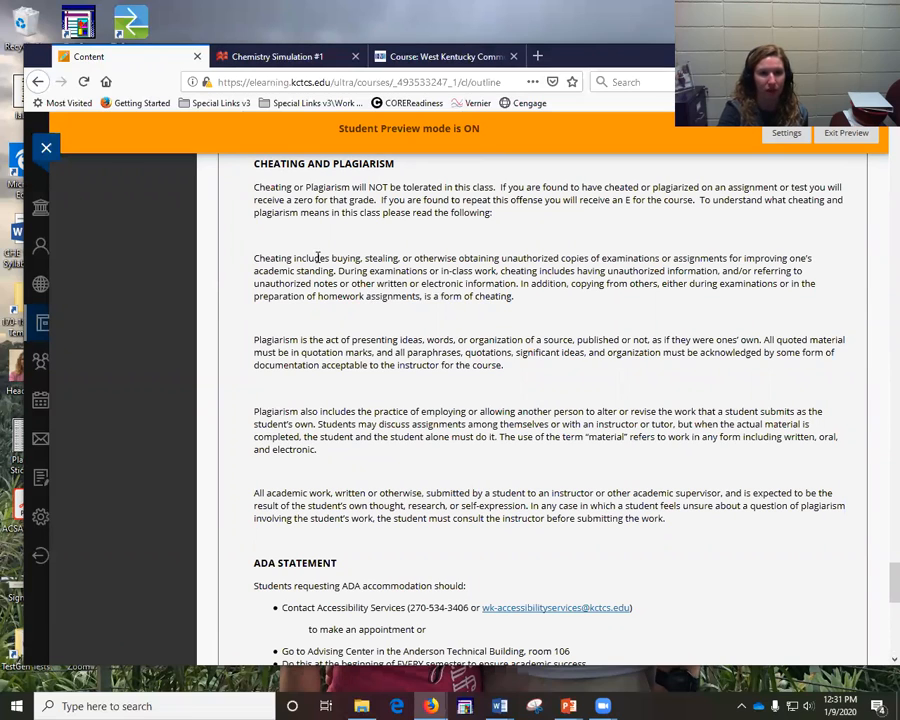
pyautogui.moveTo(463, 407)
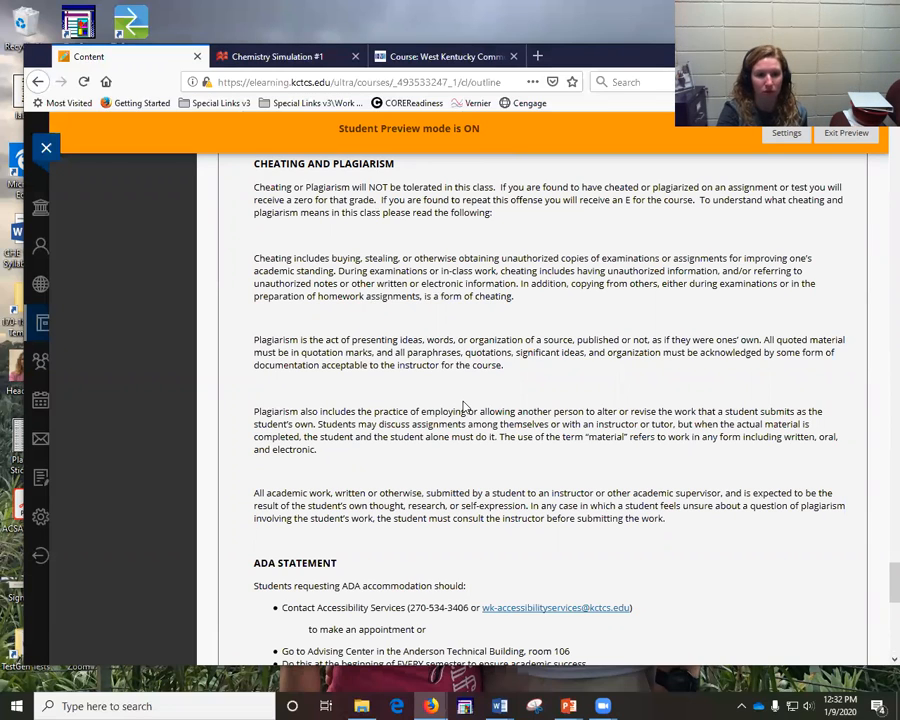
pyautogui.scroll(-3)
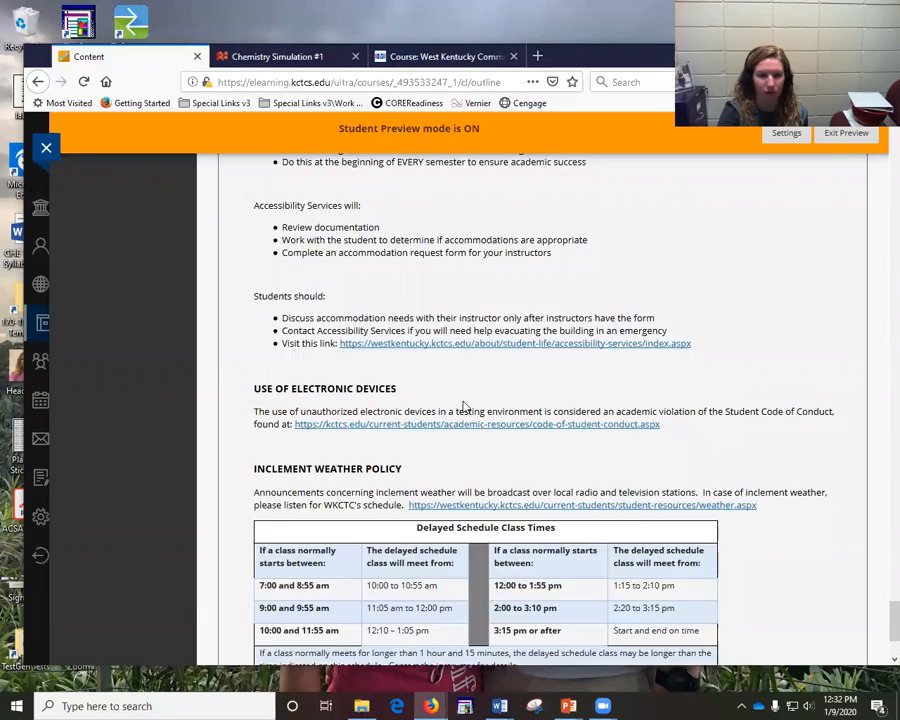
pyautogui.scroll(-3)
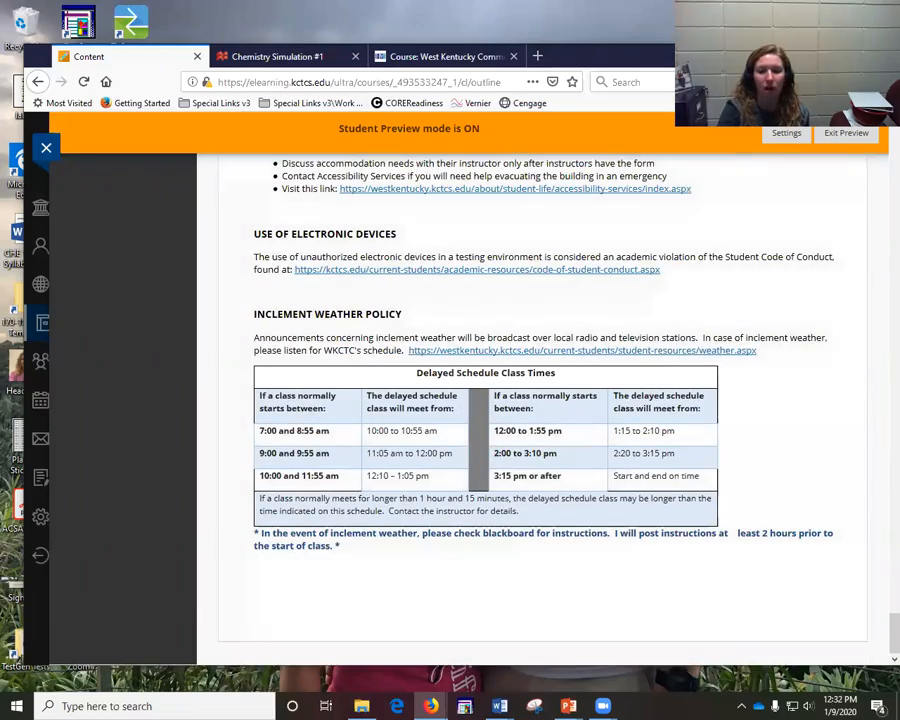
pyautogui.scroll(3)
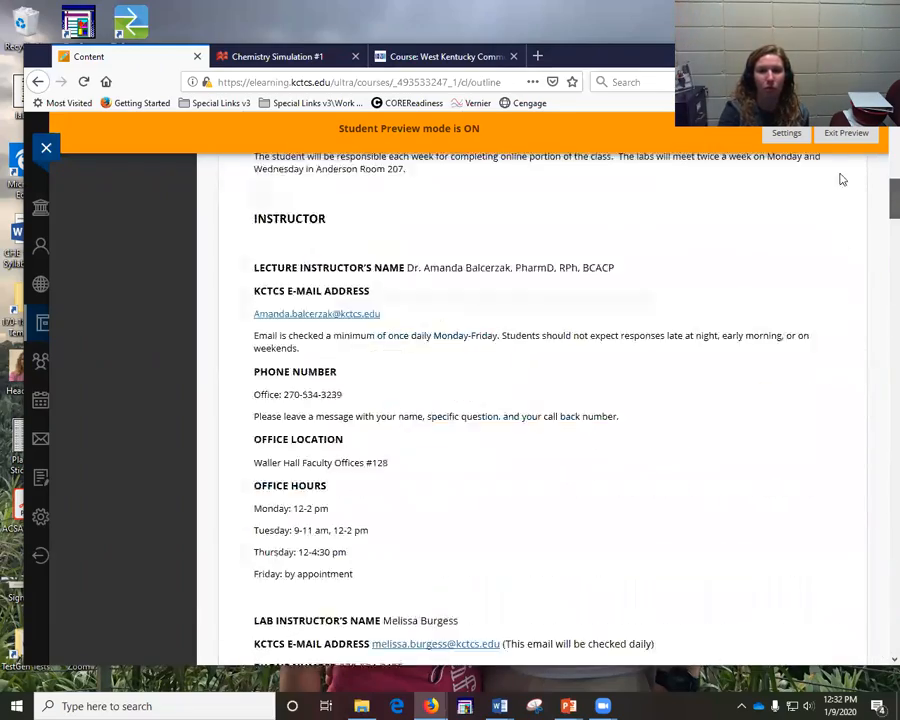
# Step: Go through Class Content into Week 1 (Jan 13-15) and scroll to the Lecture, Lab and Study Materials folders
pyautogui.click(103, 285)
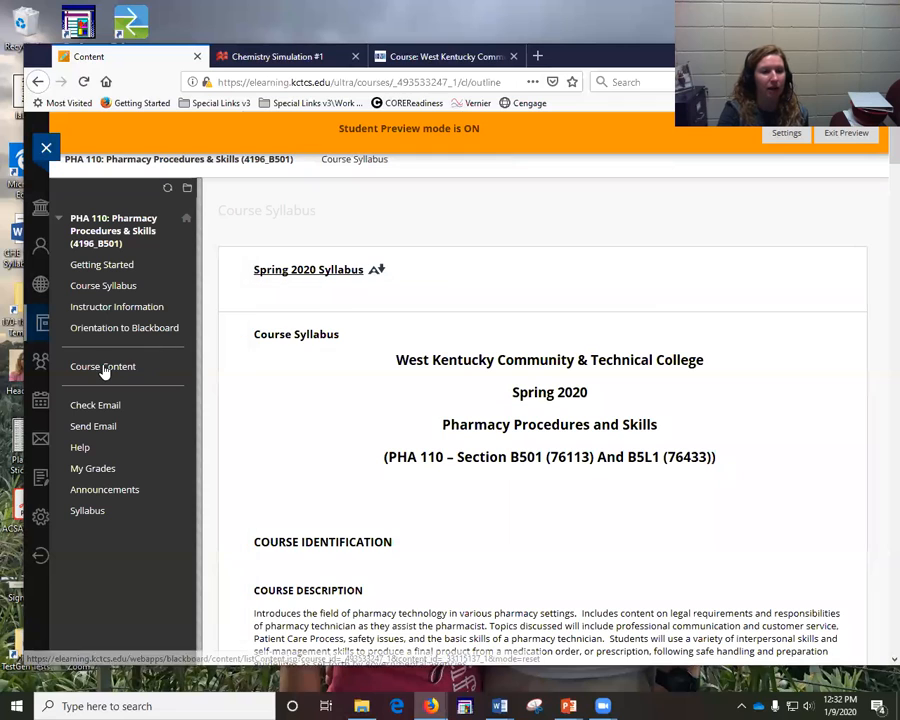
pyautogui.click(102, 366)
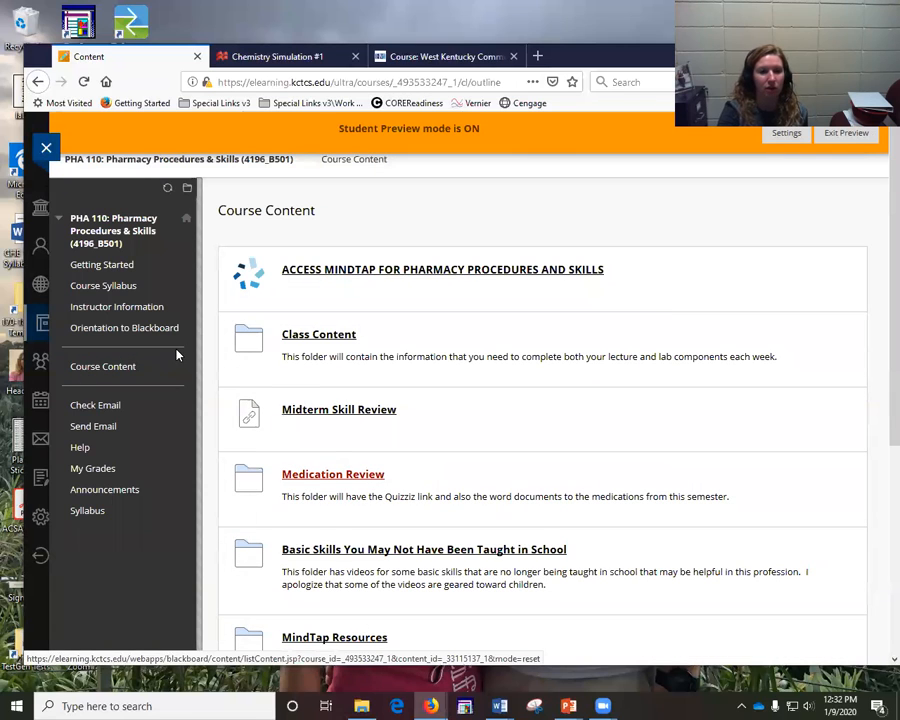
pyautogui.click(318, 334)
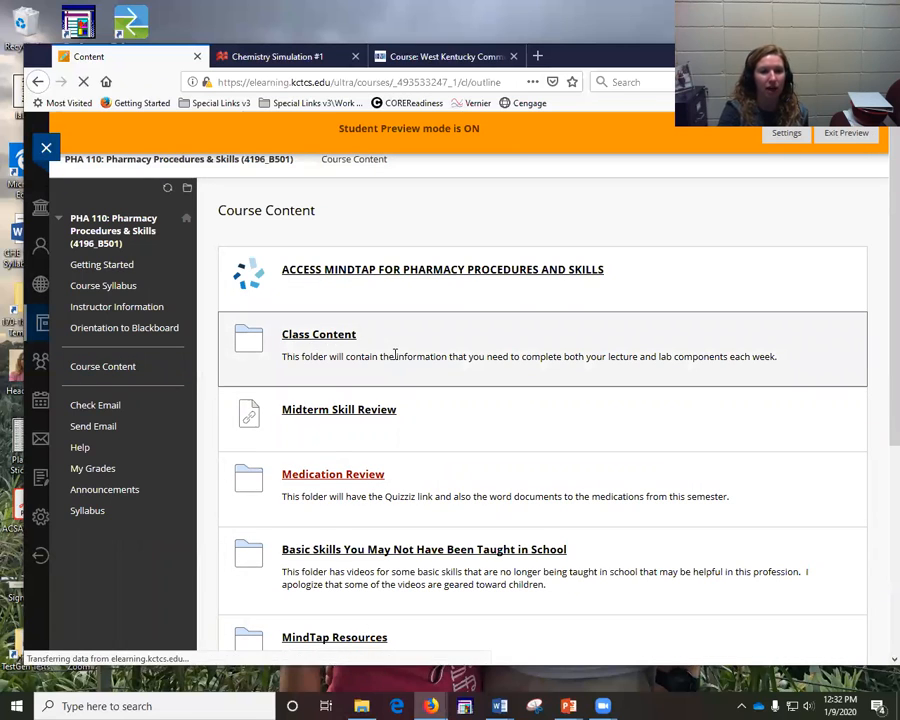
pyautogui.click(318, 334)
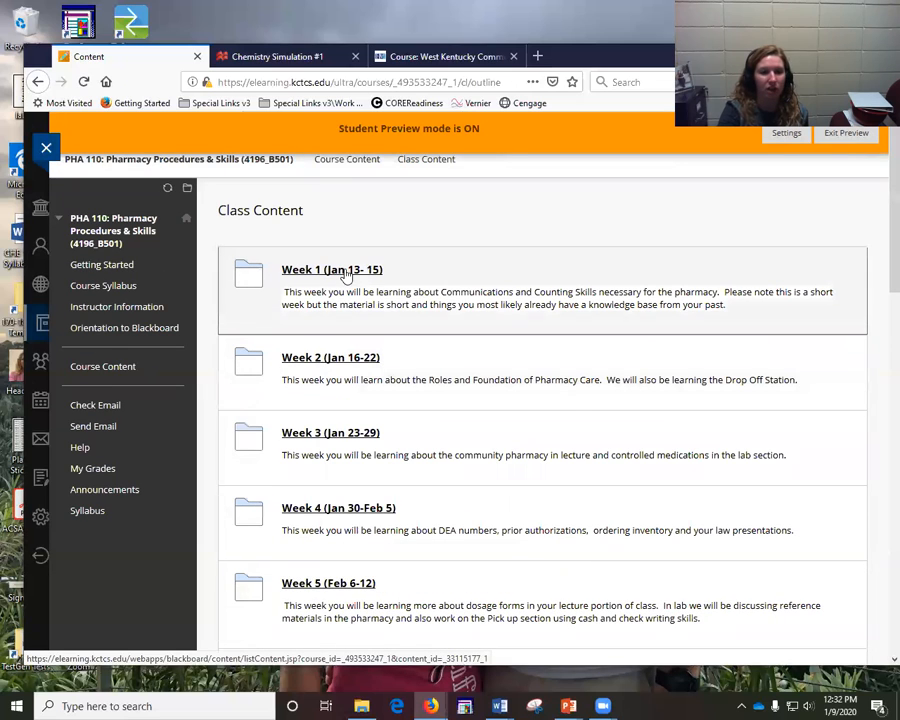
pyautogui.click(331, 269)
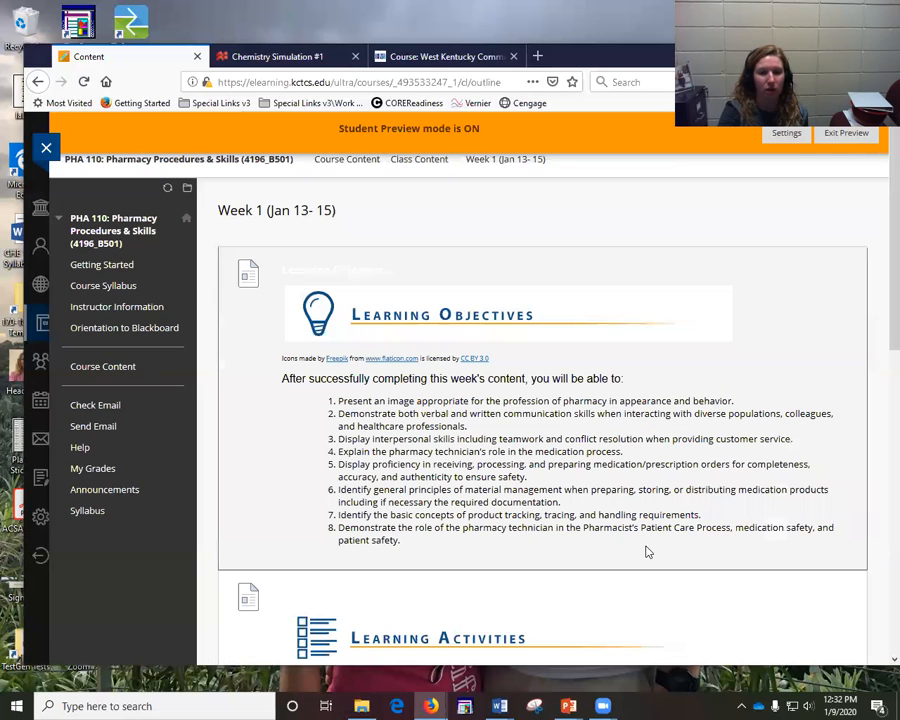
pyautogui.scroll(-3)
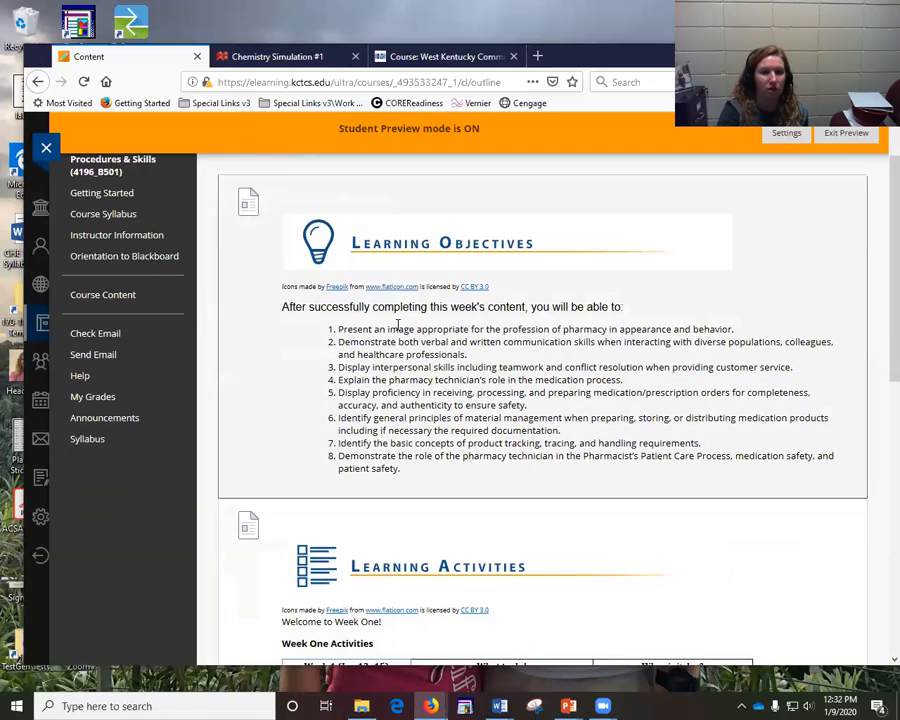
pyautogui.moveTo(457, 478)
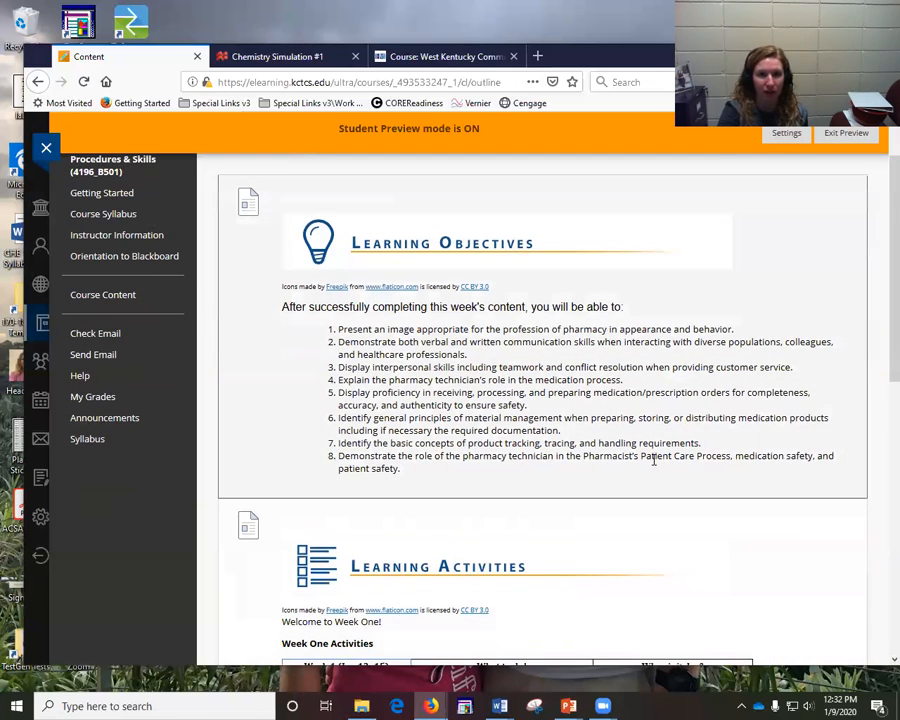
pyautogui.scroll(-3)
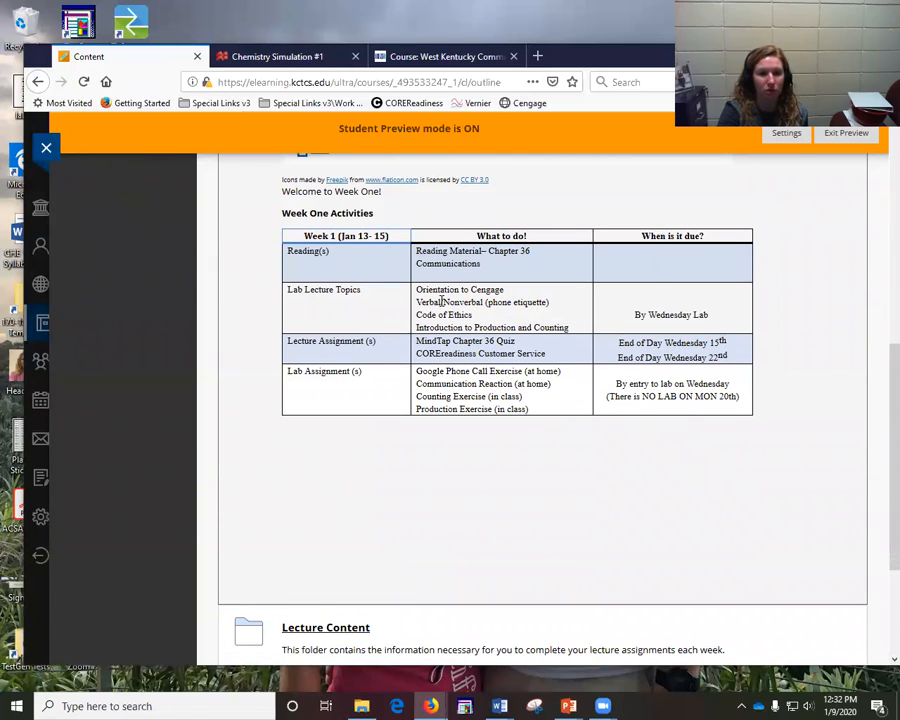
pyautogui.moveTo(610, 372)
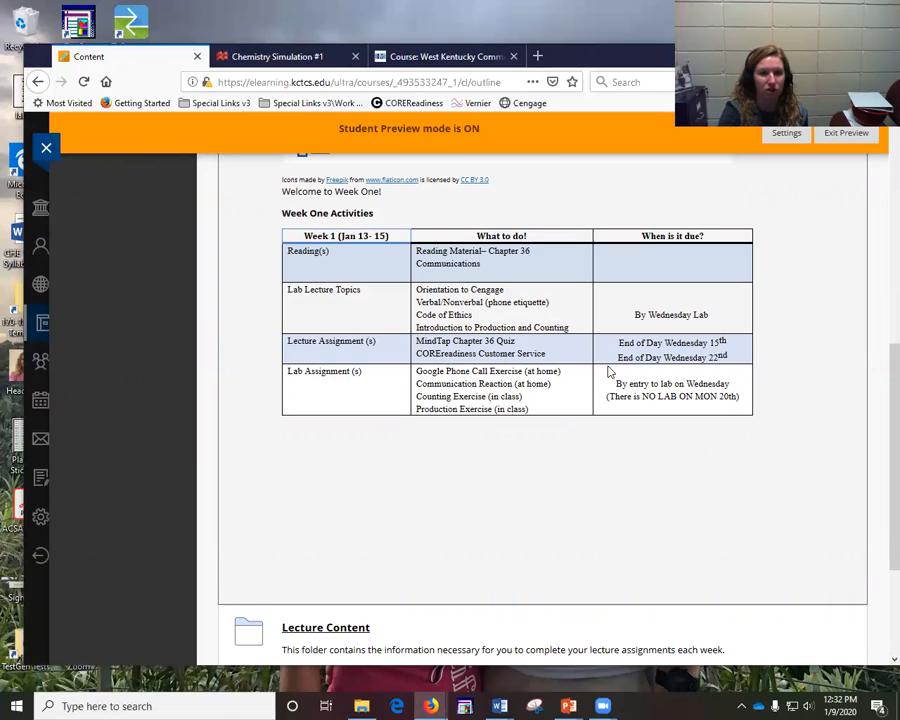
pyautogui.moveTo(735, 360)
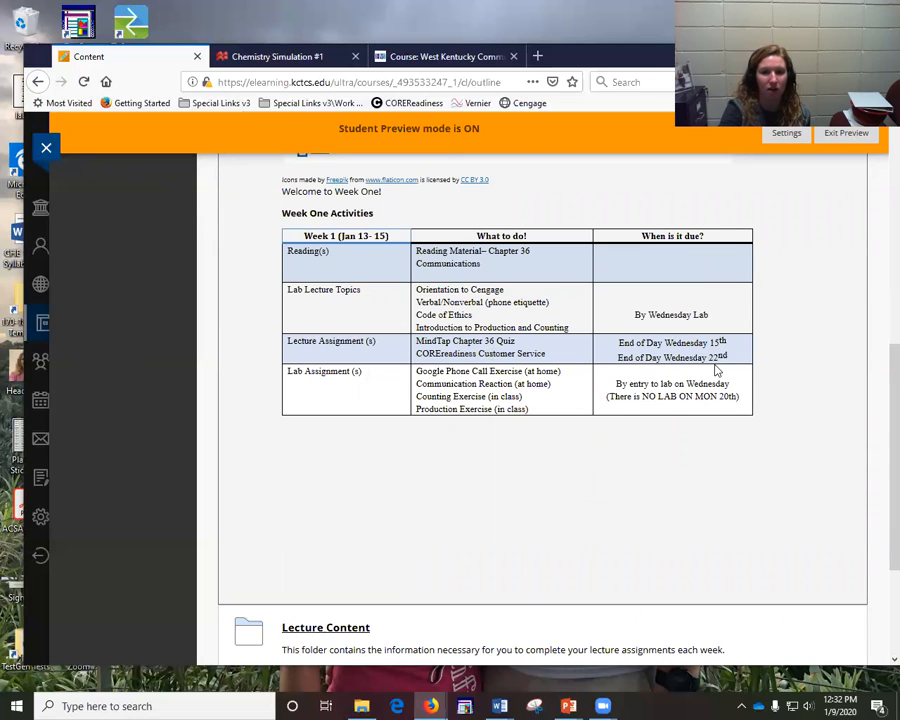
pyautogui.moveTo(737, 363)
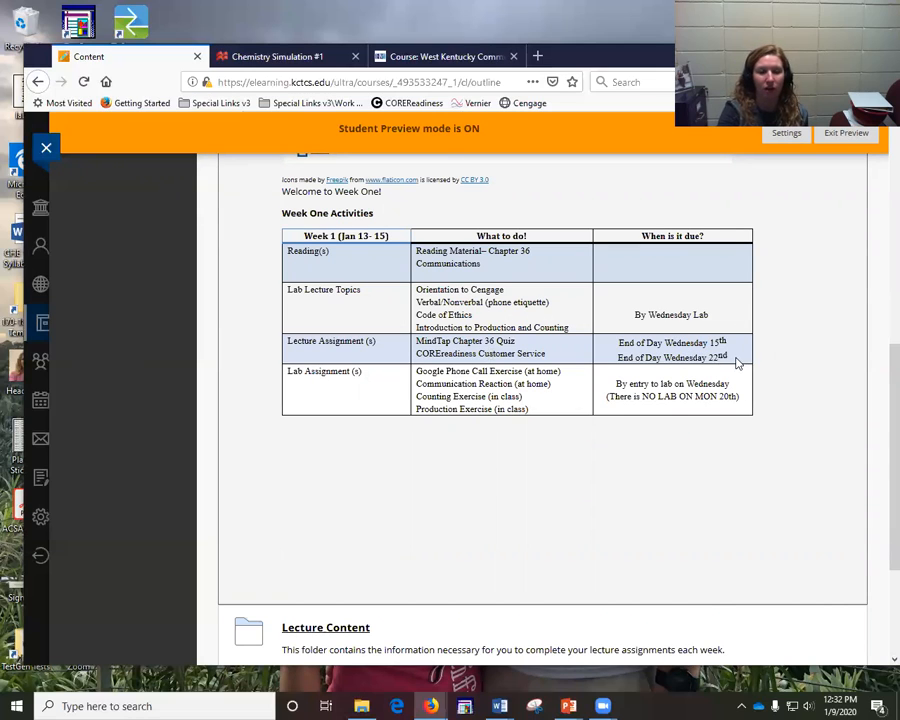
pyautogui.moveTo(783, 370)
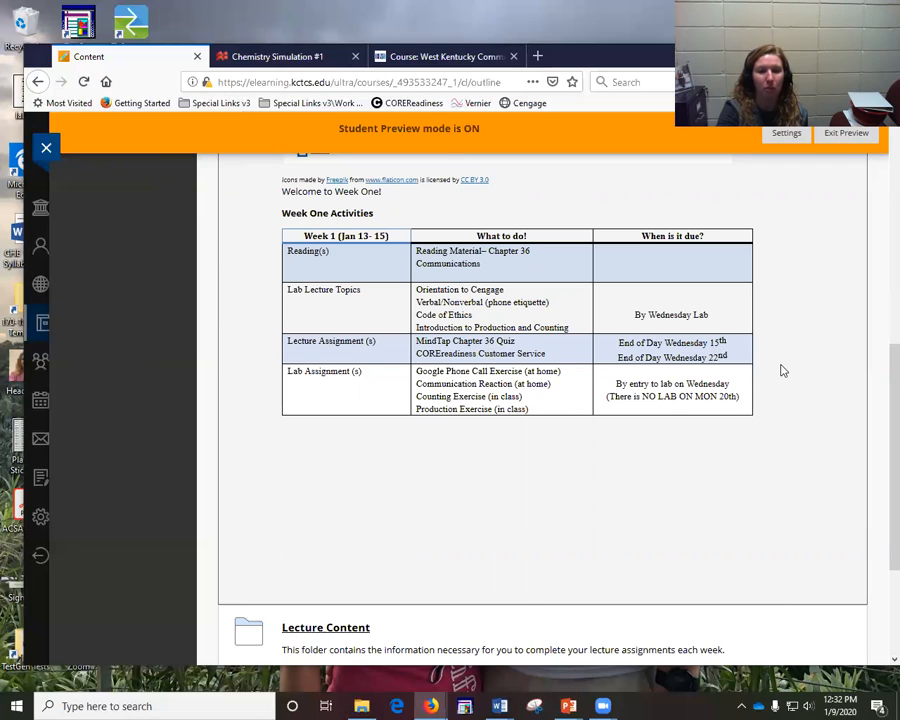
pyautogui.moveTo(830, 447)
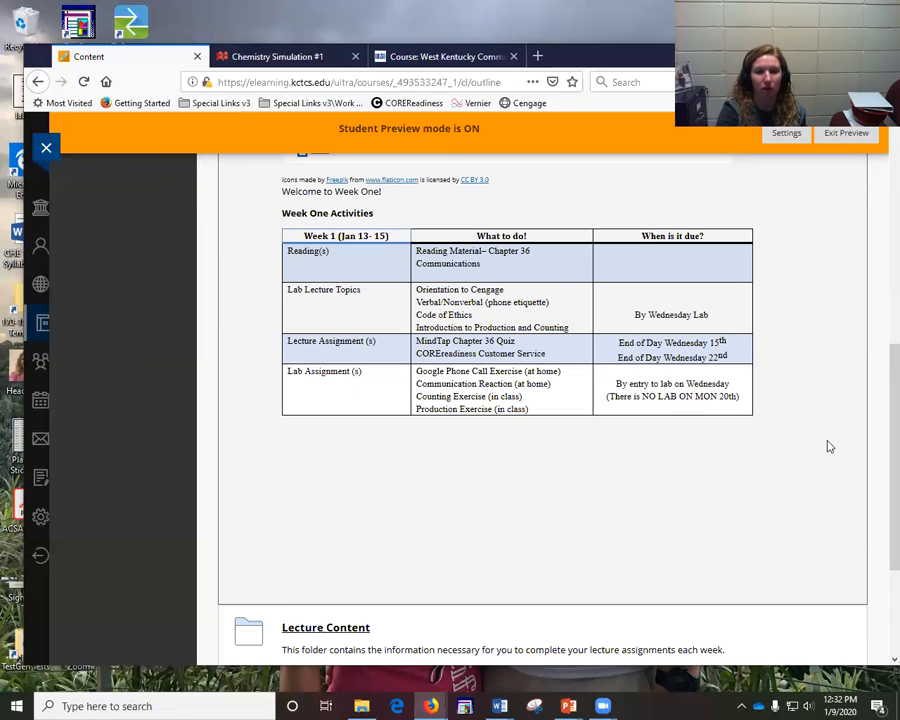
pyautogui.scroll(-3)
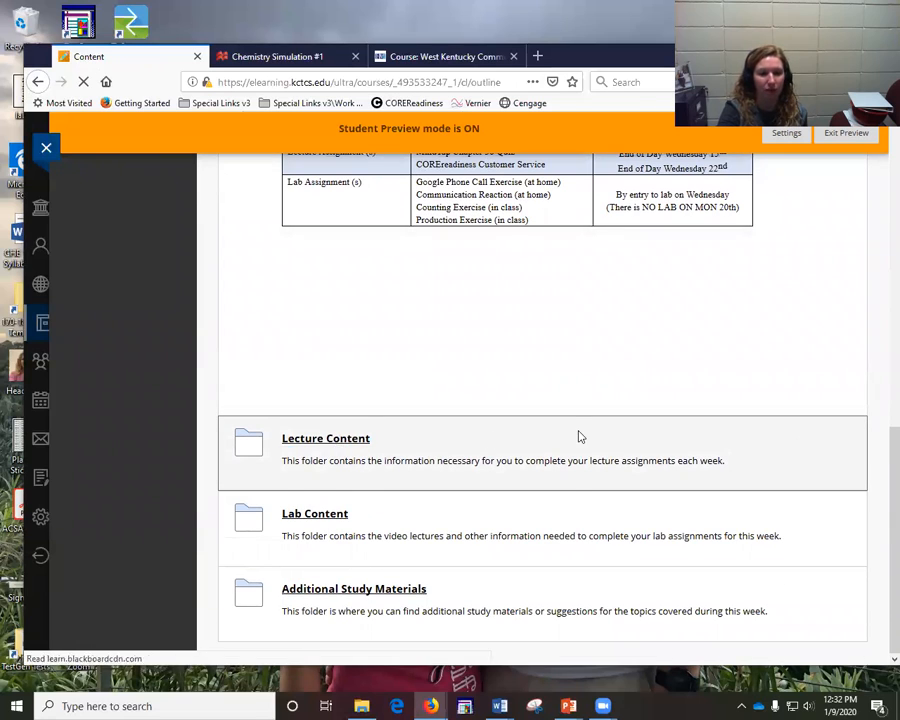
# Step: Open Lecture Content and launch the Chapter 36: Communications reading to its Cengage acknowledgment page
pyautogui.click(325, 438)
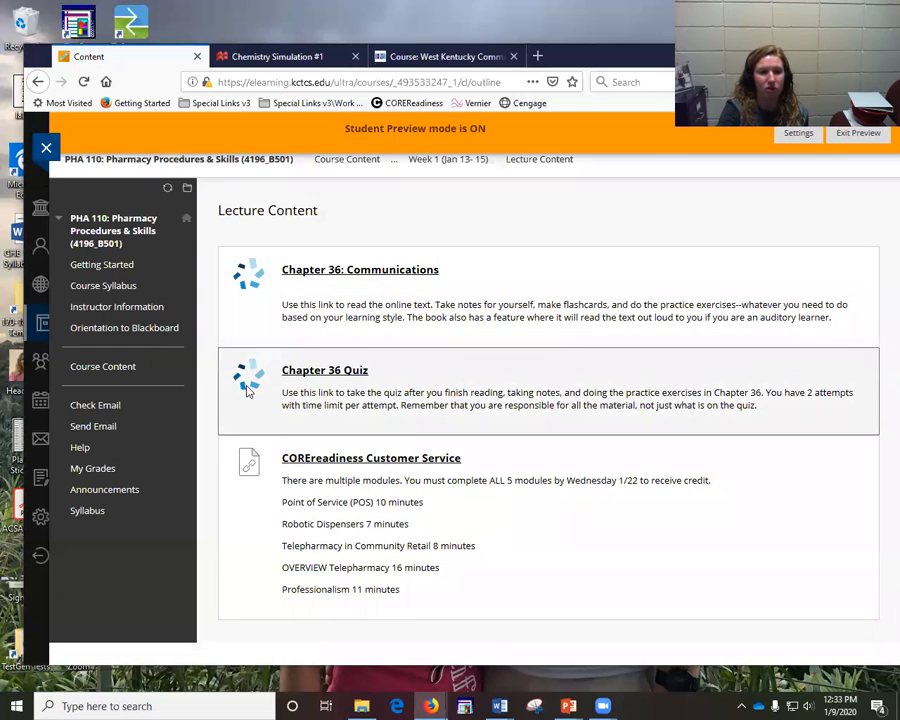
pyautogui.moveTo(380, 269)
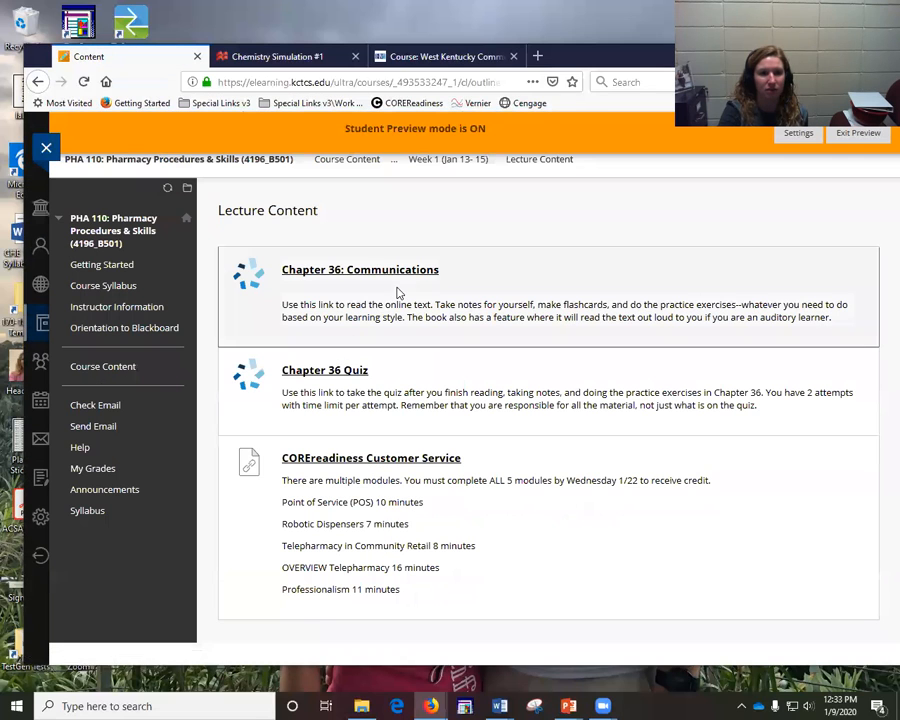
pyautogui.moveTo(383, 277)
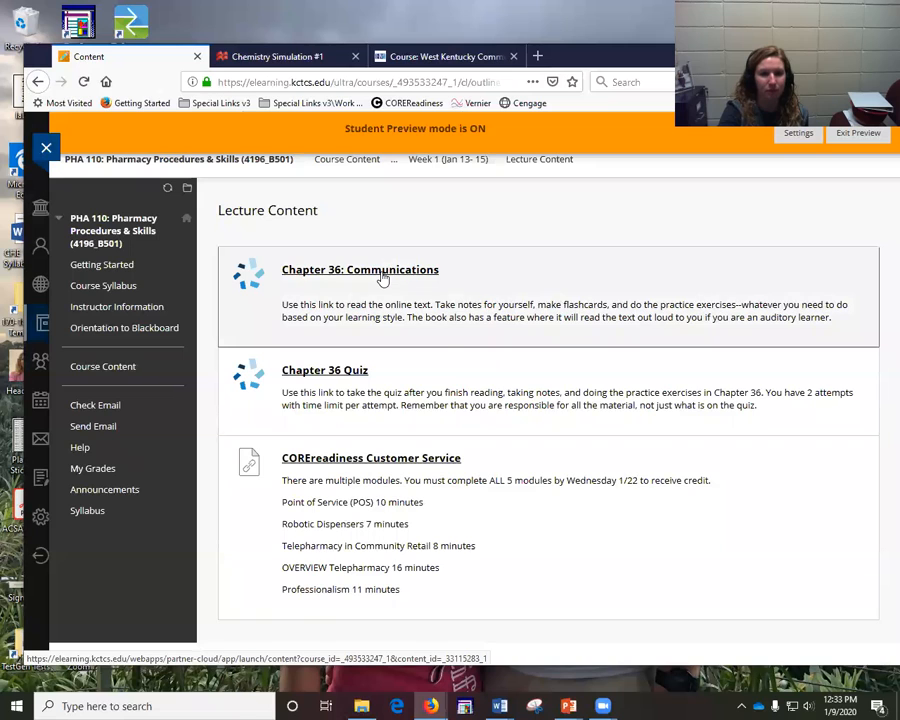
pyautogui.click(360, 269)
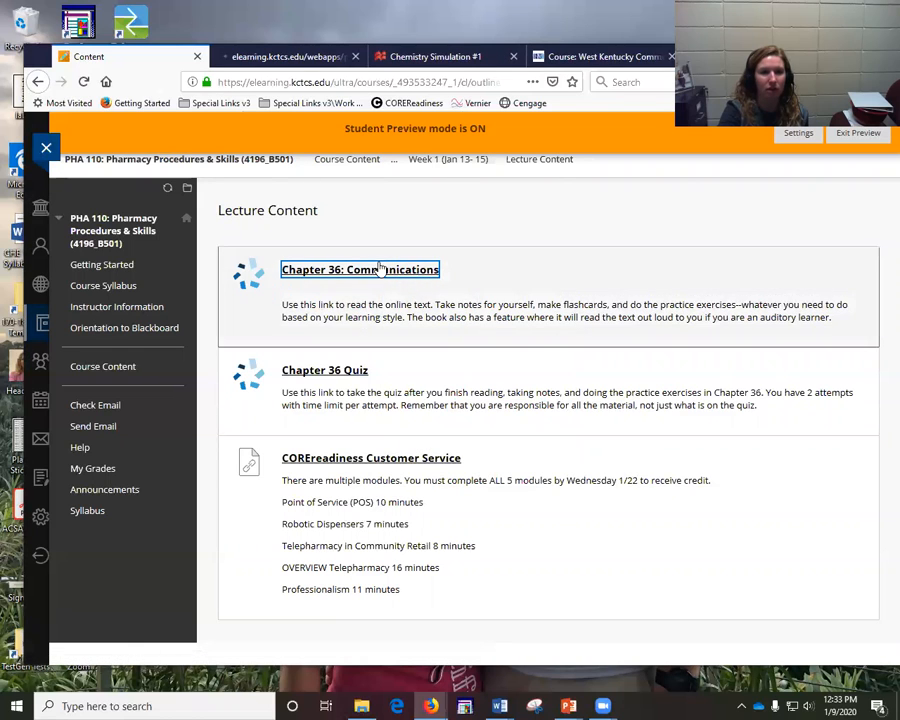
pyautogui.click(359, 269)
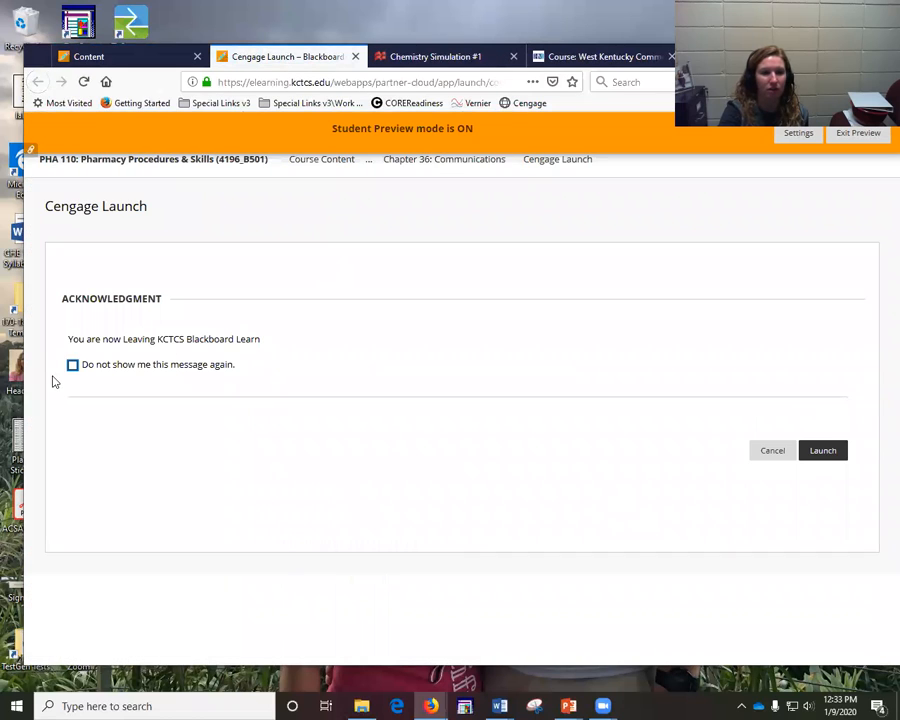
# Step: Launch the textbook and sign in with the saved Cengage account, hitting an enrollment records error
pyautogui.click(822, 450)
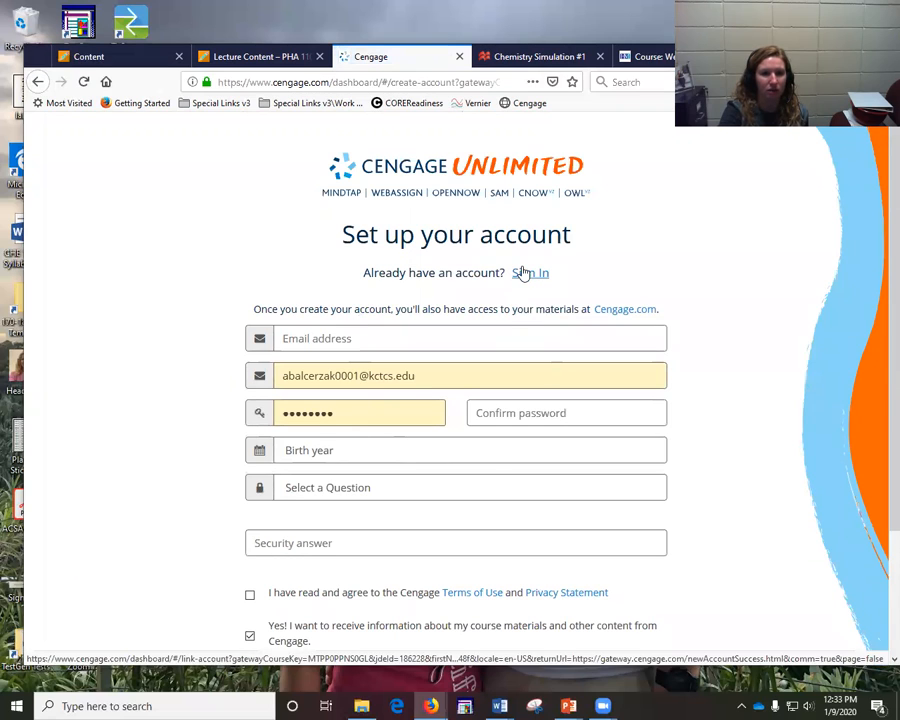
pyautogui.click(531, 272)
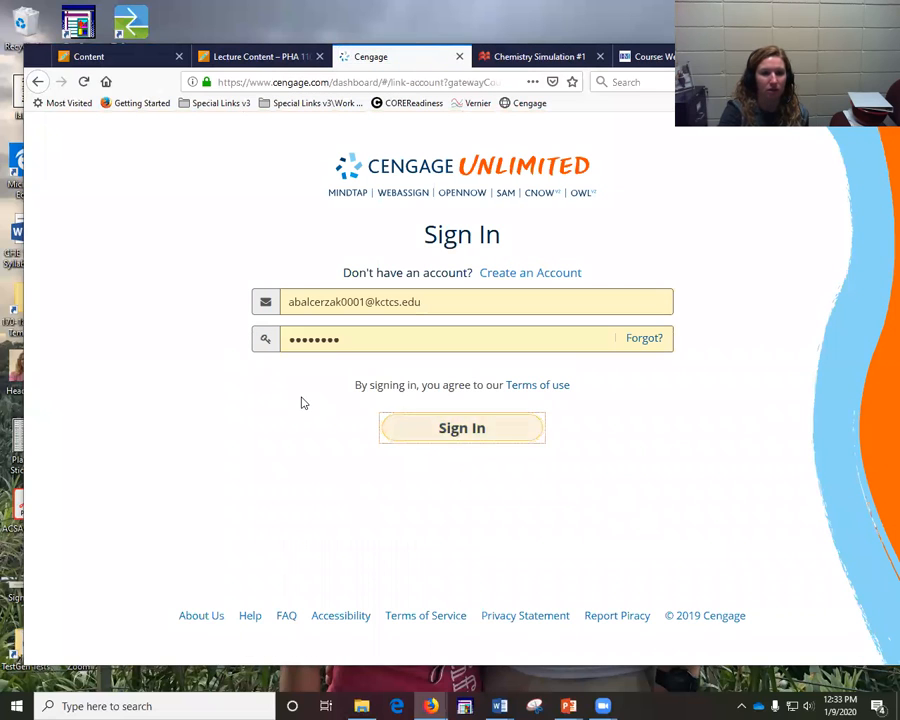
pyautogui.click(461, 427)
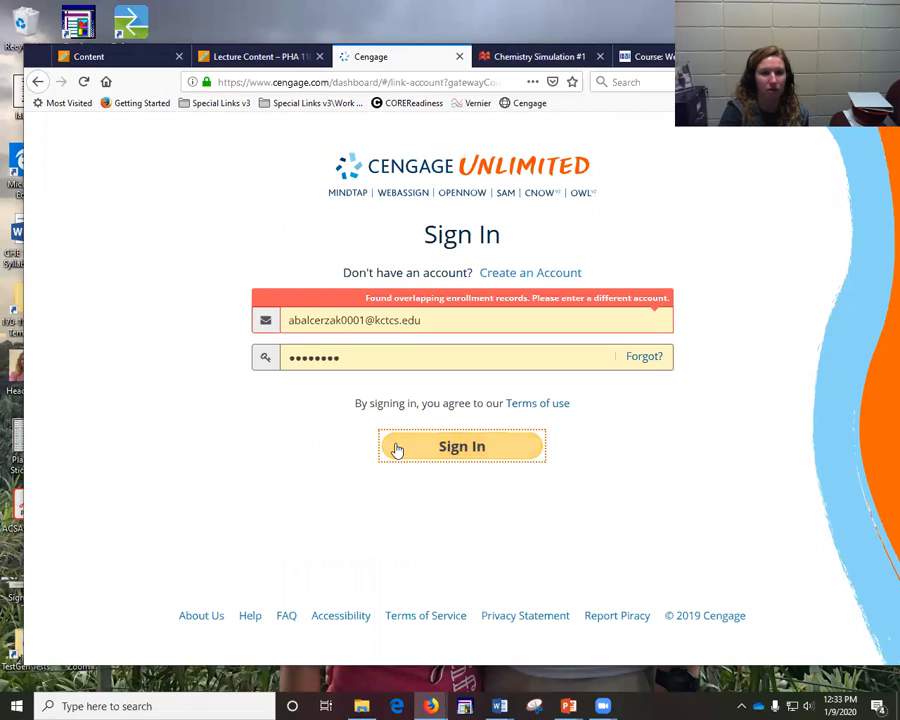
pyautogui.moveTo(311, 221)
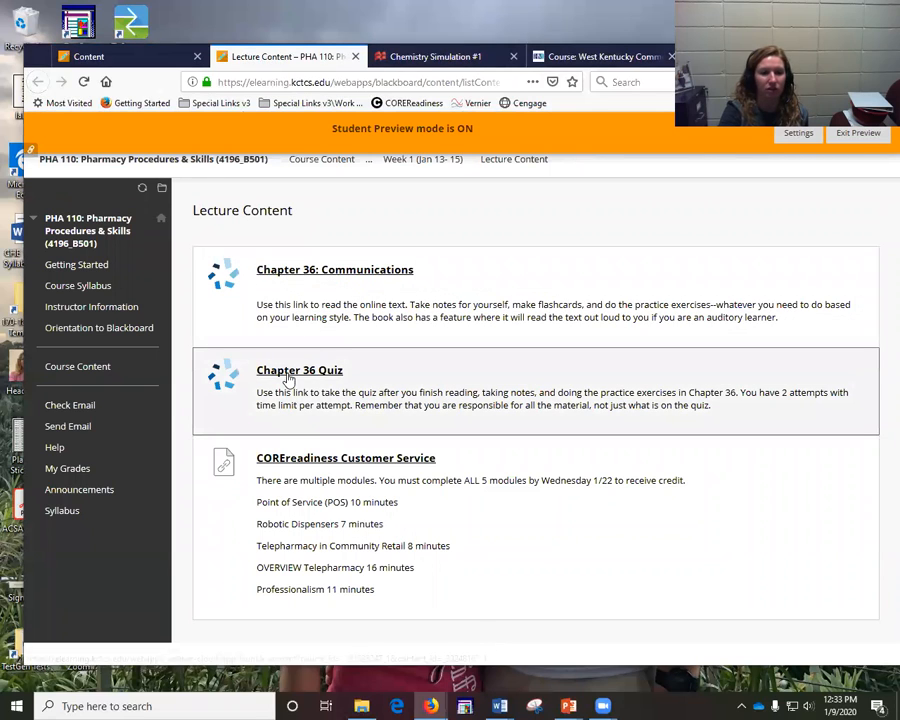
pyautogui.moveTo(337, 383)
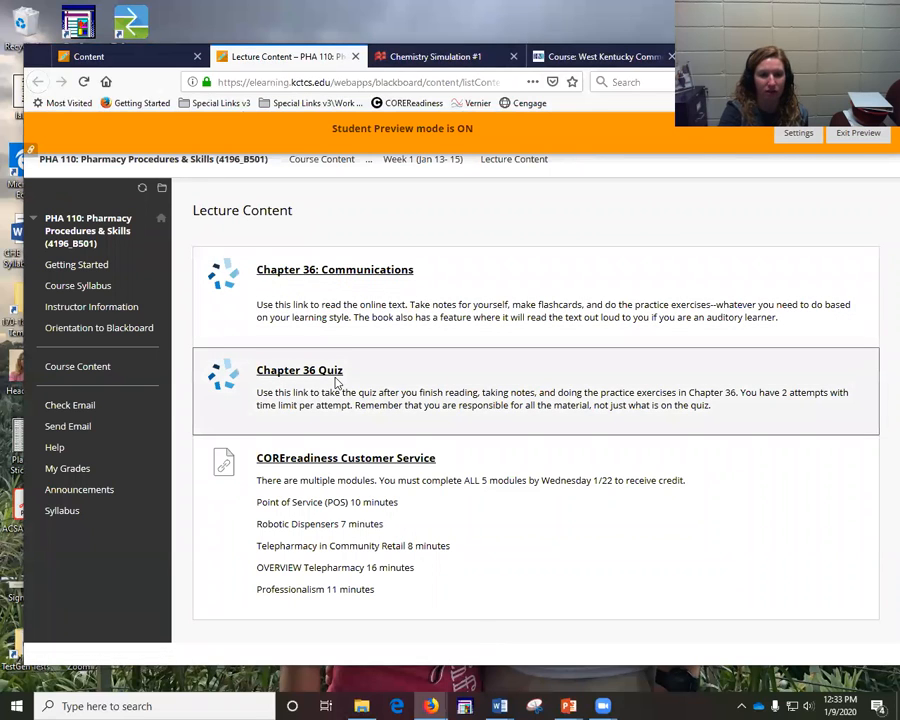
pyautogui.moveTo(305, 380)
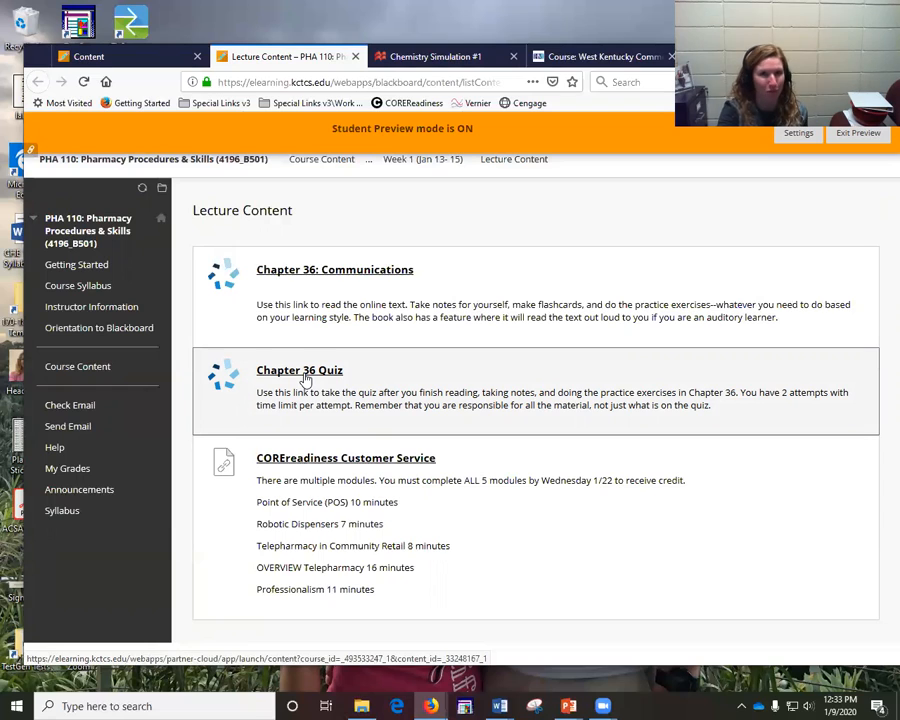
pyautogui.moveTo(651, 548)
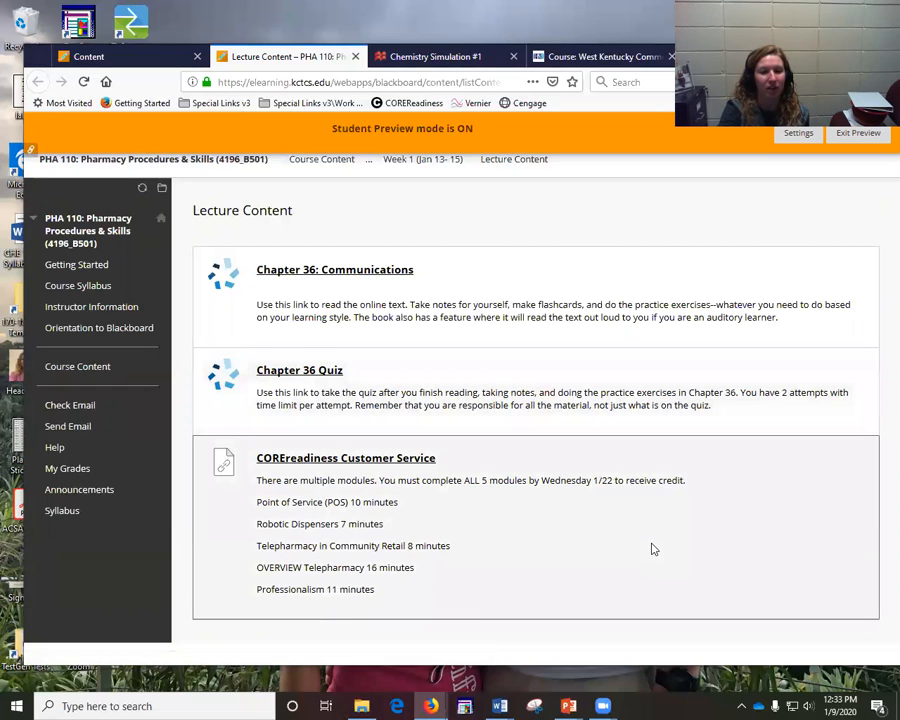
pyautogui.moveTo(300, 470)
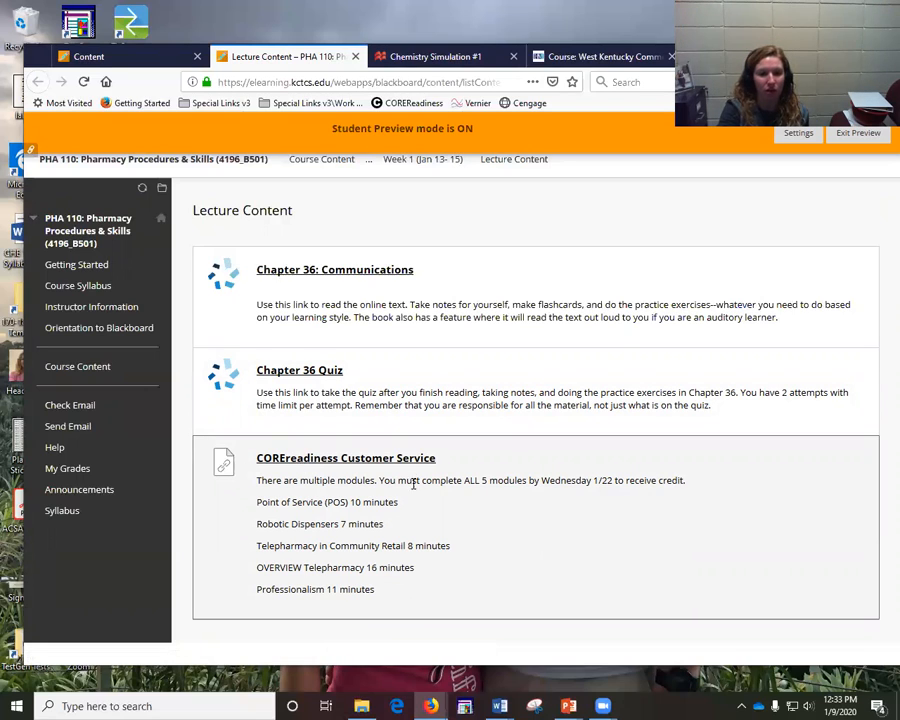
pyautogui.moveTo(585, 494)
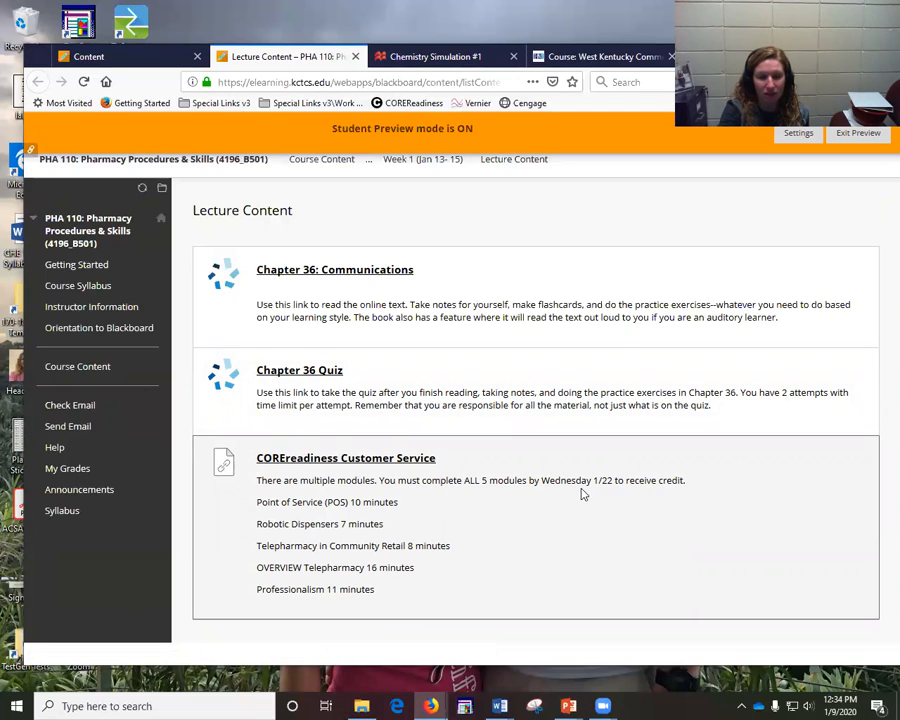
pyautogui.moveTo(451, 515)
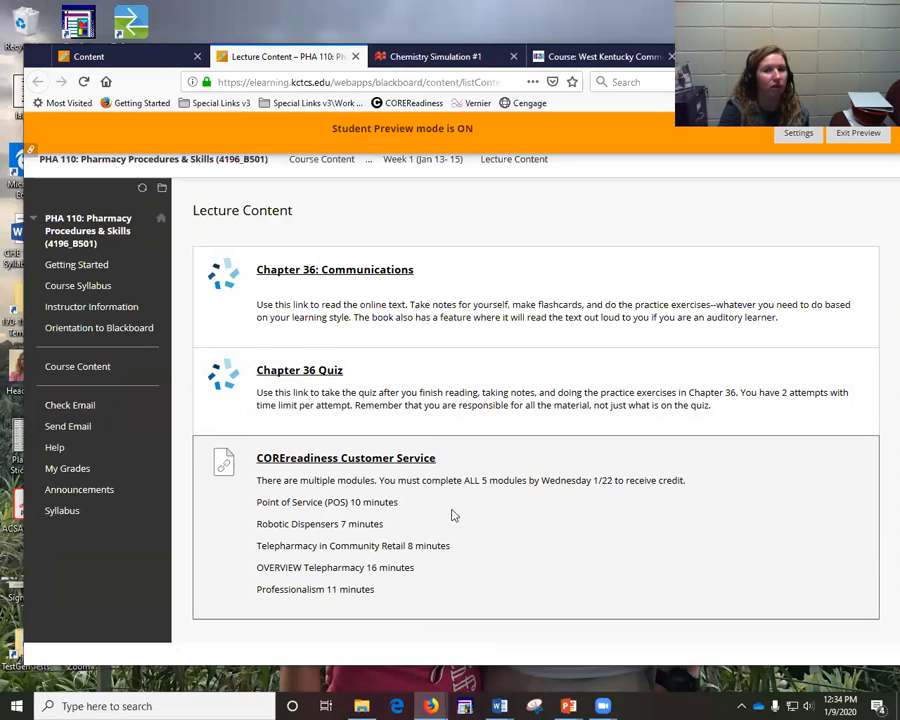
pyautogui.moveTo(556, 528)
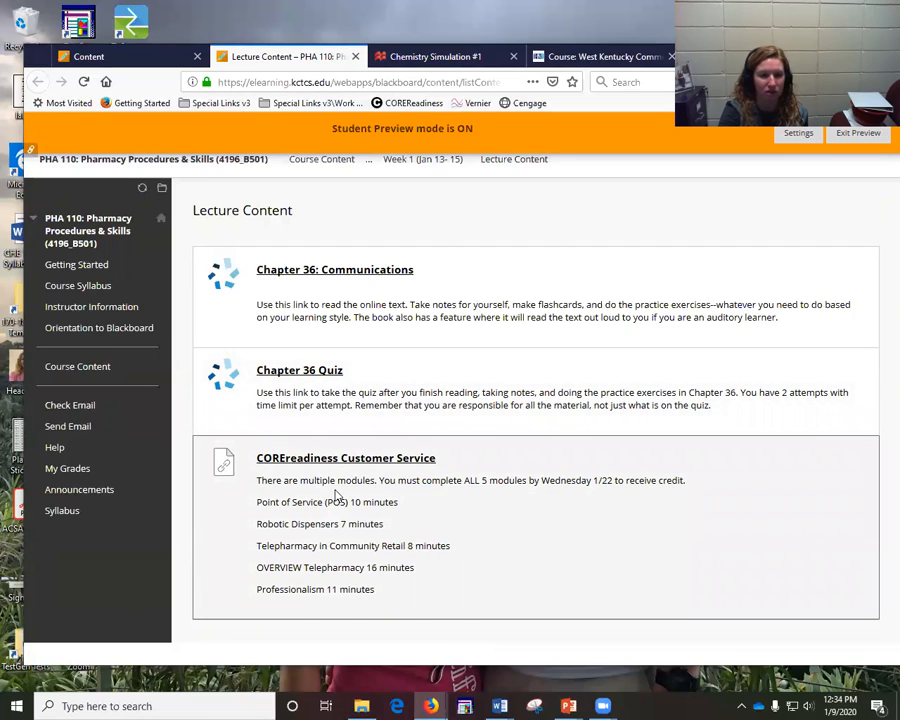
pyautogui.moveTo(402, 598)
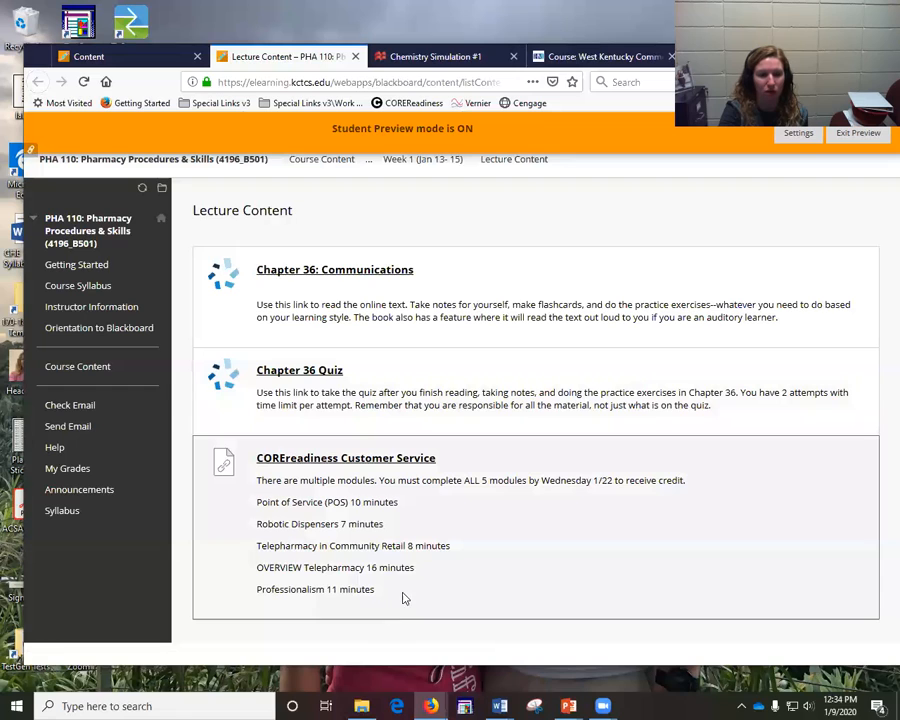
# Step: Open the COREreadiness Customer Service link from Lecture Content
pyautogui.click(346, 458)
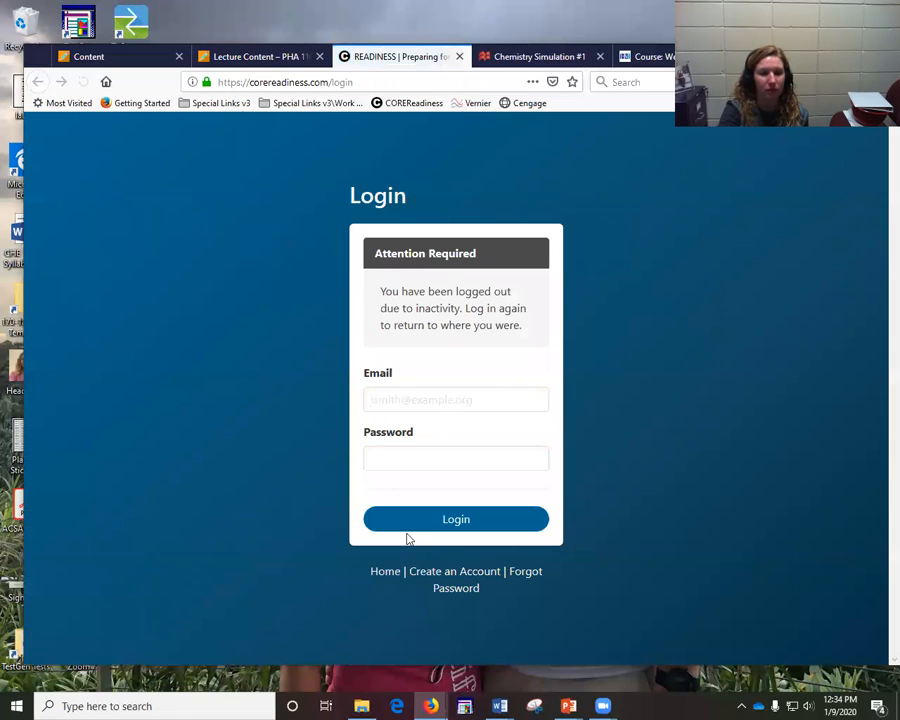
# Step: Log back into coreREADINESS and scroll through the five Customer Service module tiles
pyautogui.click(455, 519)
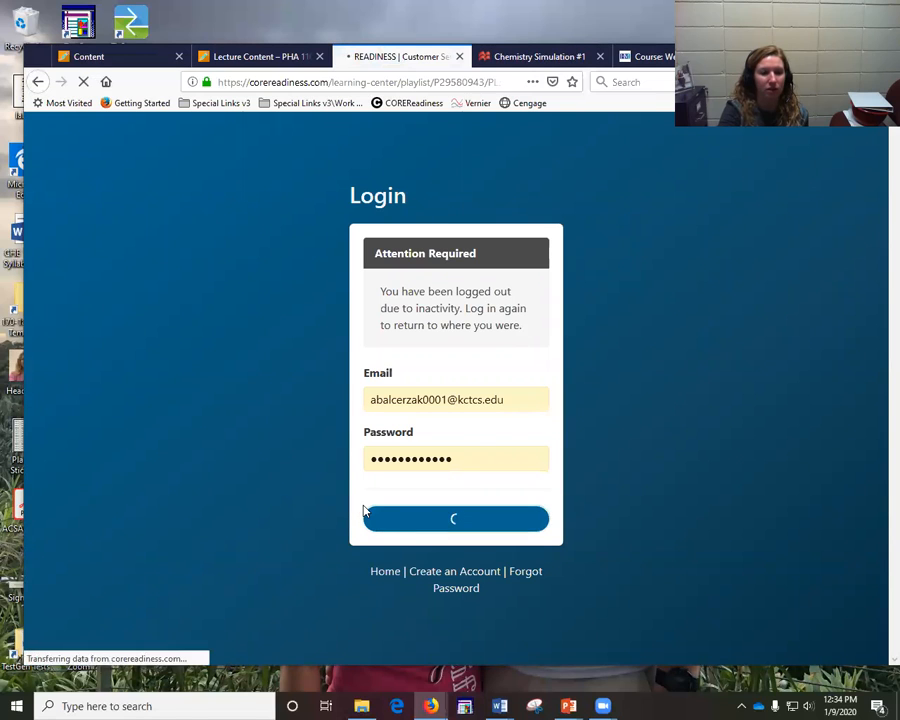
pyautogui.click(456, 518)
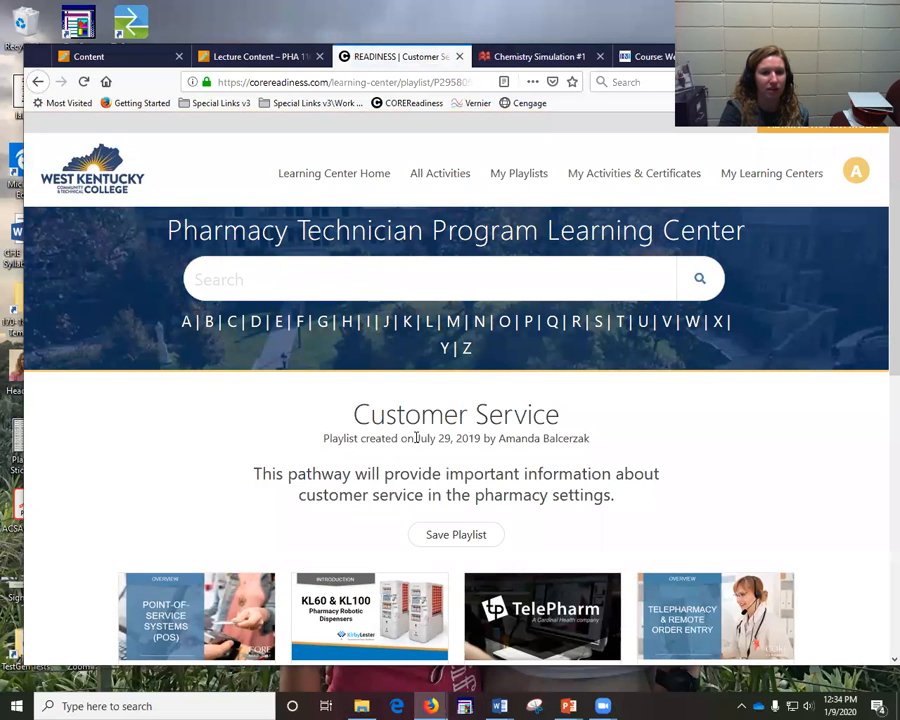
pyautogui.scroll(-3)
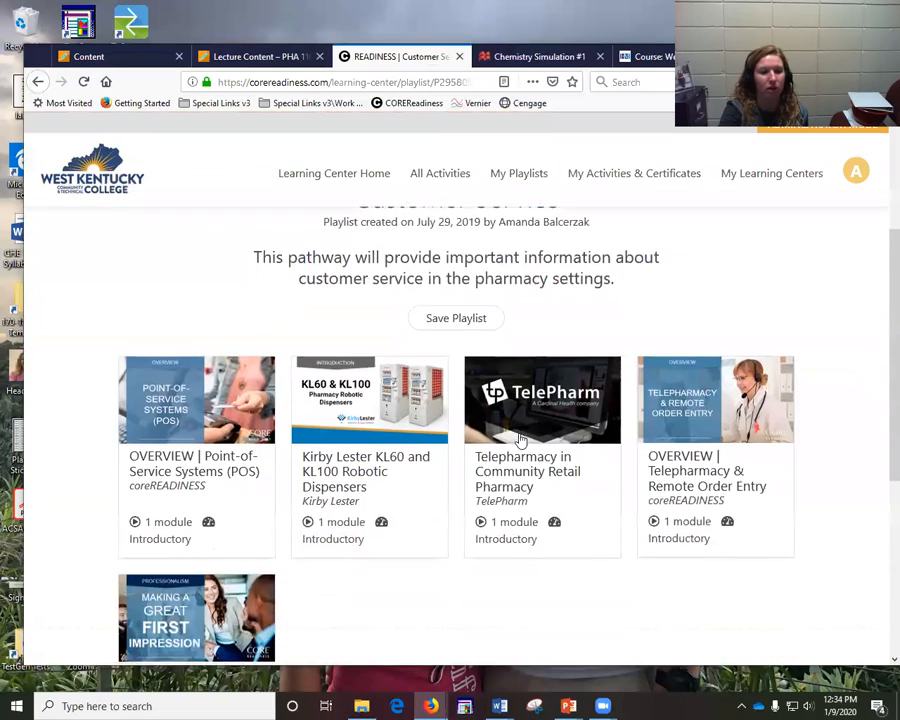
pyautogui.scroll(-3)
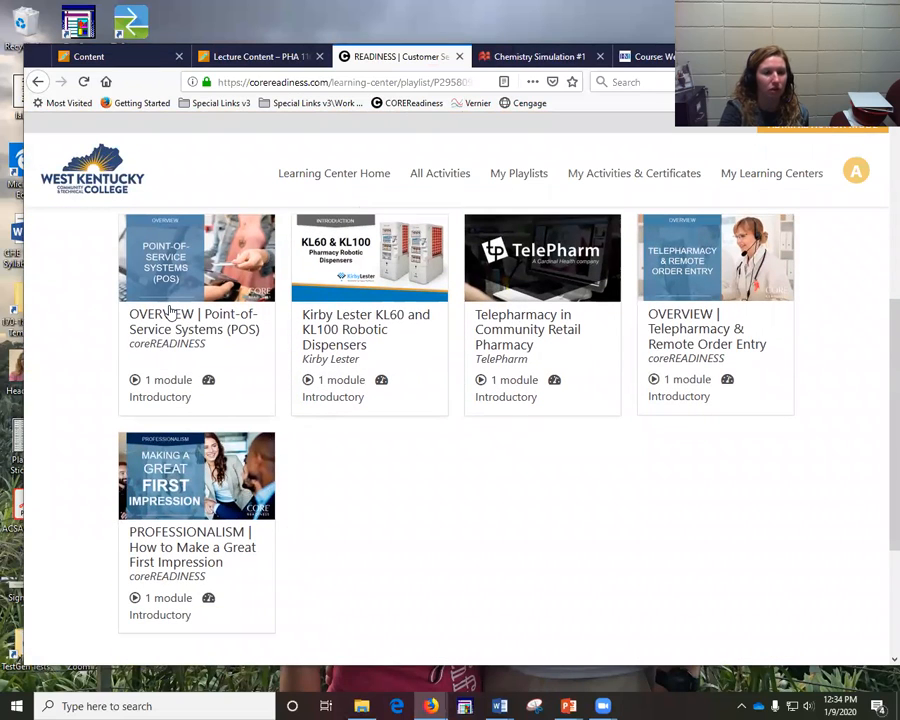
pyautogui.moveTo(120, 518)
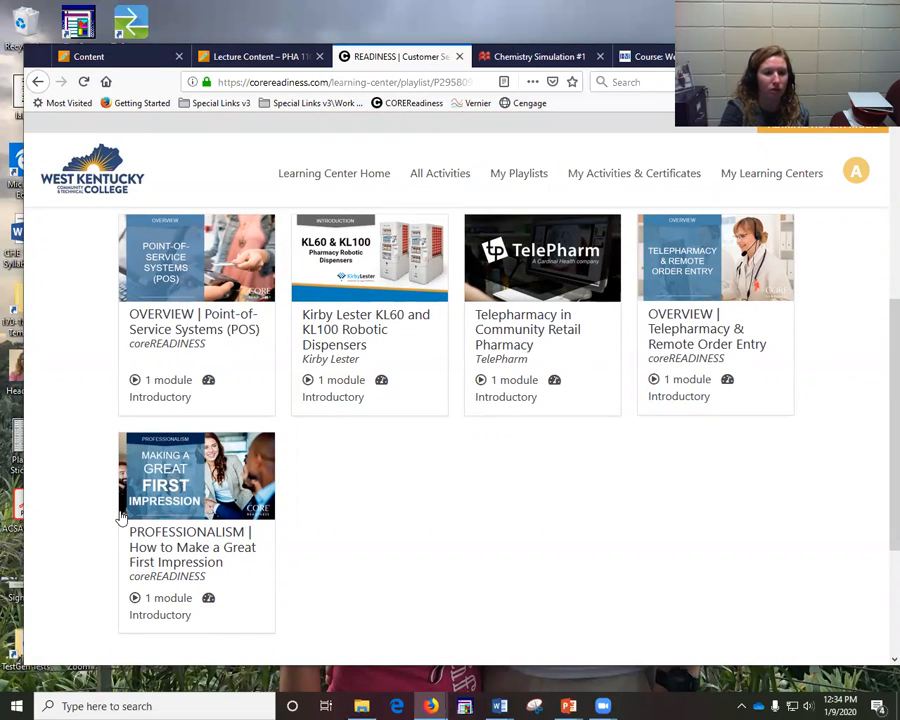
pyautogui.moveTo(632, 651)
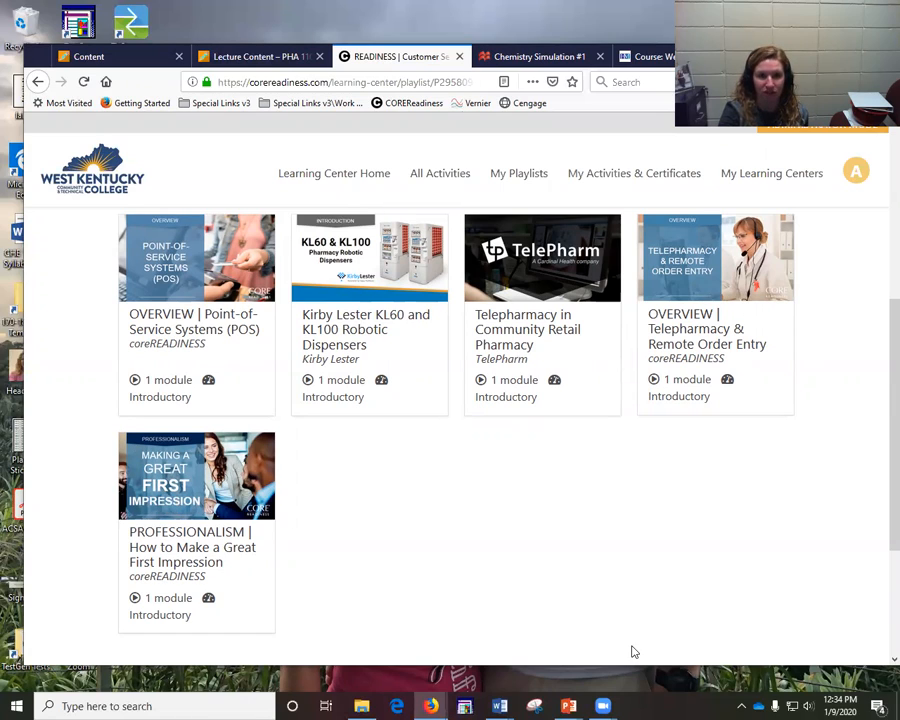
pyautogui.moveTo(634, 173)
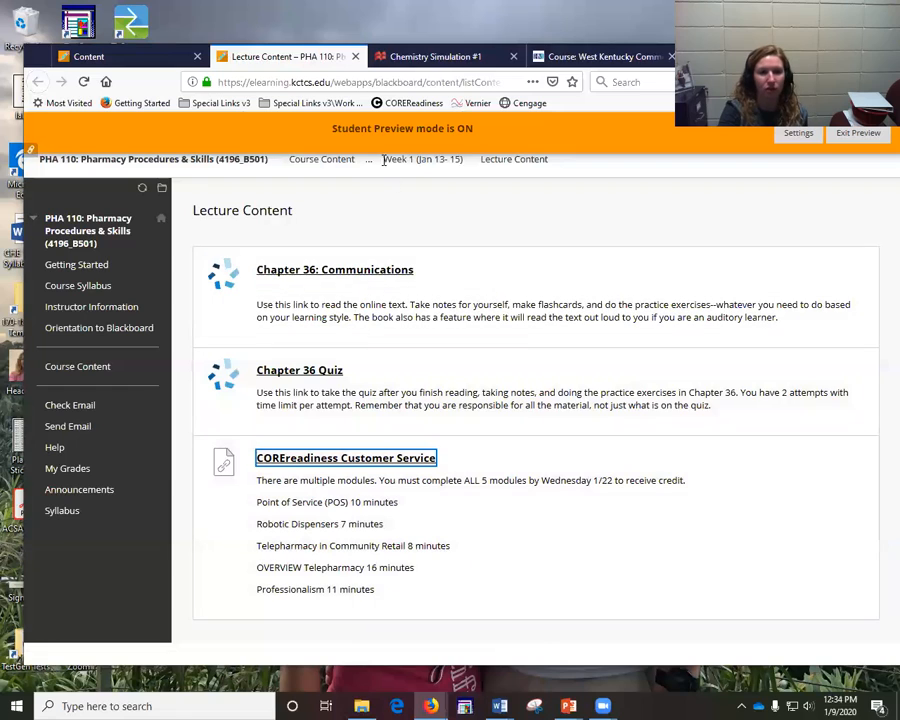
pyautogui.moveTo(393, 159)
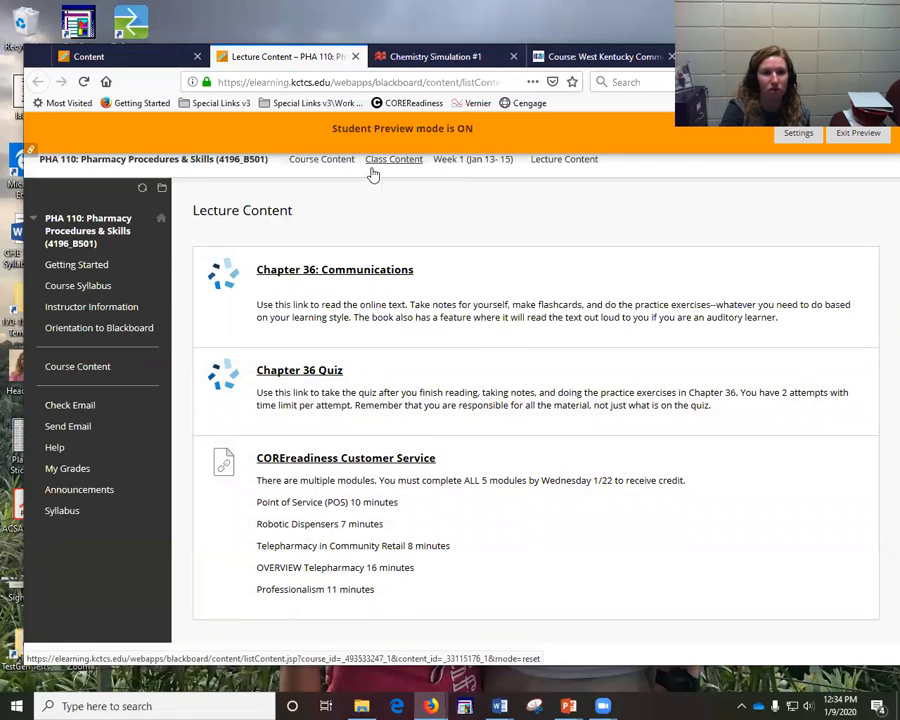
# Step: Open the Week 2 folder, scroll its activities table, and open its Lecture Content folder
pyautogui.click(393, 159)
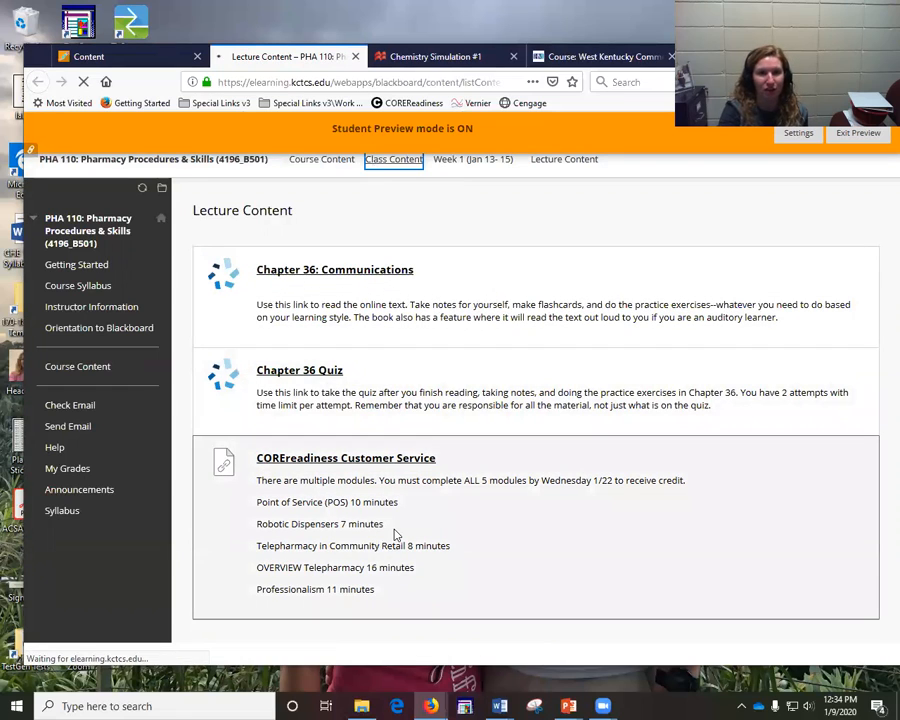
pyautogui.click(393, 159)
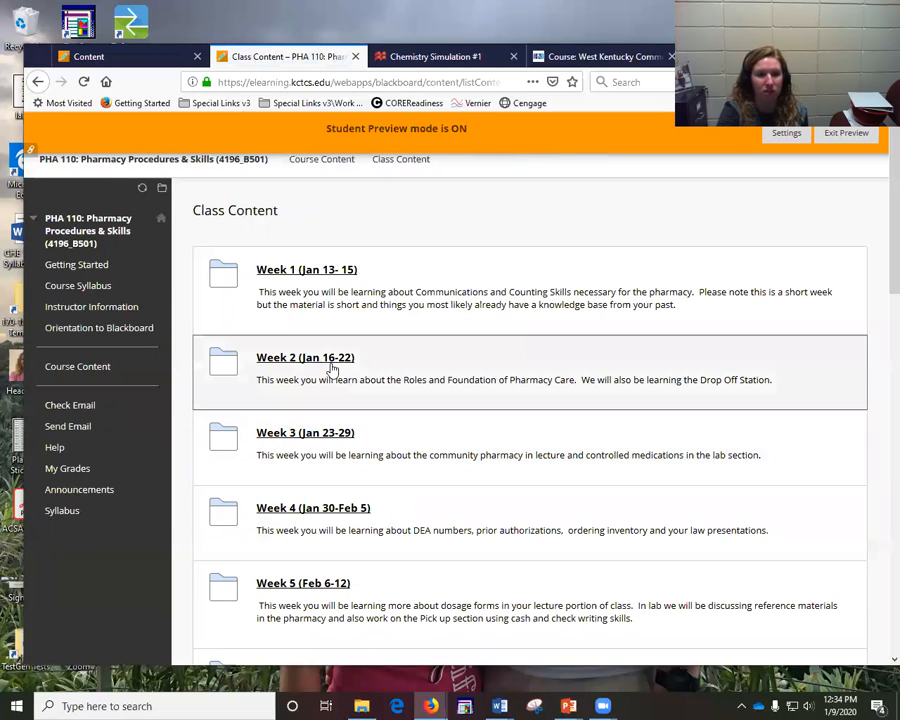
pyautogui.click(305, 357)
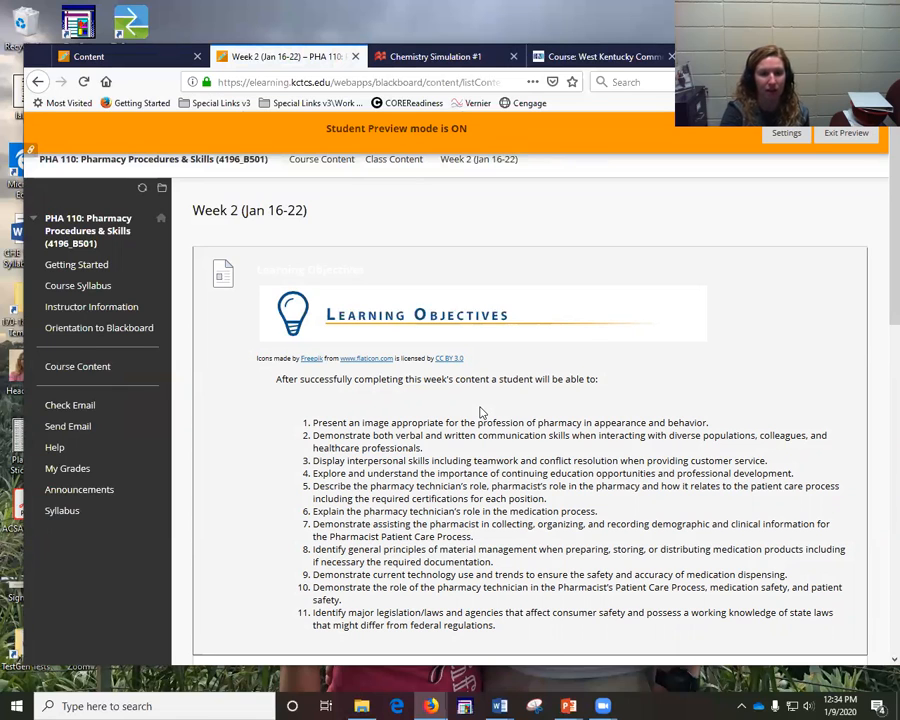
pyautogui.scroll(-3)
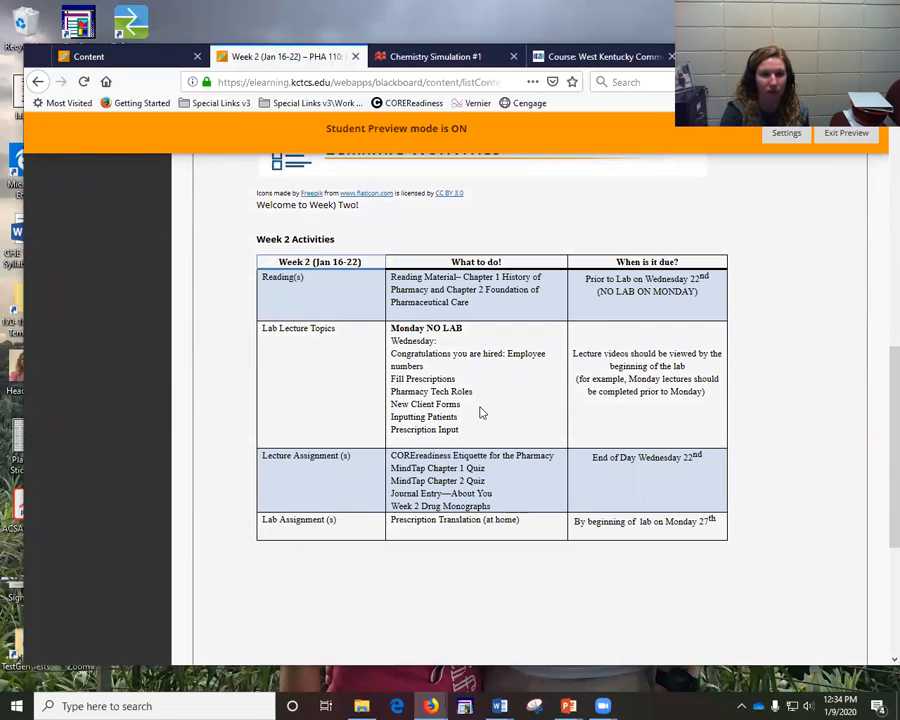
pyautogui.scroll(-3)
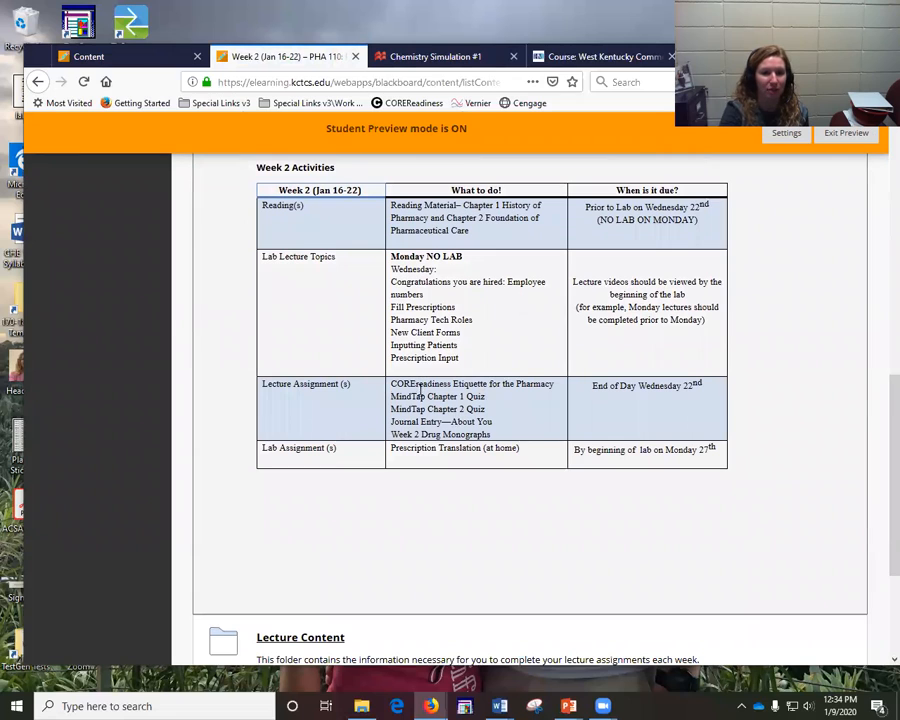
pyautogui.scroll(-3)
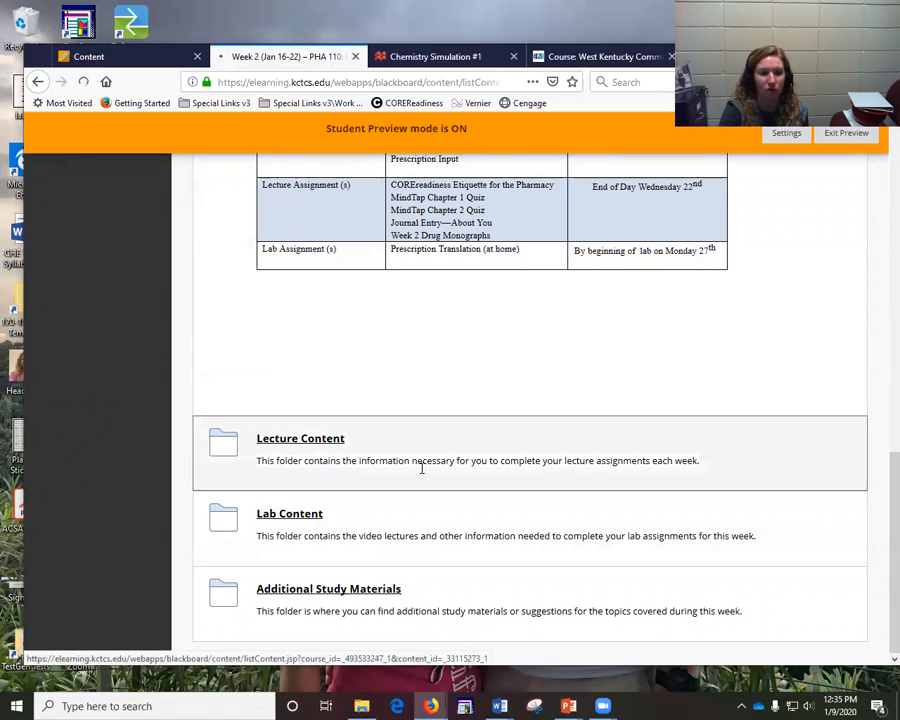
pyautogui.click(300, 438)
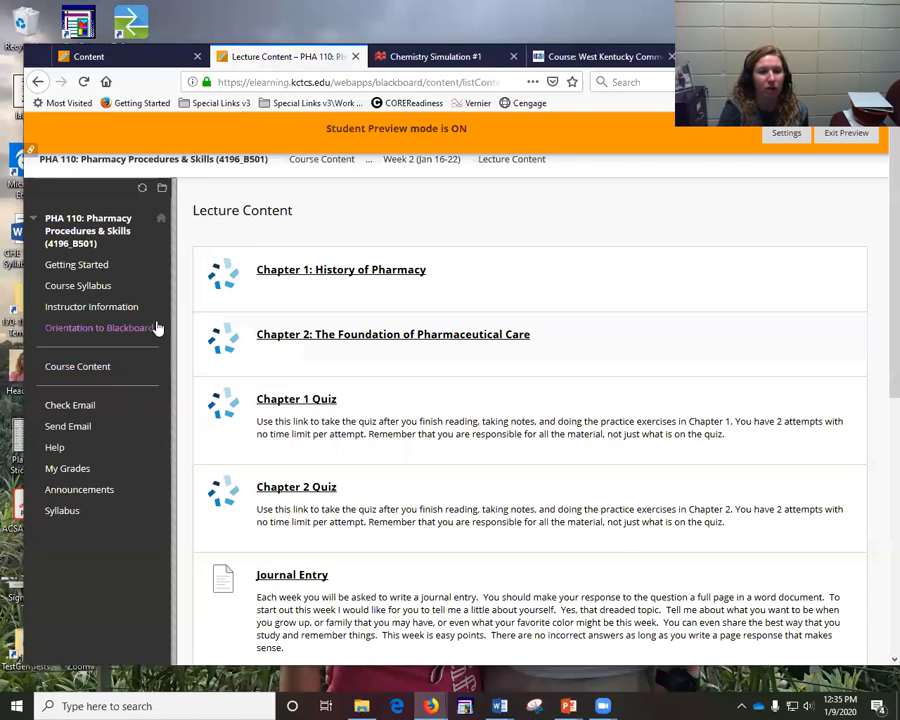
pyautogui.moveTo(326, 344)
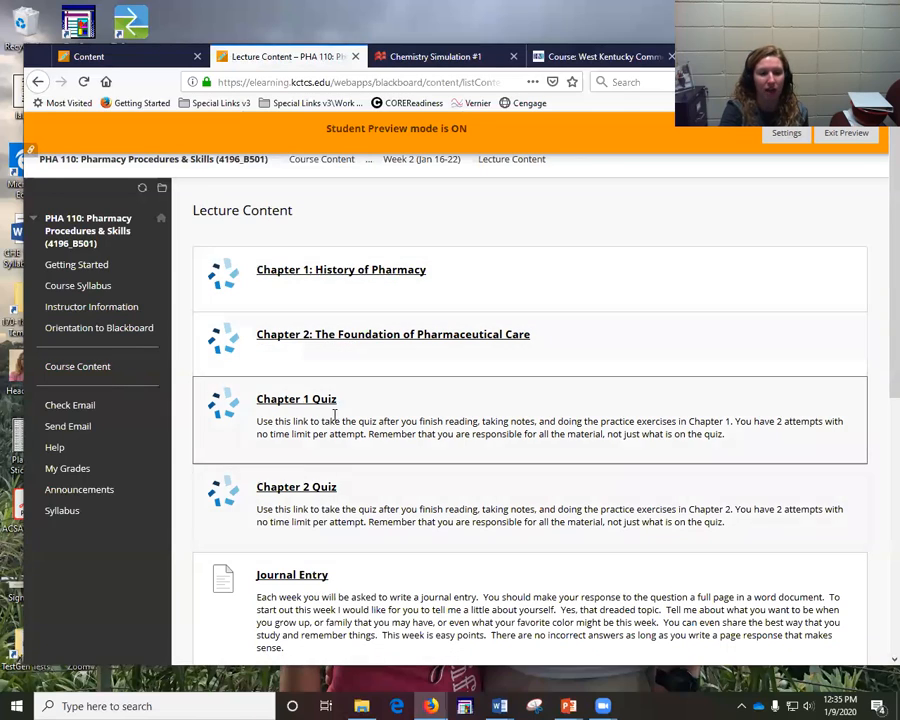
pyautogui.scroll(-3)
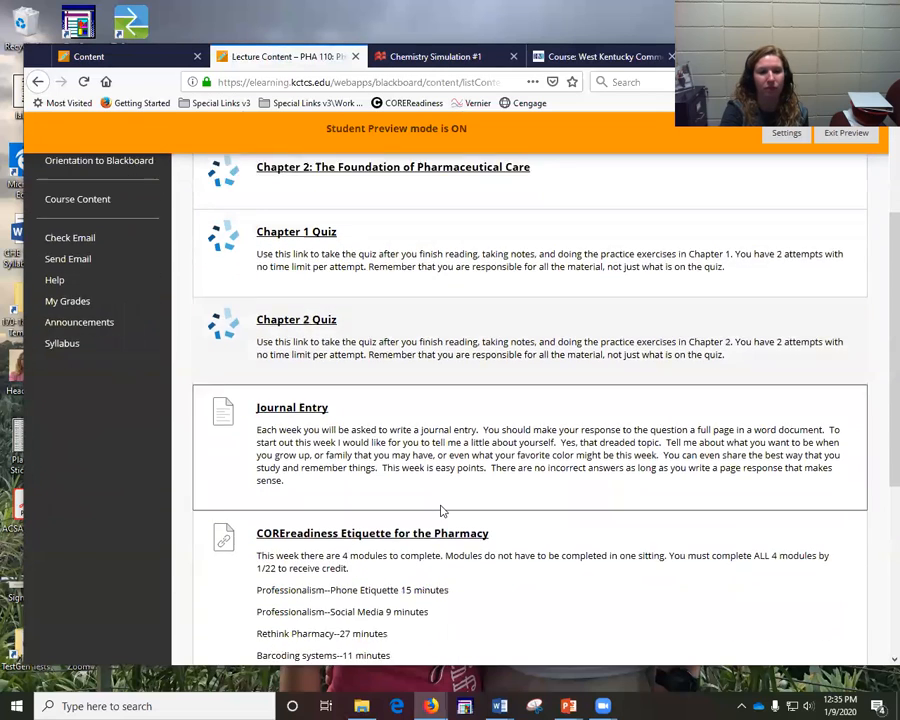
pyautogui.scroll(-3)
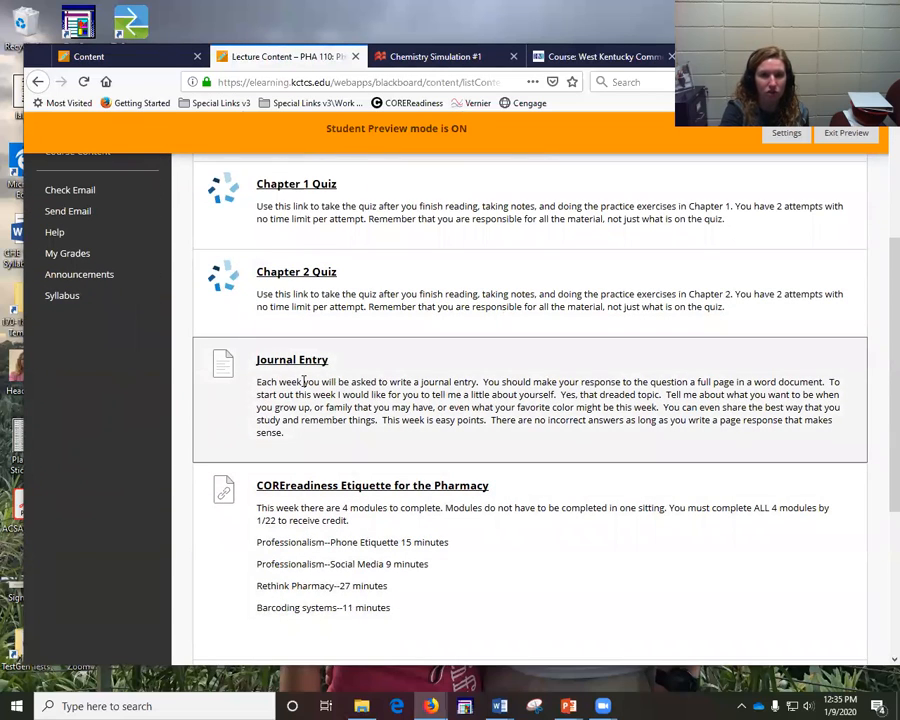
pyautogui.moveTo(400, 388)
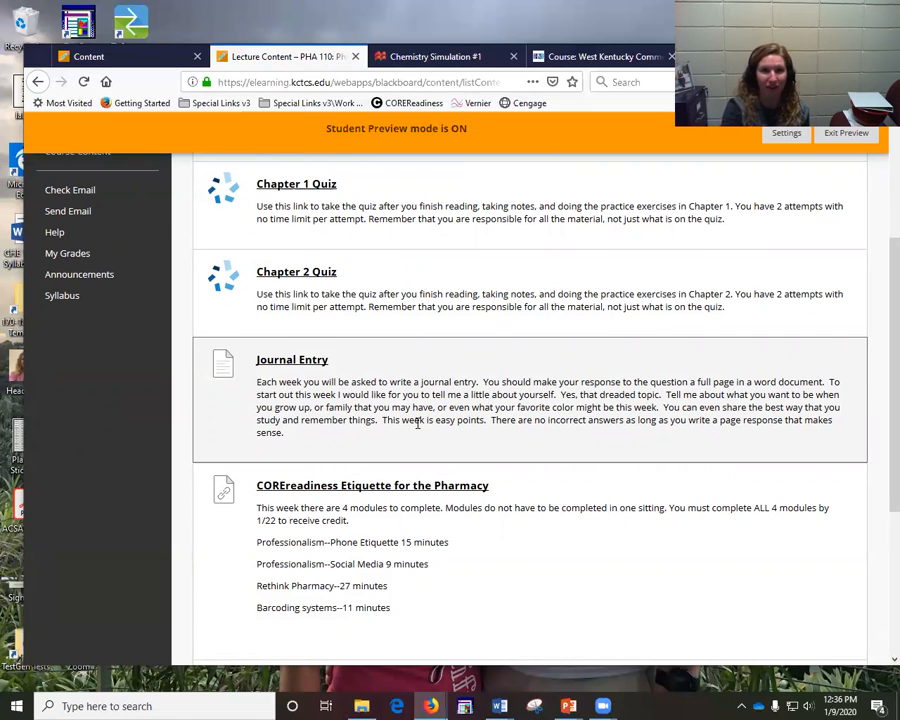
pyautogui.scroll(-3)
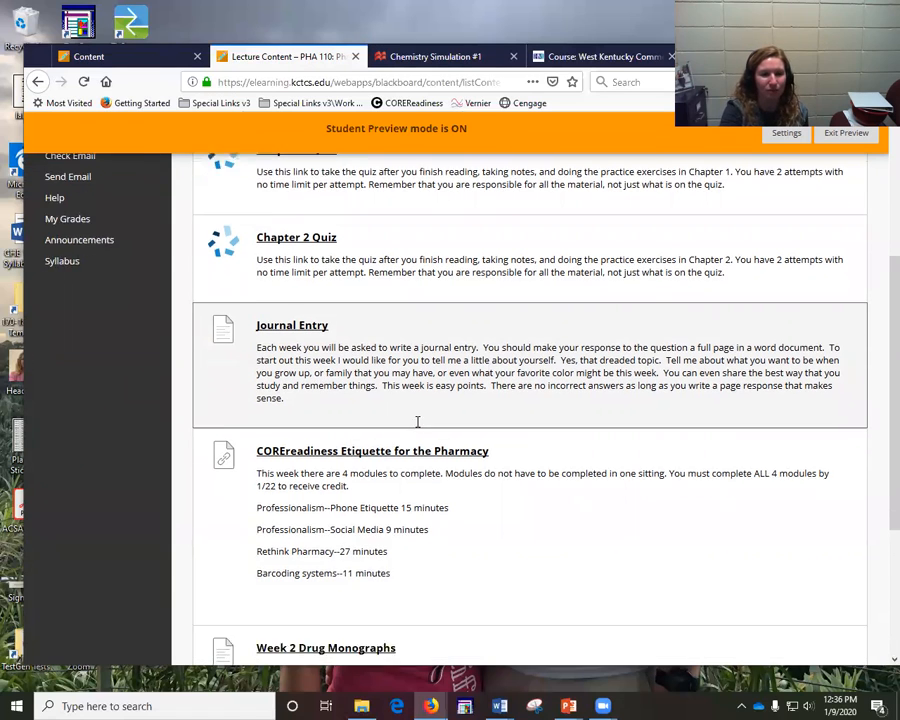
pyautogui.scroll(-3)
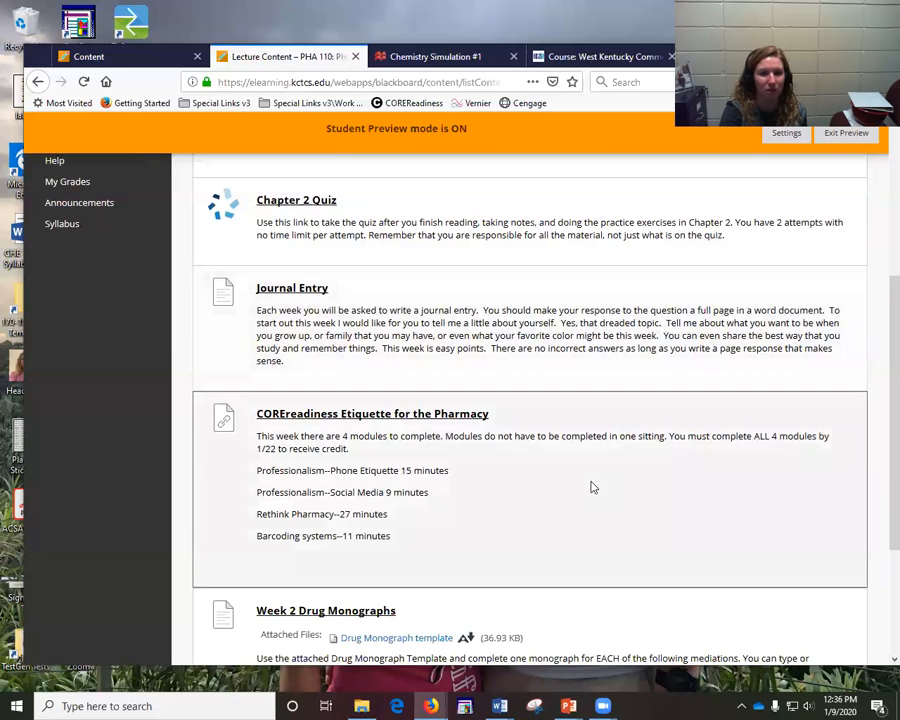
pyautogui.scroll(-3)
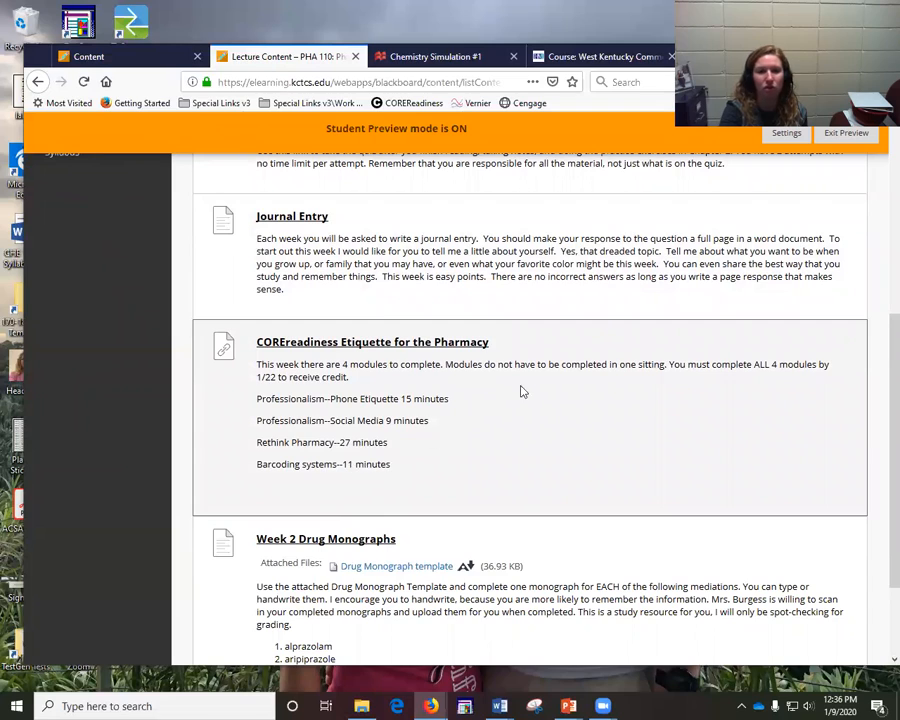
pyautogui.moveTo(465, 460)
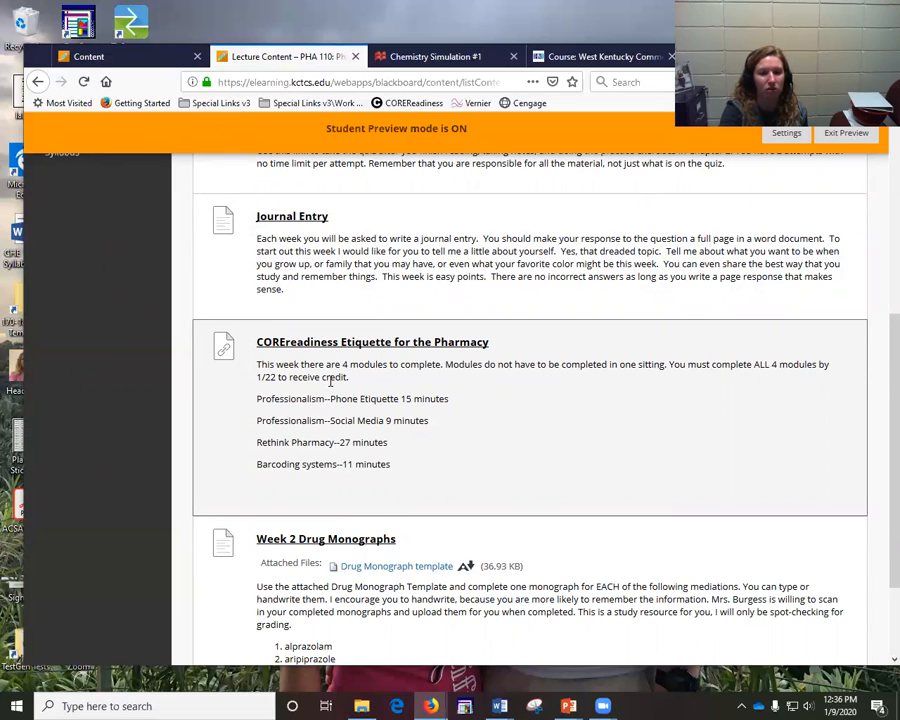
pyautogui.moveTo(521, 430)
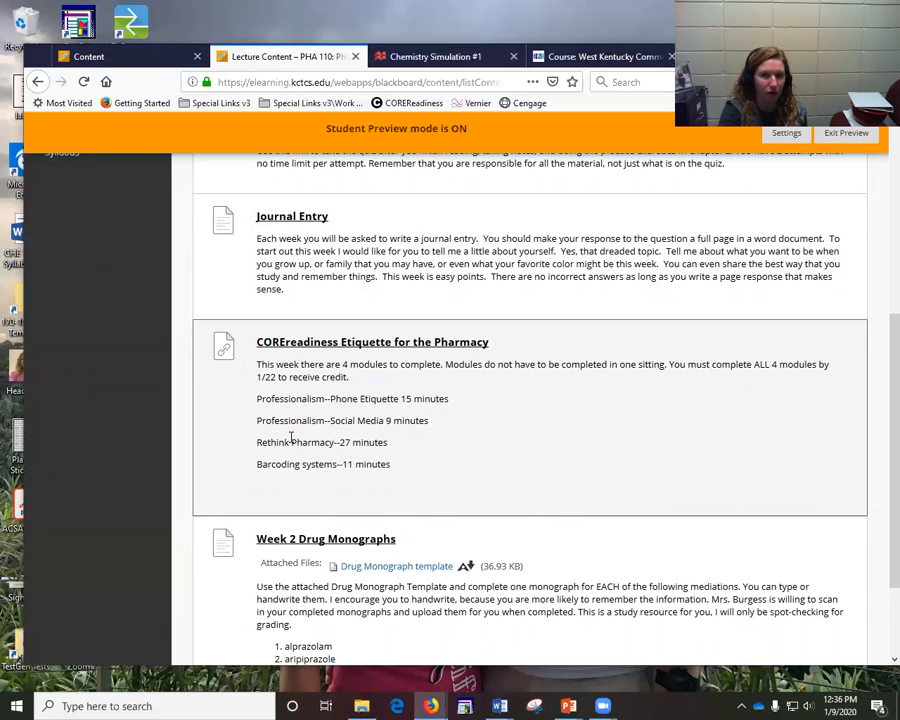
pyautogui.moveTo(472, 456)
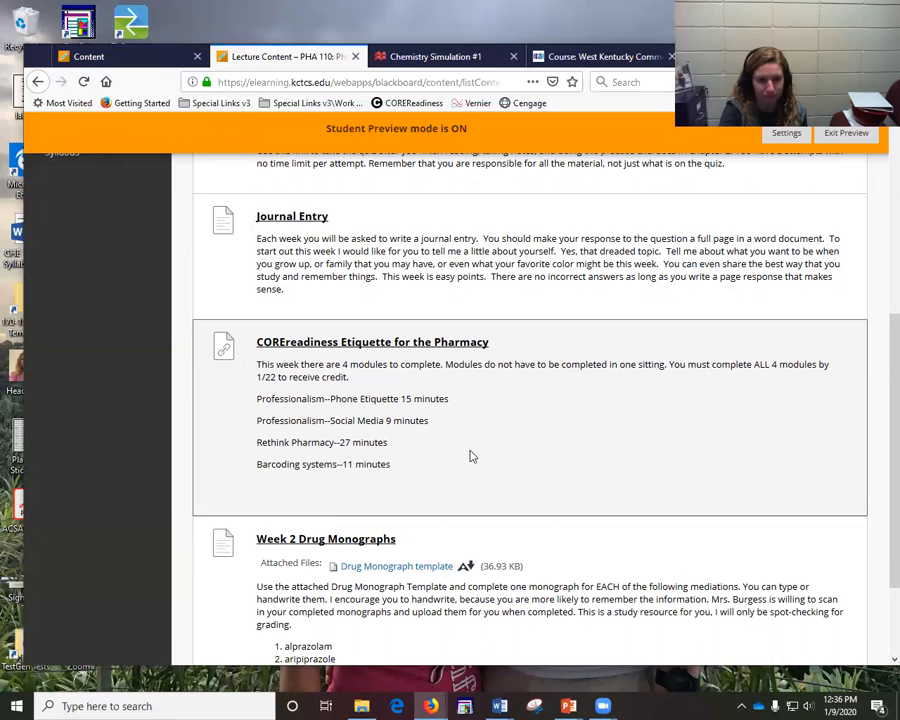
# Step: Scroll to Week 2 Drug Monographs and download the Drug Monograph template attachment
pyautogui.scroll(-3)
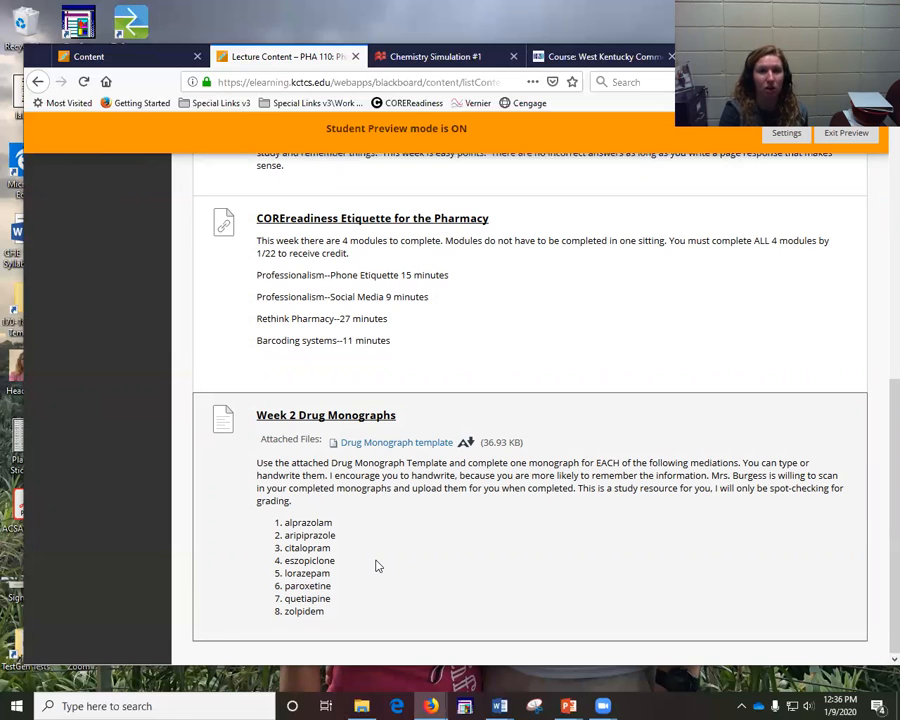
pyautogui.moveTo(413, 455)
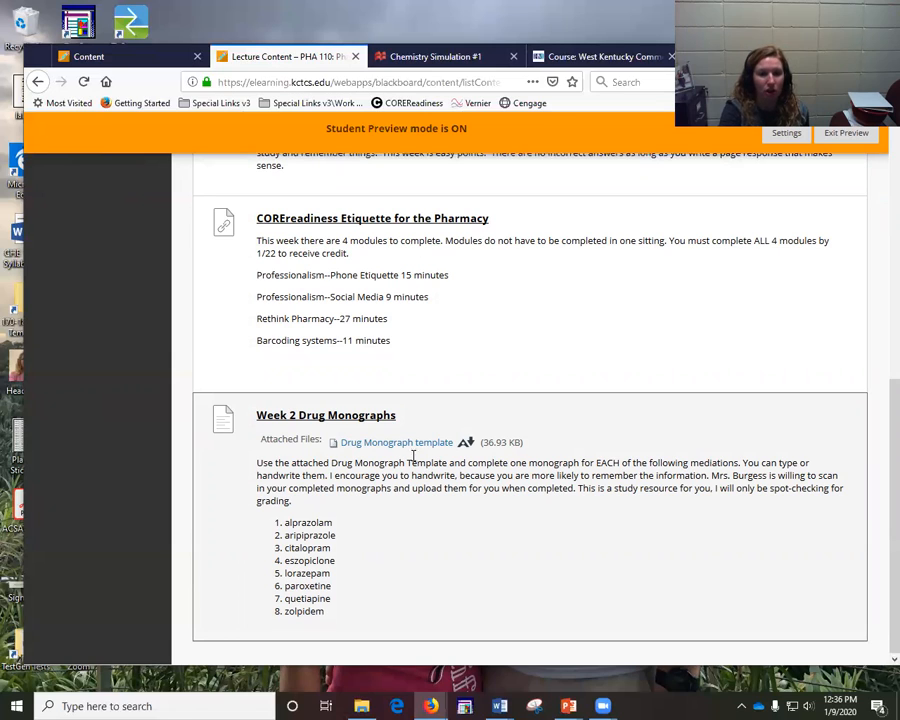
pyautogui.click(396, 442)
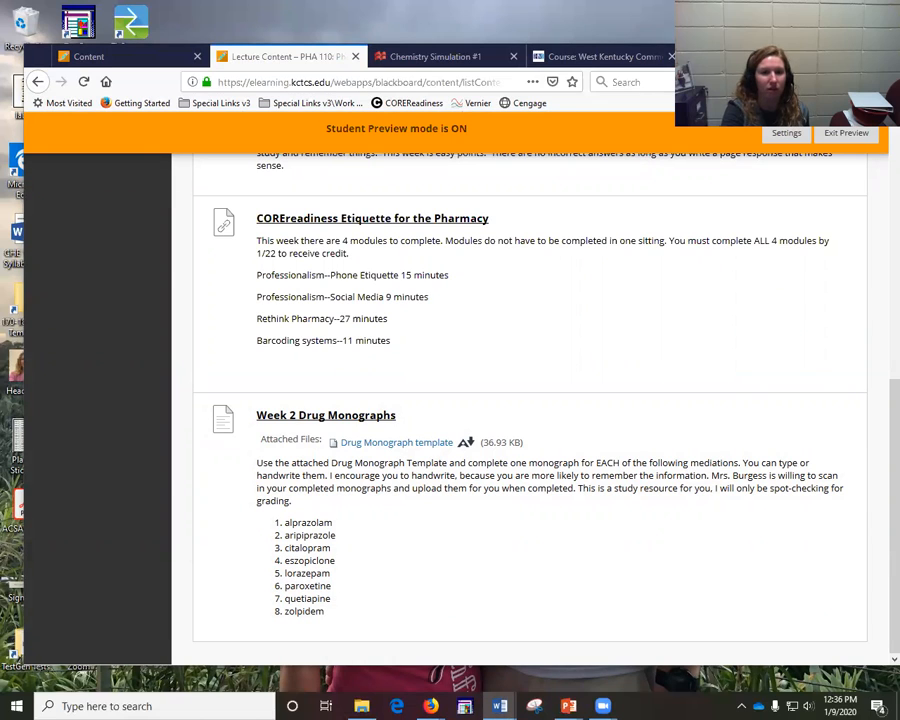
# Step: View the Drug Monograph template in Word's Protected View, down to mechanism of action and side effects
pyautogui.click(396, 442)
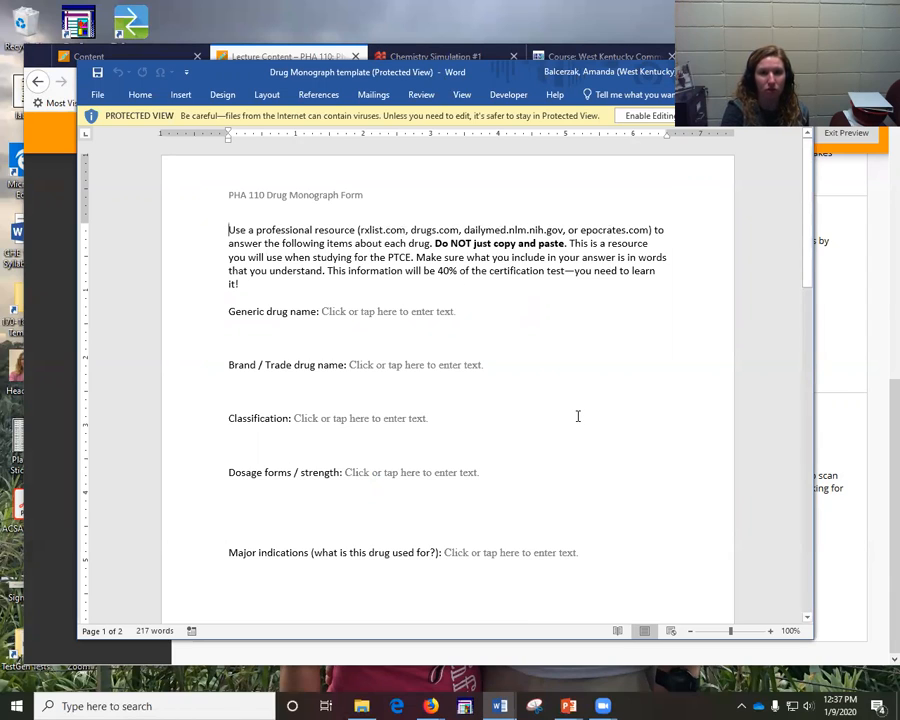
pyautogui.moveTo(491, 594)
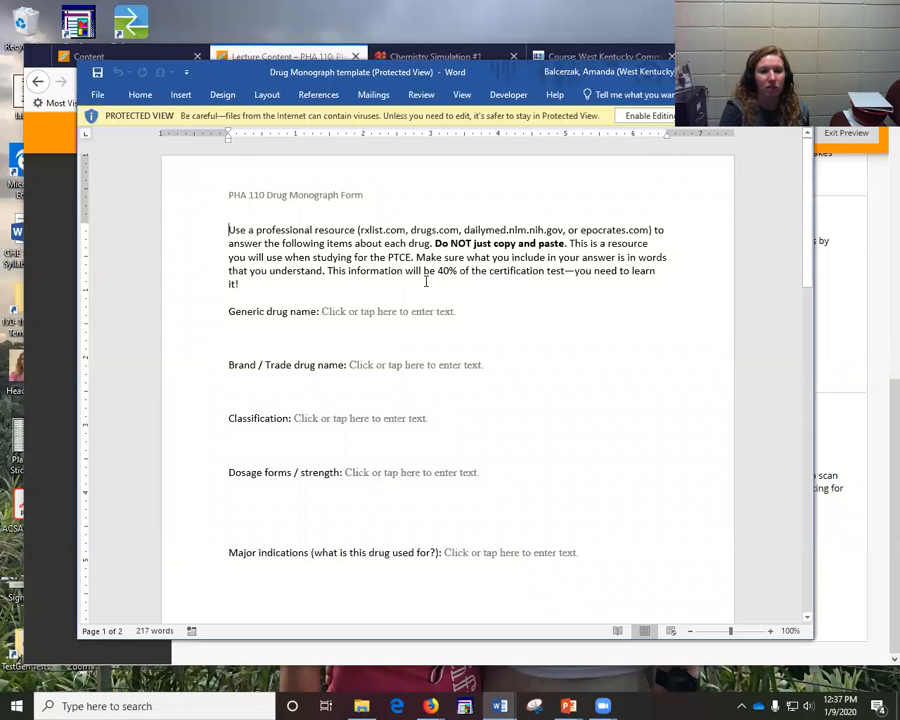
pyautogui.moveTo(447, 537)
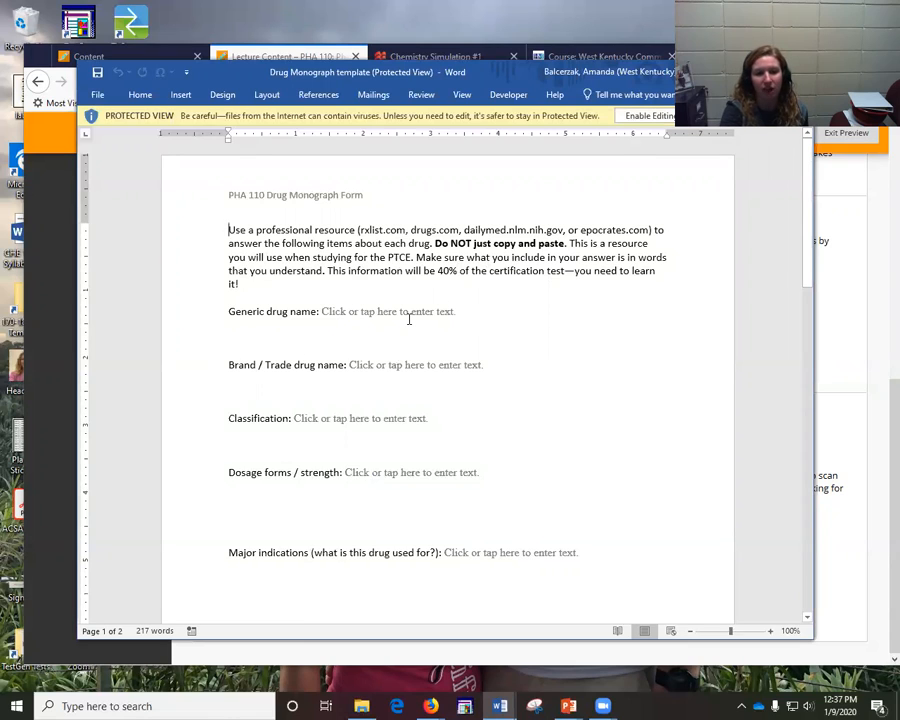
pyautogui.moveTo(608, 475)
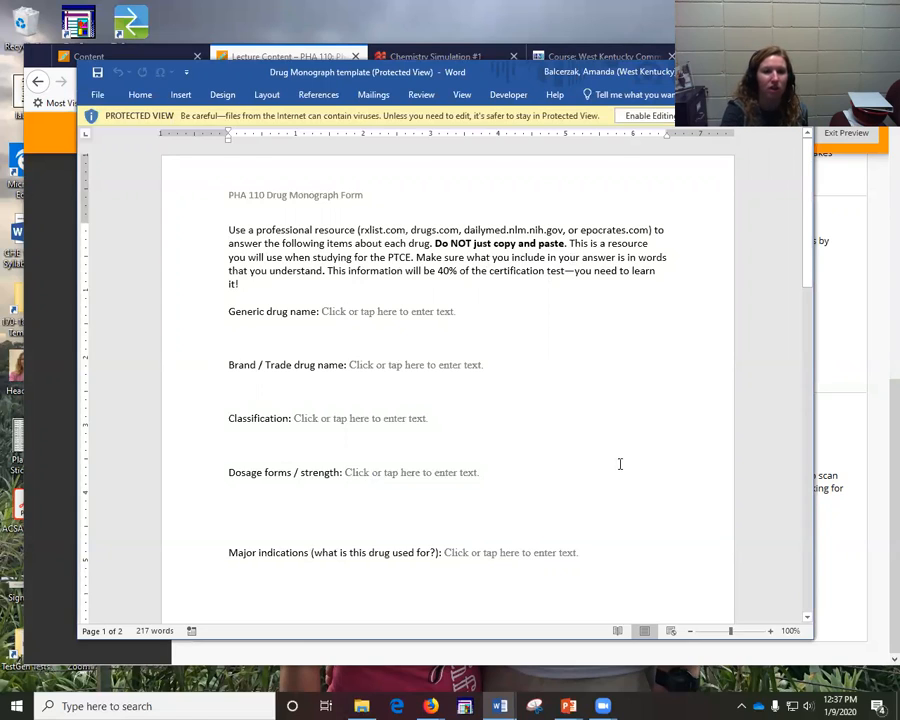
pyautogui.moveTo(554, 462)
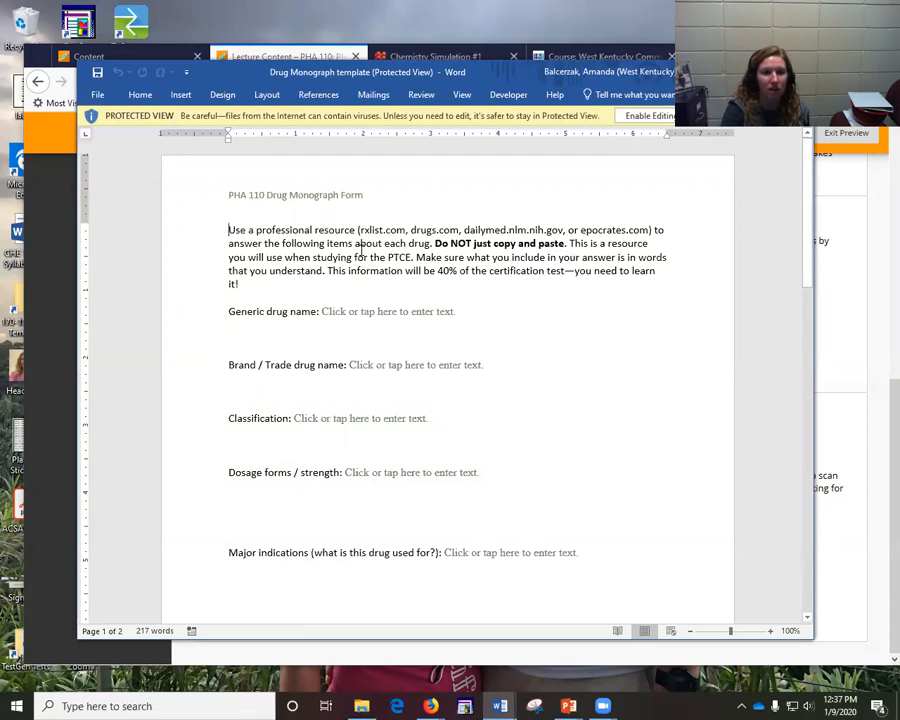
pyautogui.scroll(-3)
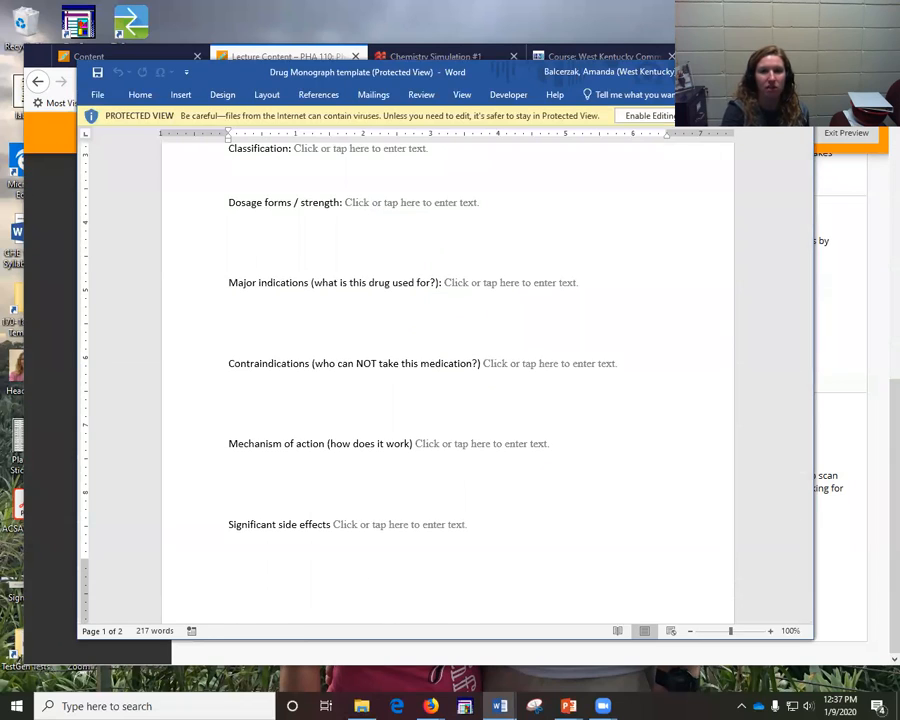
# Step: Open the Week 2 Drug Monographs upload page and review its January 22 due date and 40 points
pyautogui.click(280, 56)
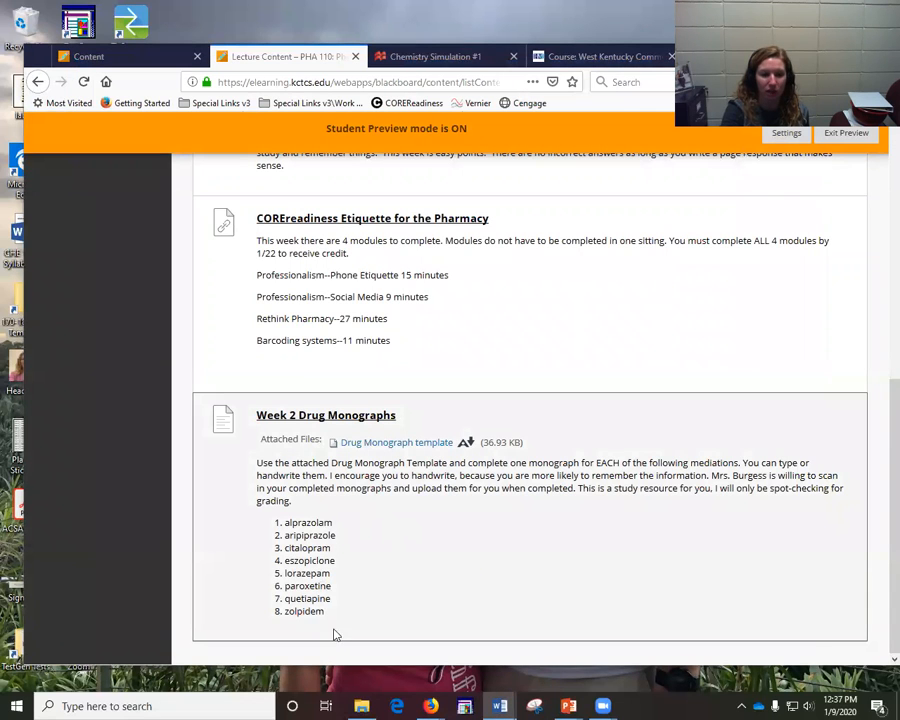
pyautogui.moveTo(338, 522)
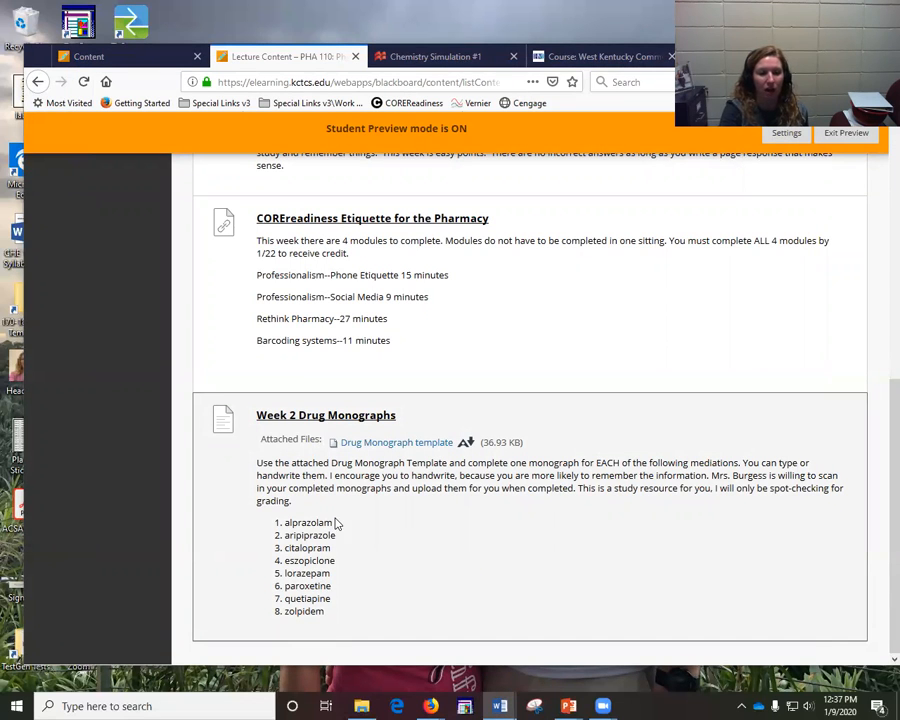
pyautogui.moveTo(582, 505)
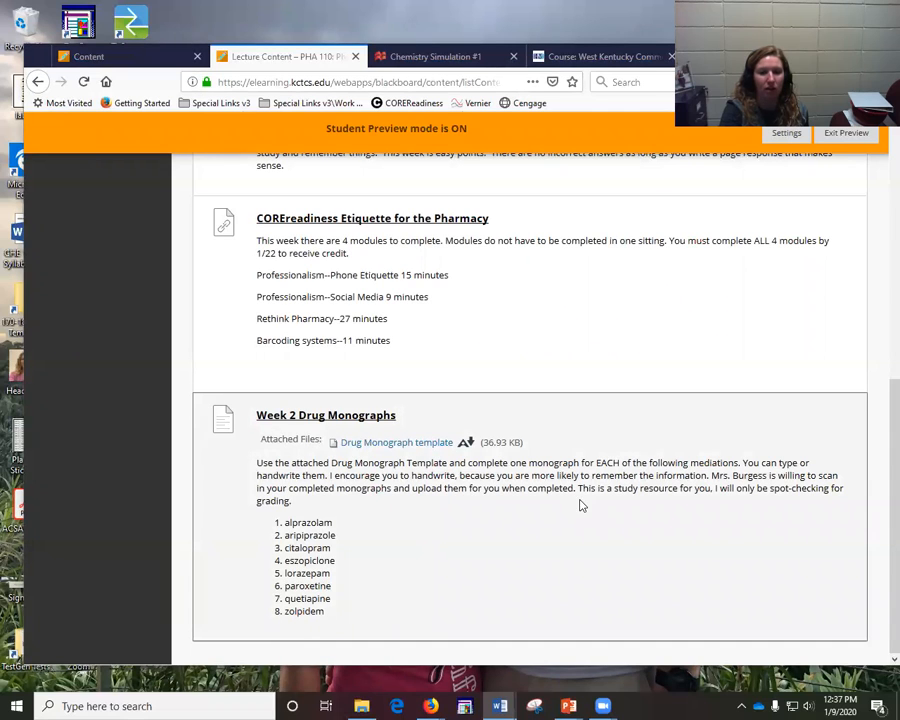
pyautogui.click(325, 415)
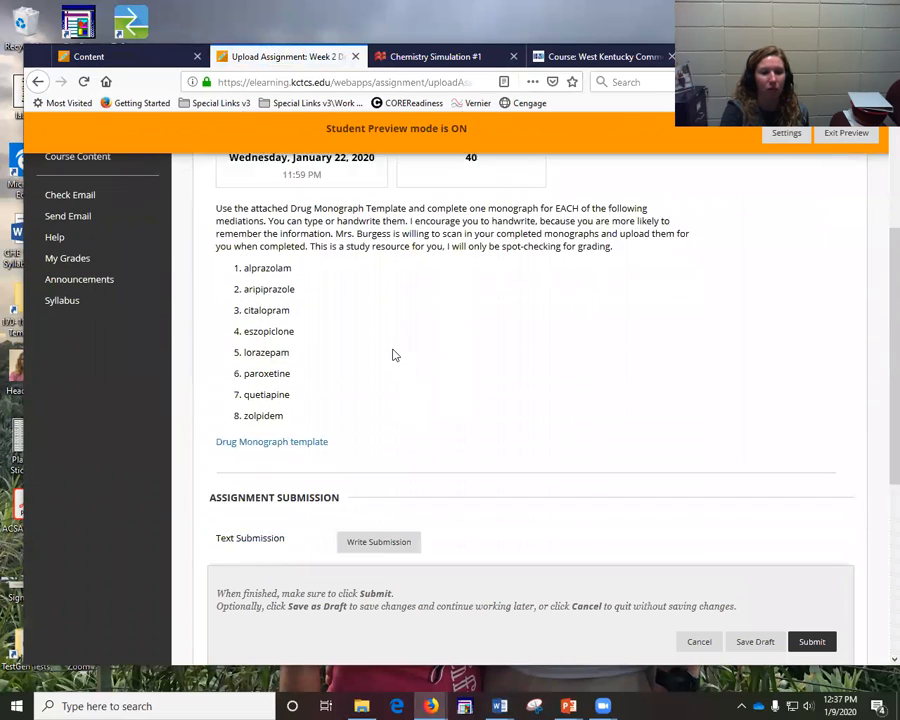
pyautogui.scroll(-3)
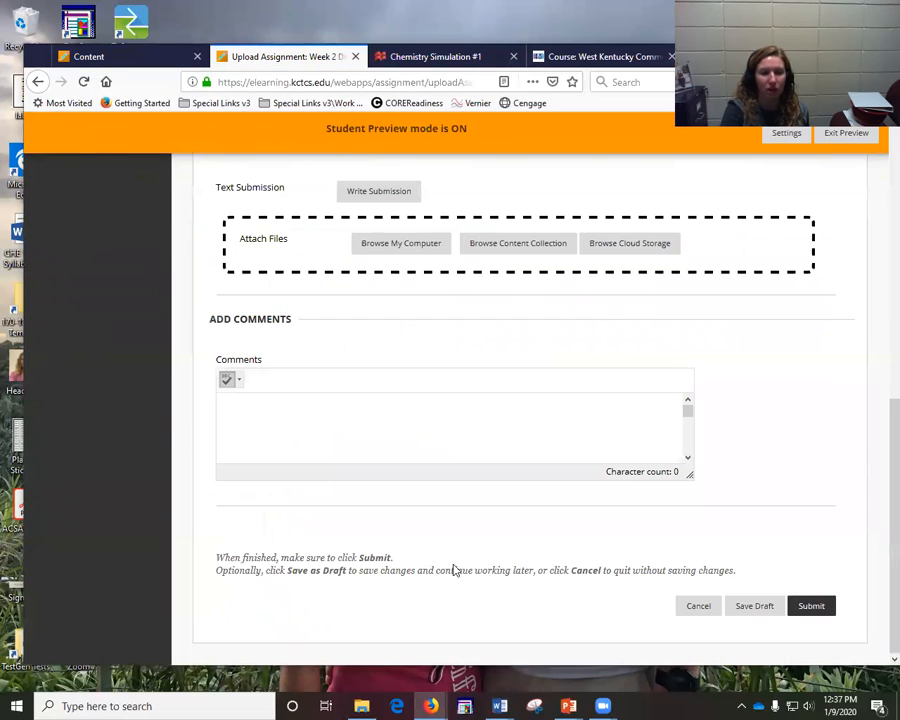
pyautogui.moveTo(441, 533)
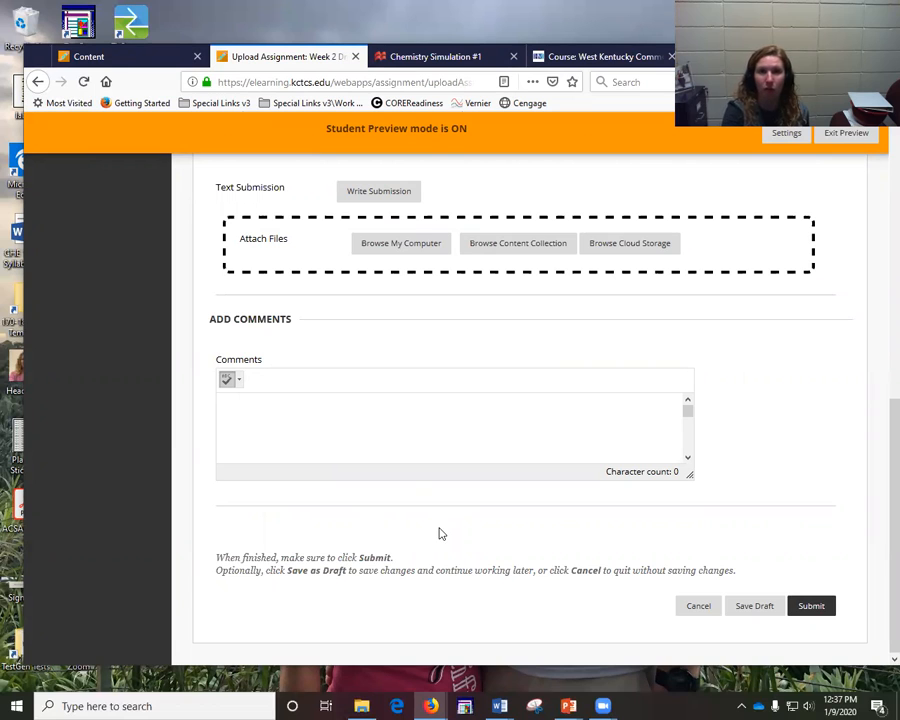
pyautogui.scroll(3)
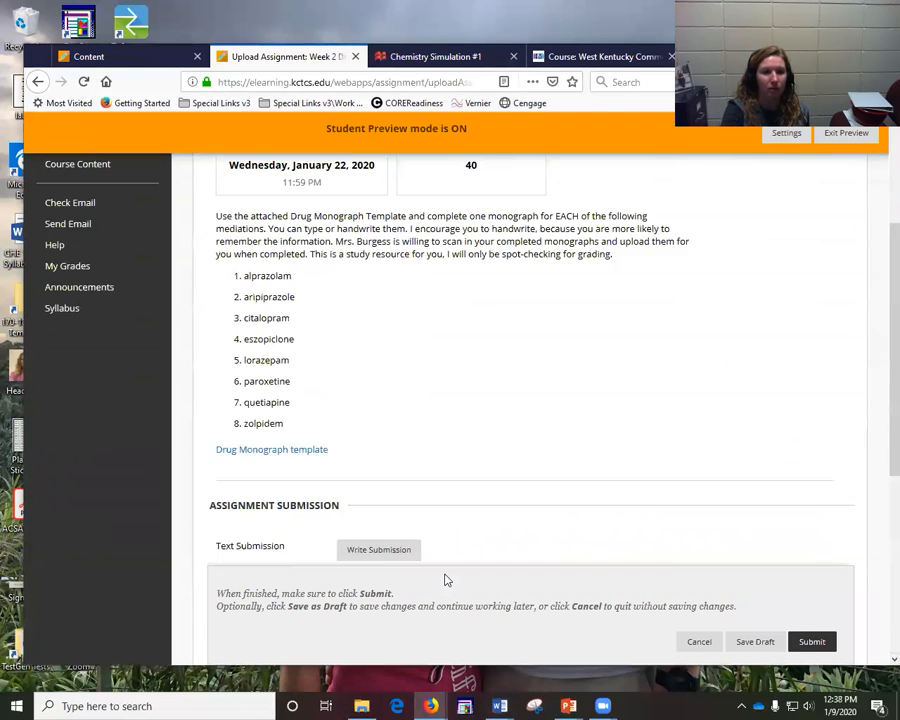
pyautogui.scroll(3)
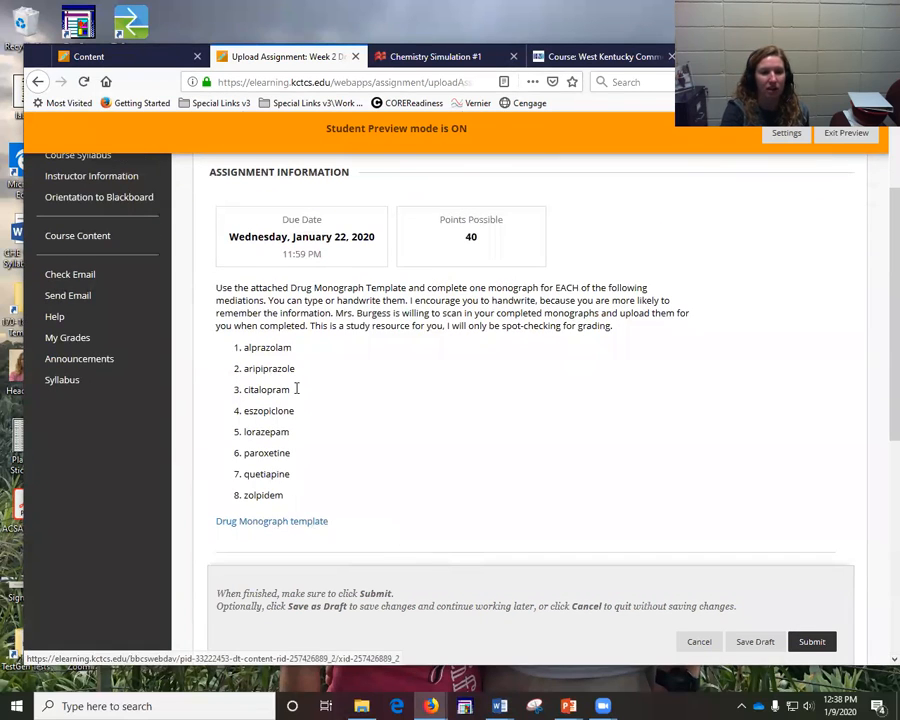
pyautogui.moveTo(575, 560)
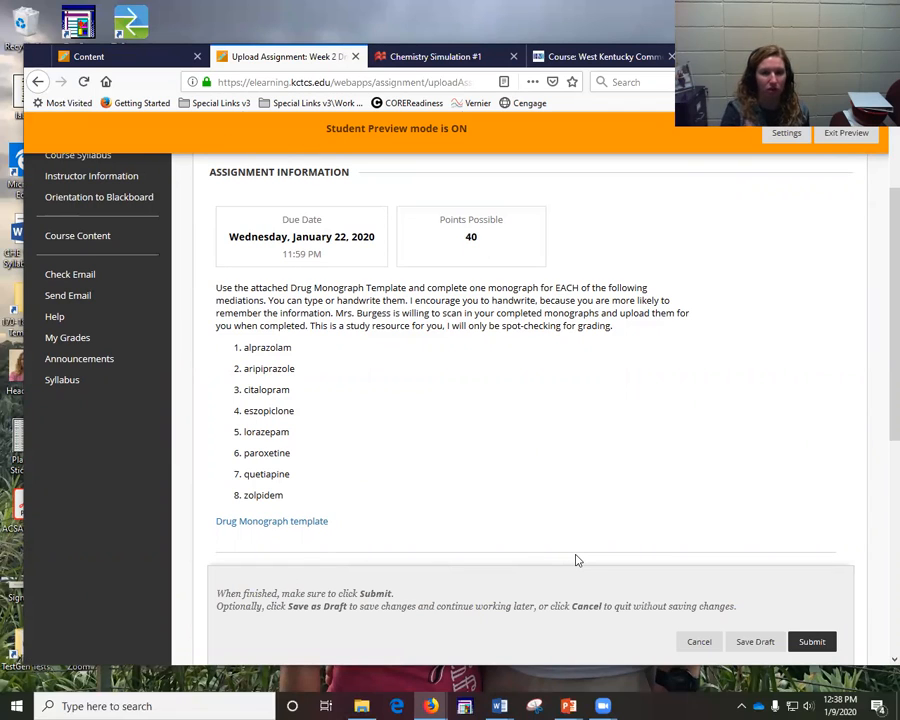
pyautogui.moveTo(564, 486)
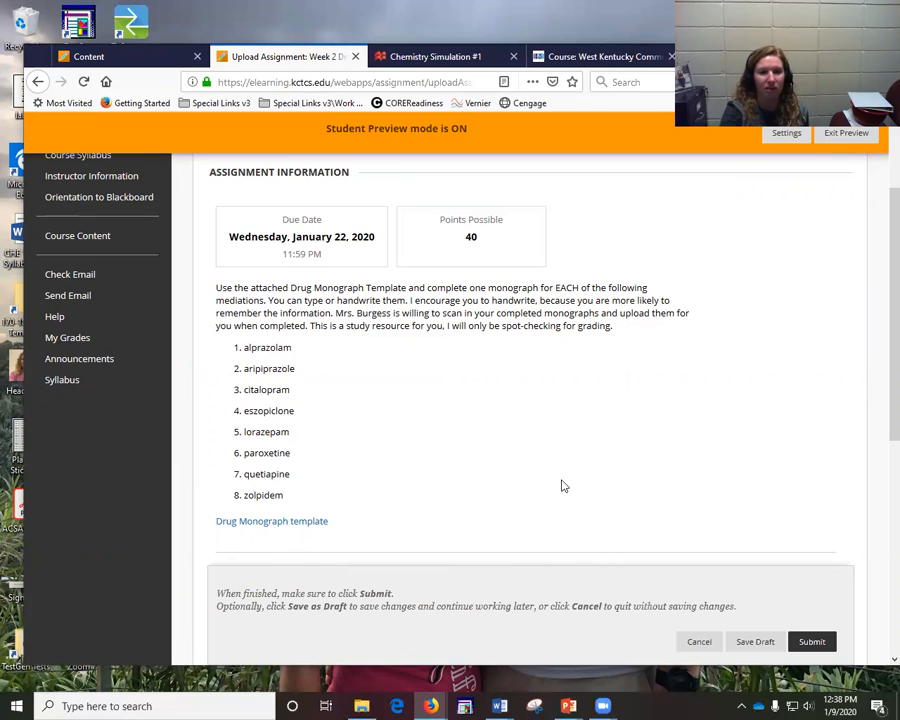
pyautogui.moveTo(484, 492)
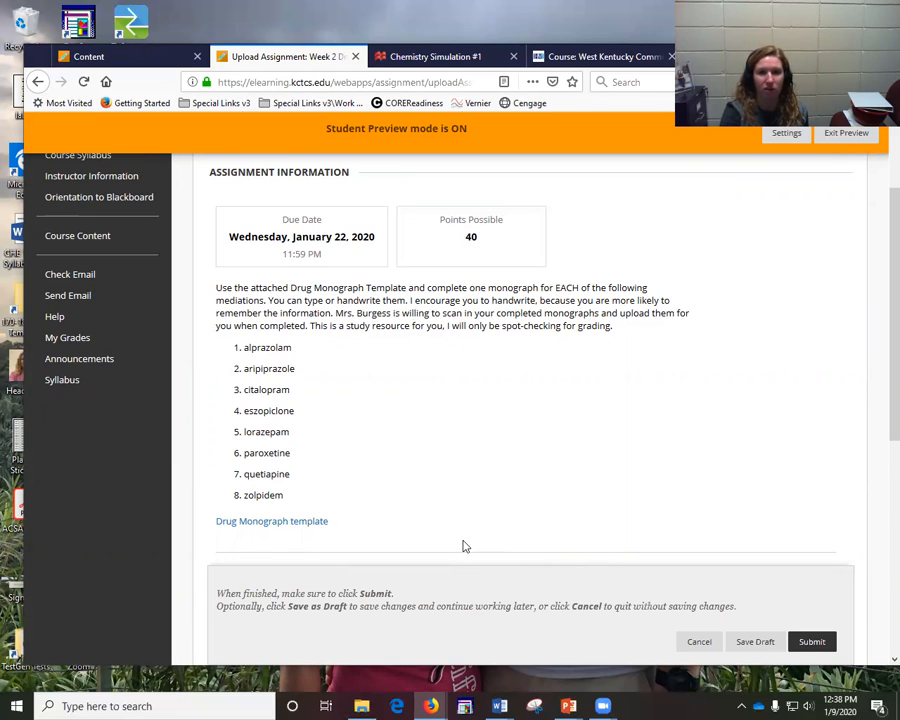
pyautogui.moveTo(481, 471)
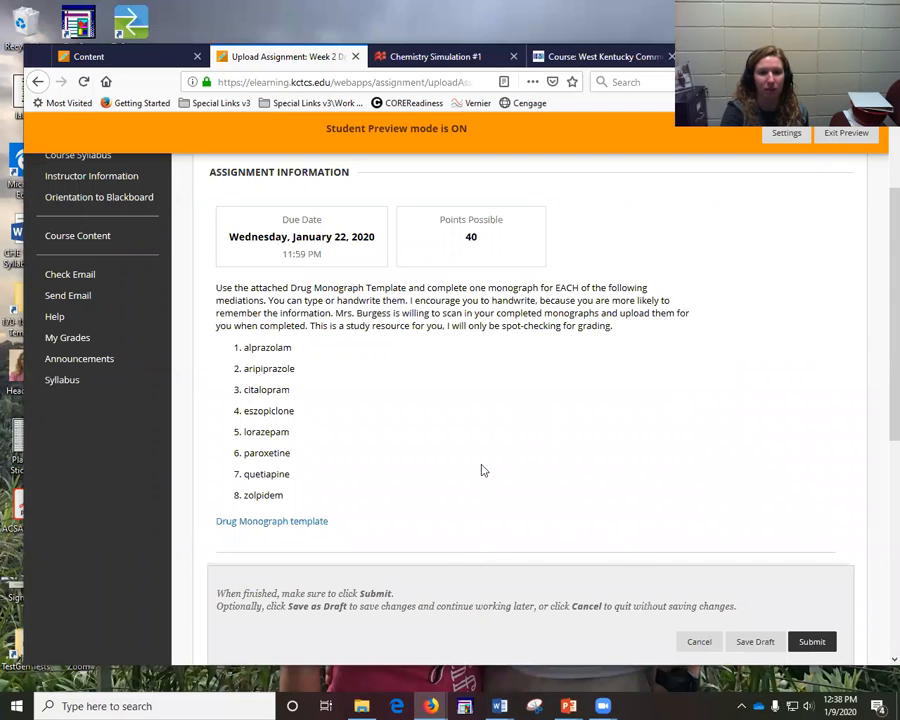
pyautogui.moveTo(257, 483)
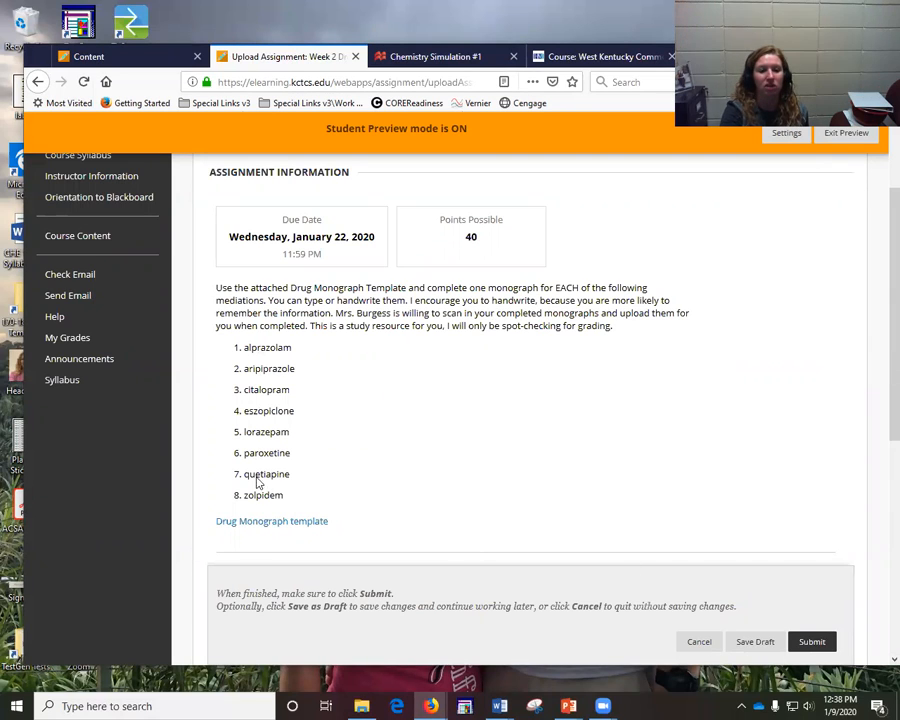
pyautogui.moveTo(401, 506)
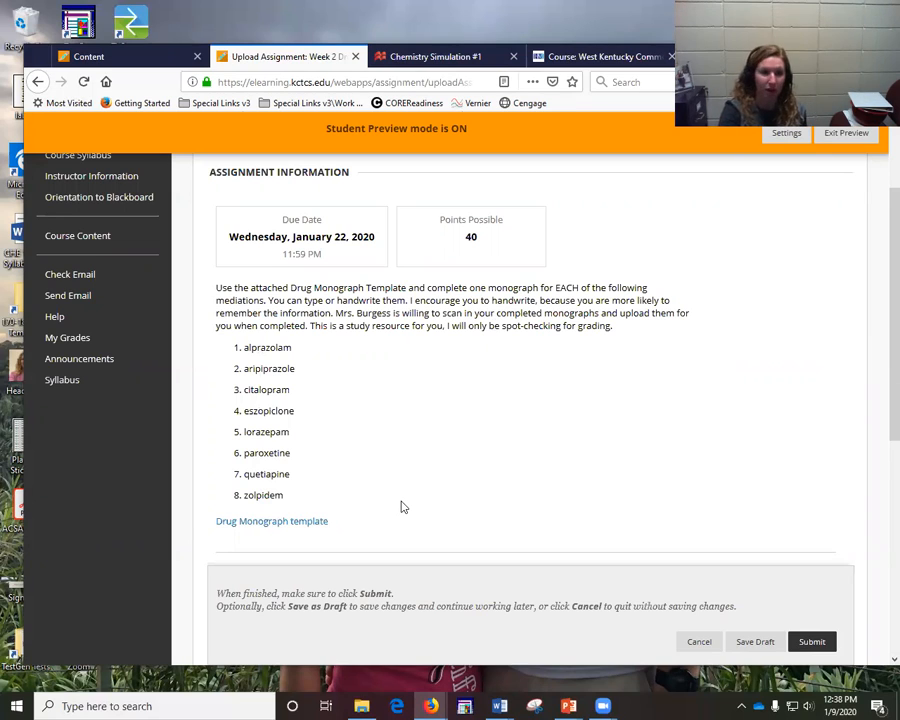
pyautogui.moveTo(285, 500)
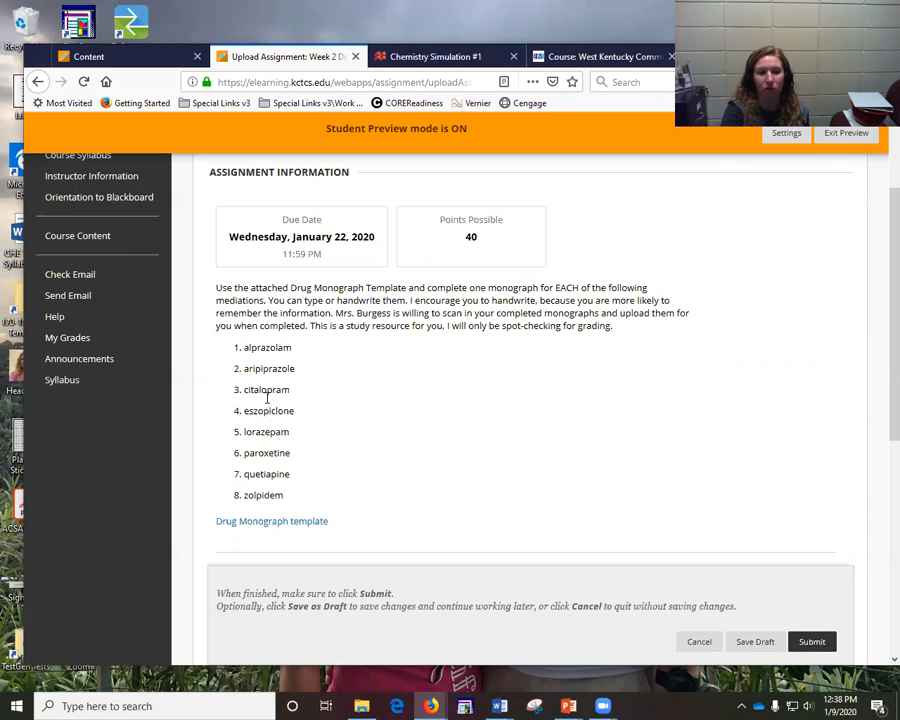
pyautogui.moveTo(480, 413)
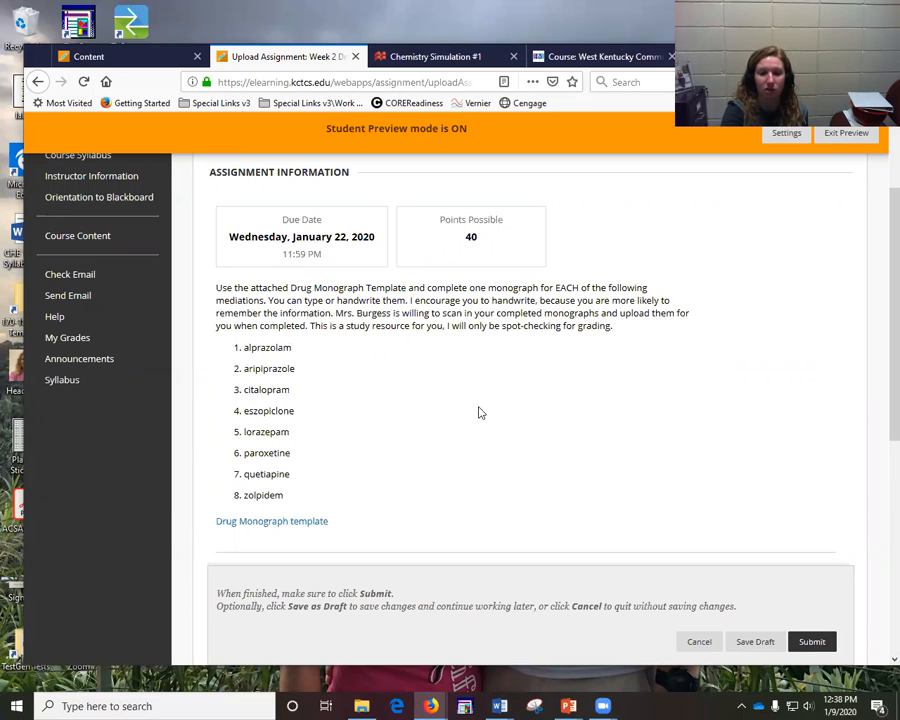
pyautogui.moveTo(699, 641)
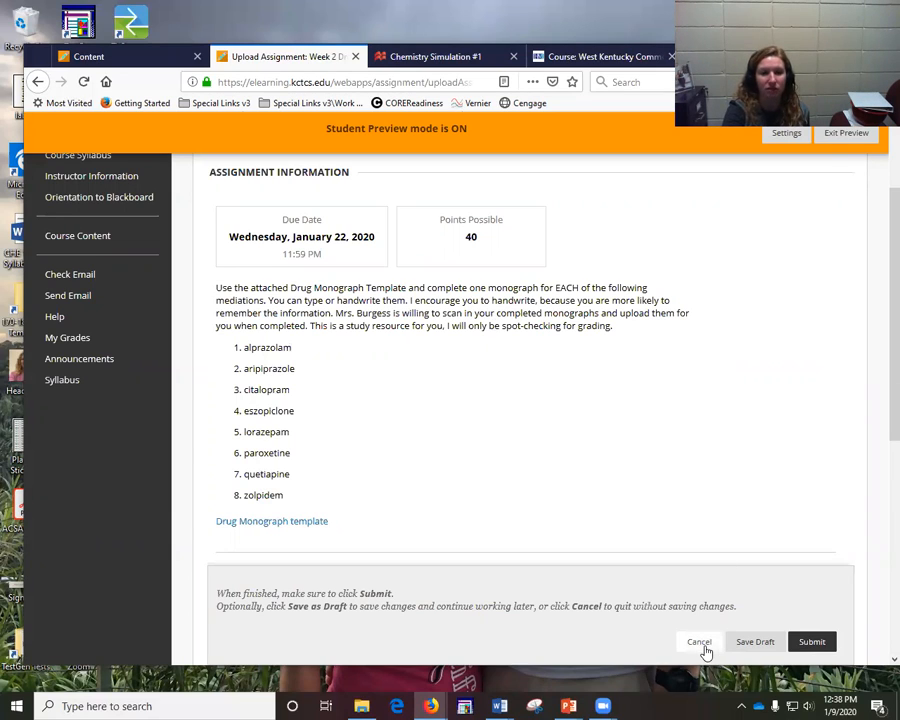
# Step: Cancel the Week 2 Drug Monographs upload and scroll through Week 2 Lecture Content
pyautogui.click(698, 641)
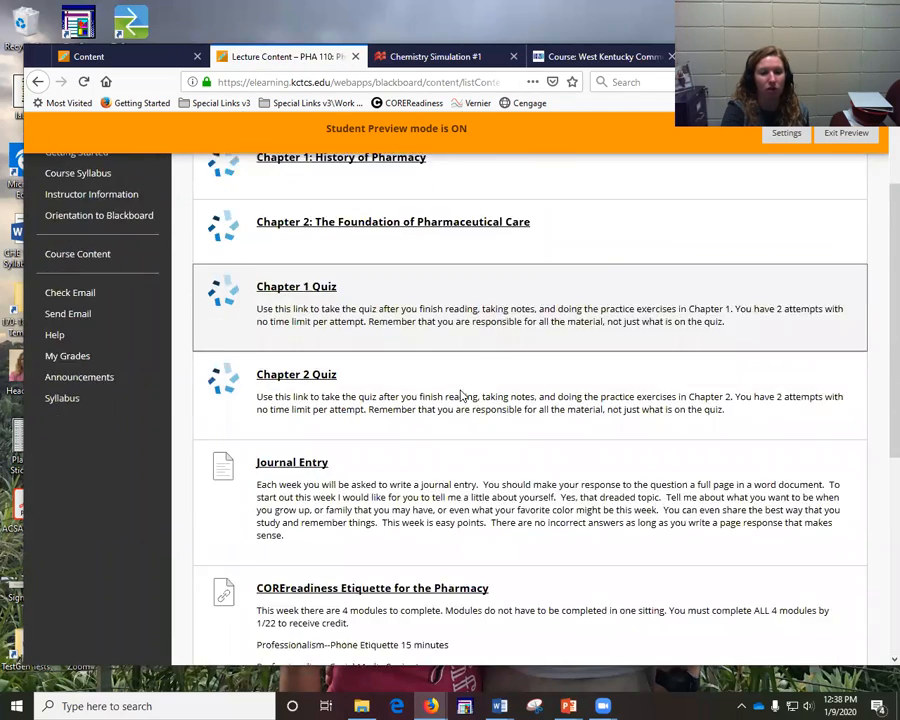
pyautogui.scroll(-3)
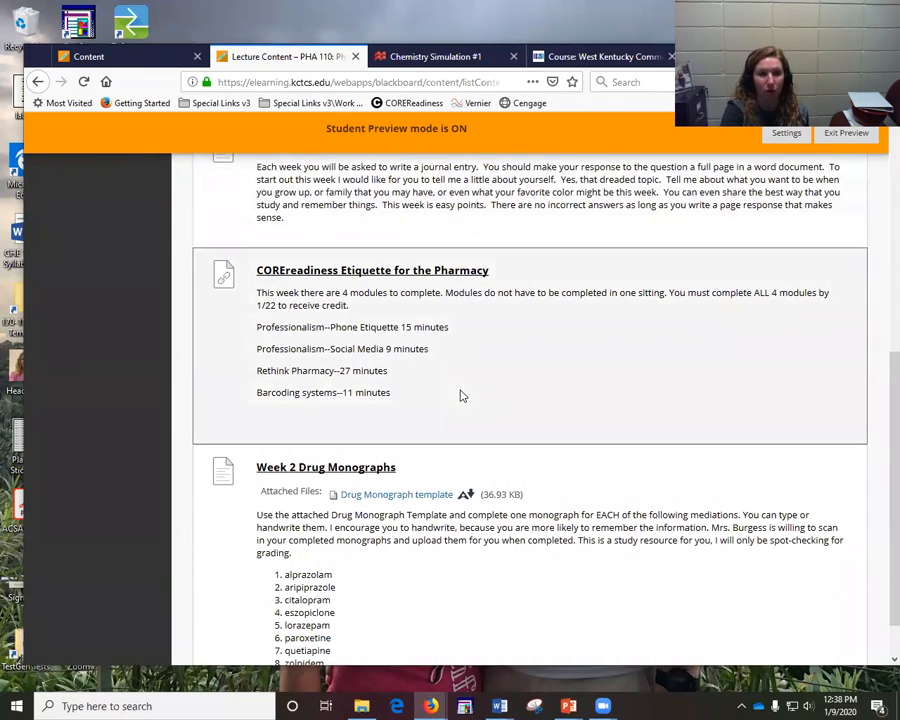
pyautogui.scroll(-3)
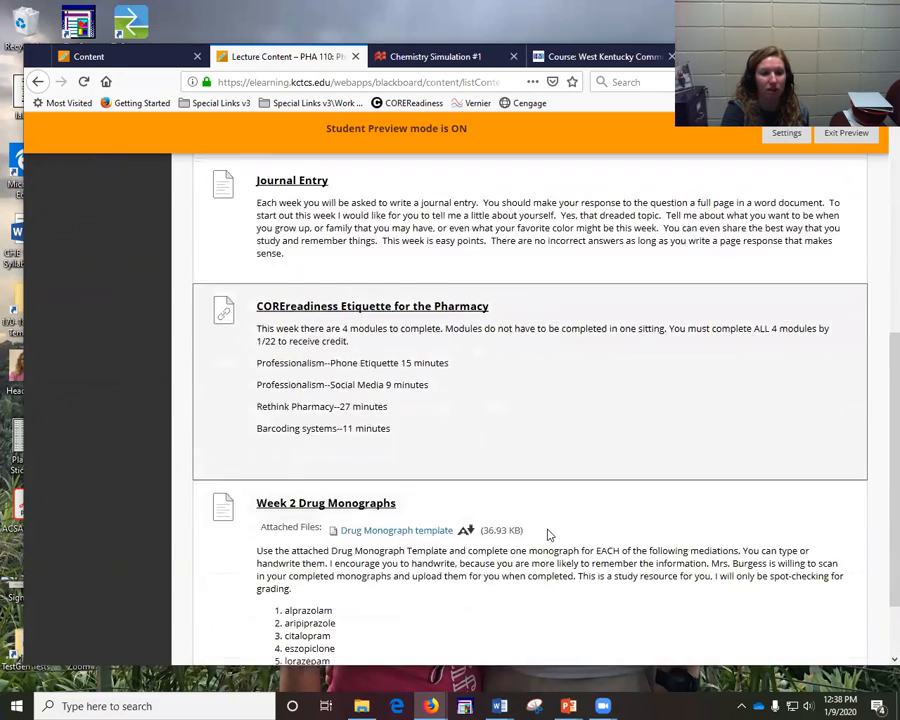
pyautogui.scroll(-3)
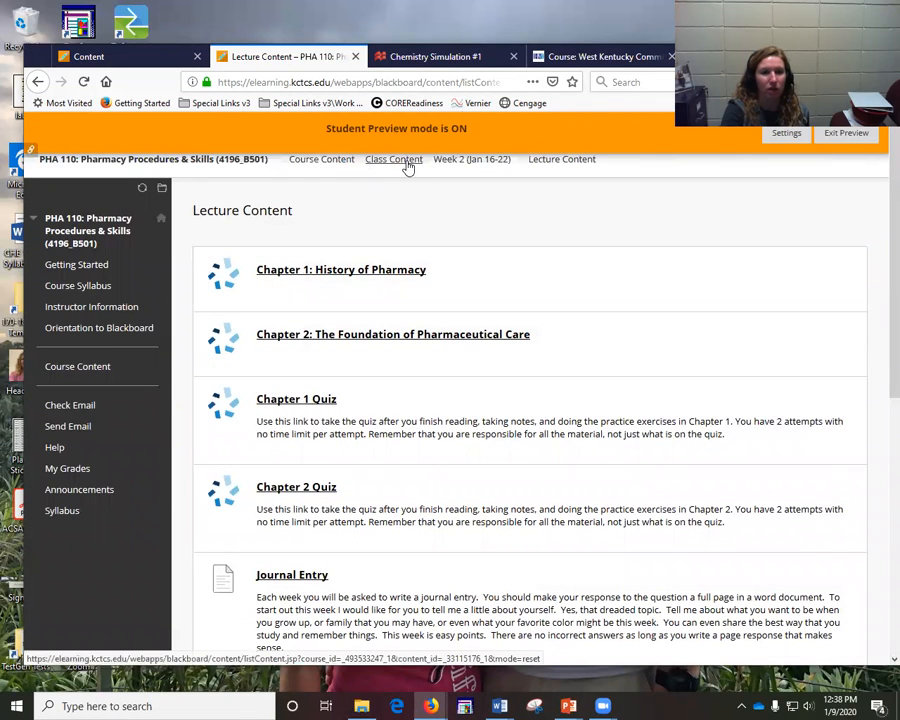
# Step: Browse Week 3 Lecture Content's quiz and Drug Monographs, then return to Class Content
pyautogui.click(393, 159)
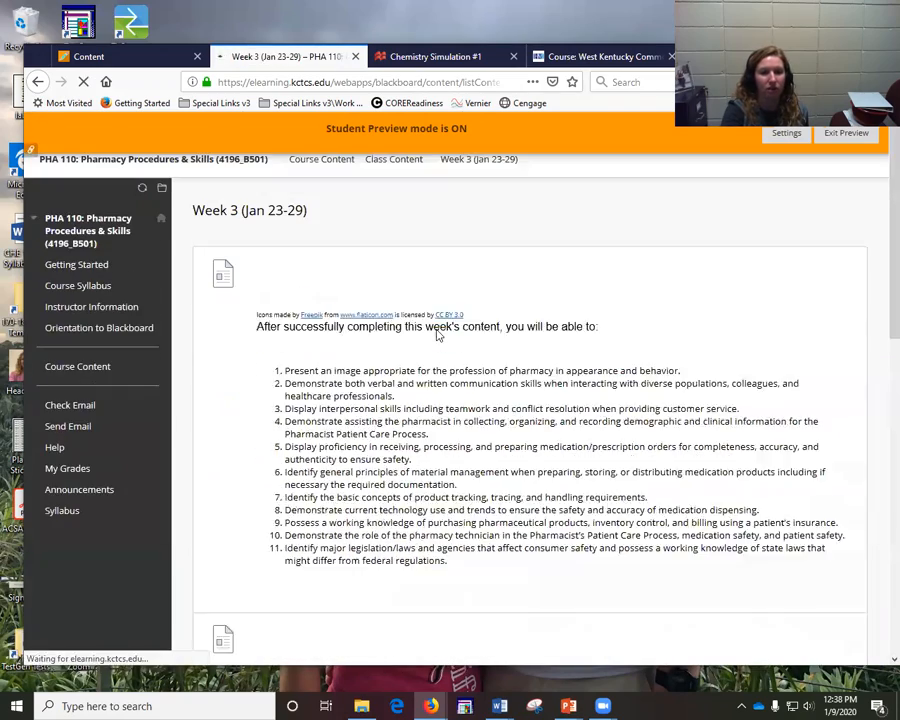
pyautogui.scroll(-3)
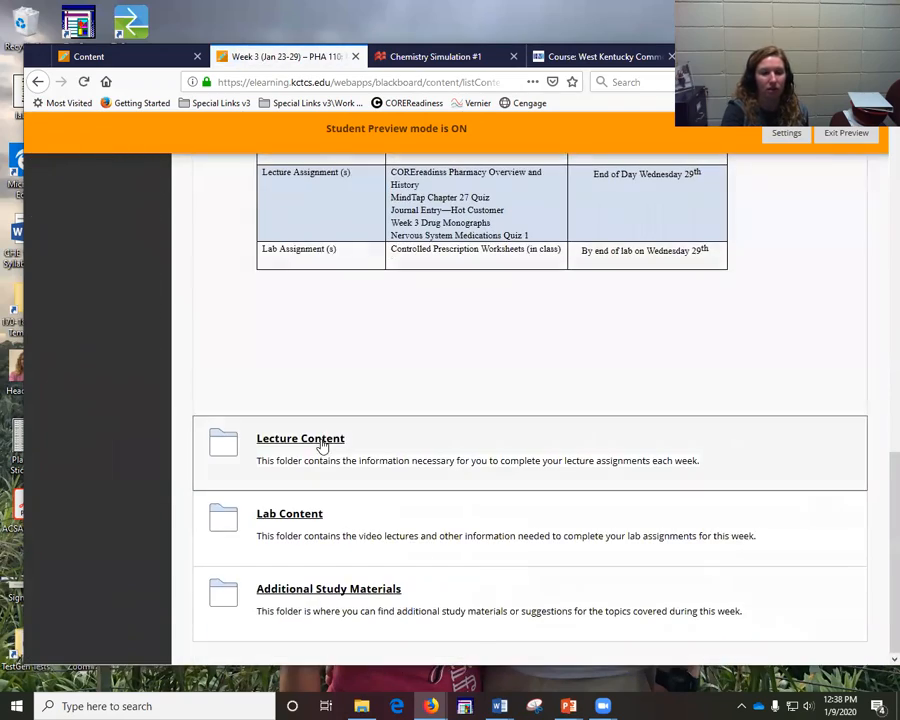
pyautogui.click(300, 438)
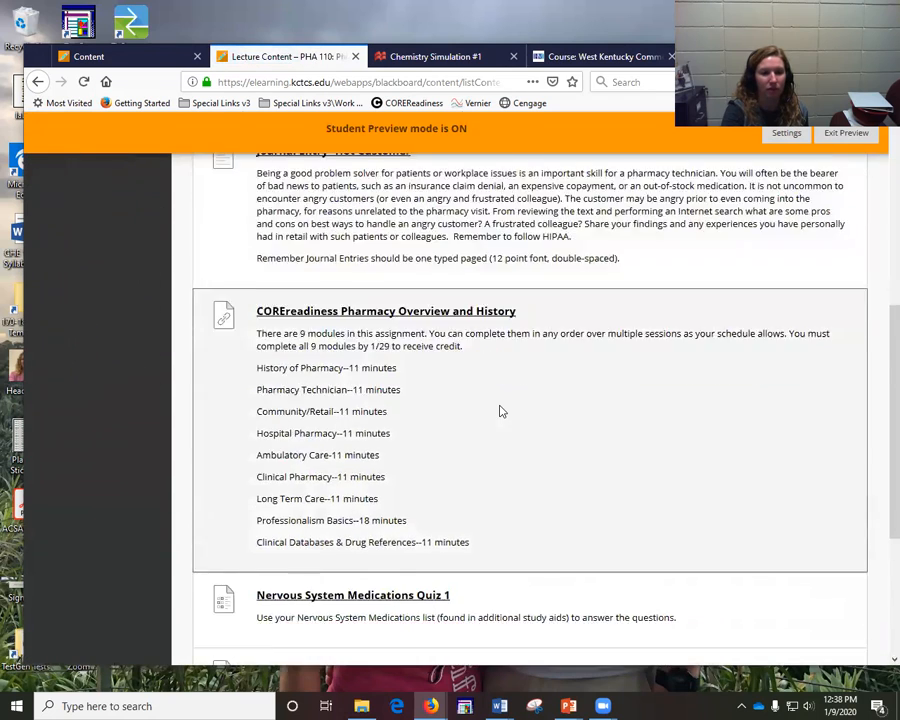
pyautogui.scroll(-3)
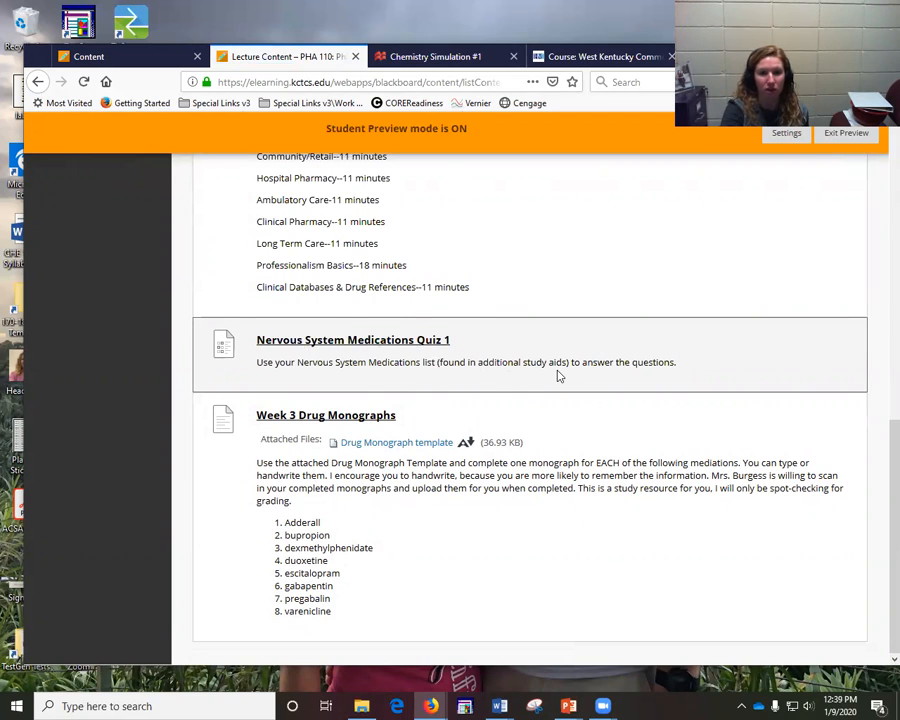
pyautogui.moveTo(495, 377)
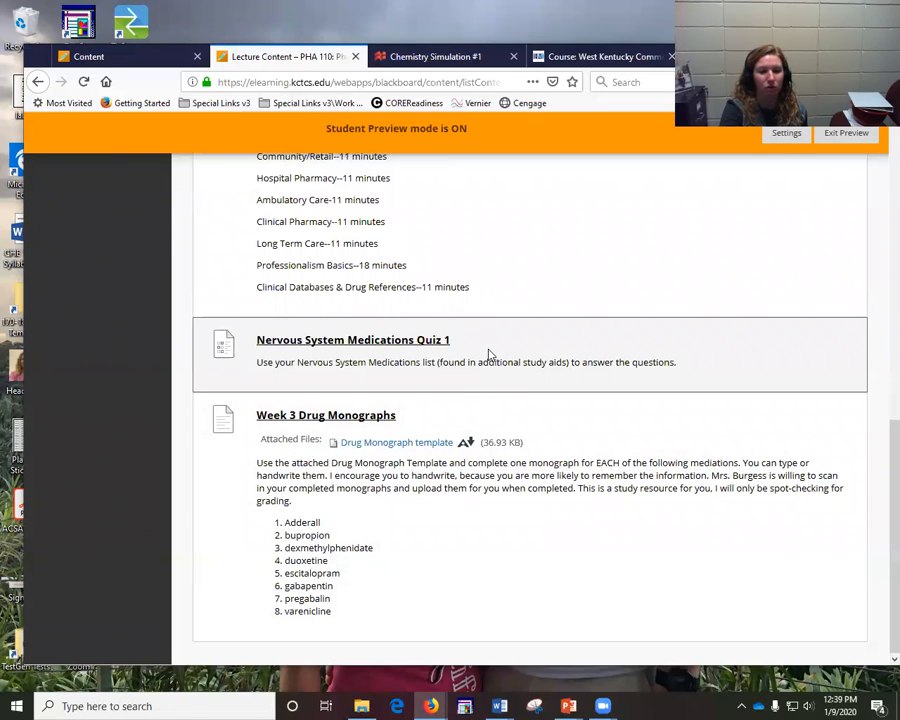
pyautogui.moveTo(318, 467)
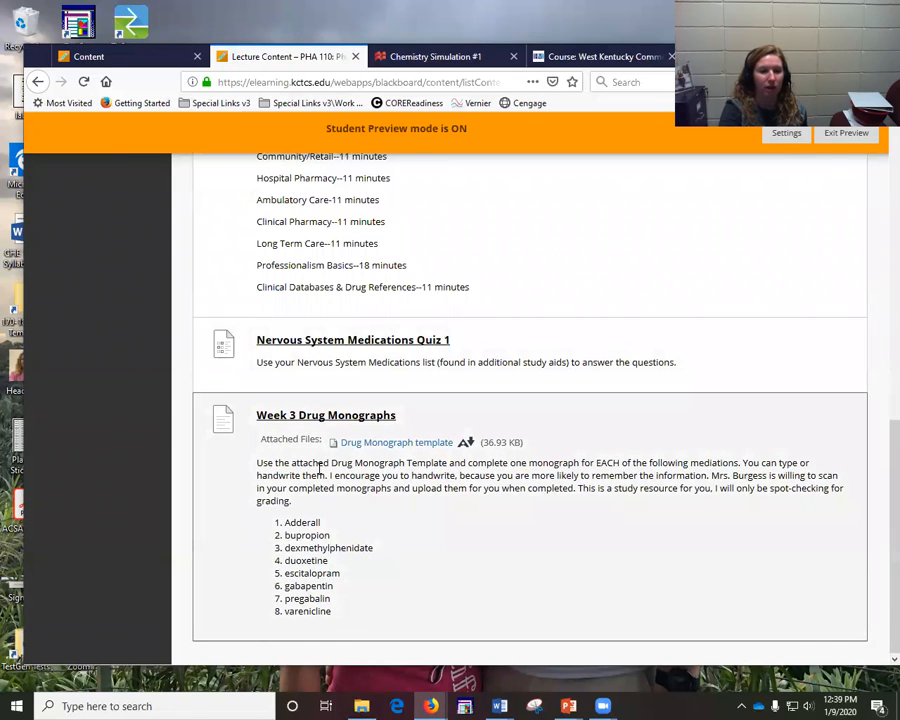
pyautogui.moveTo(427, 606)
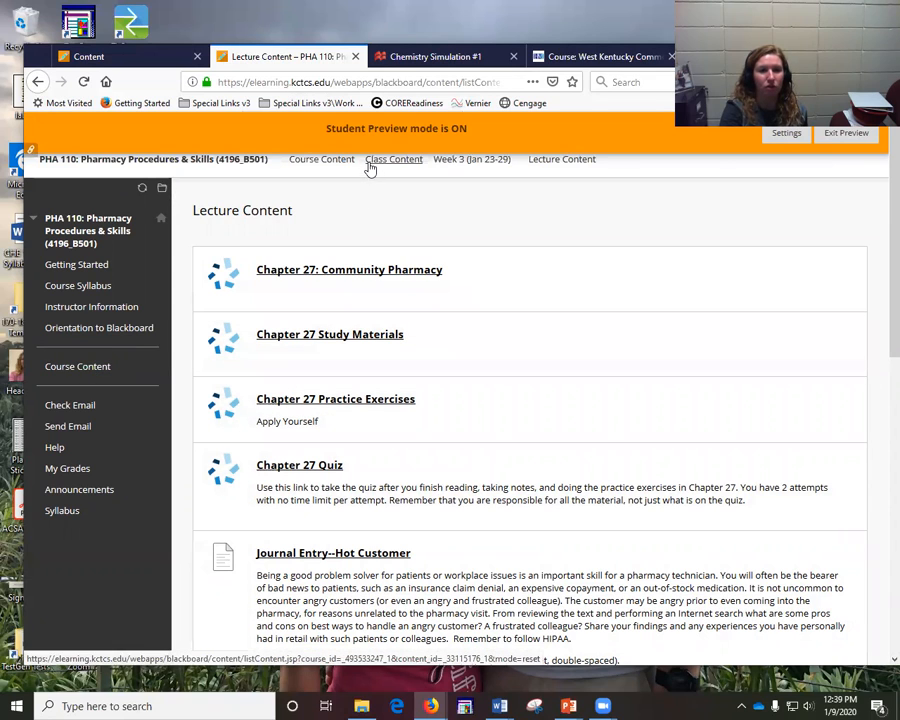
pyautogui.click(393, 159)
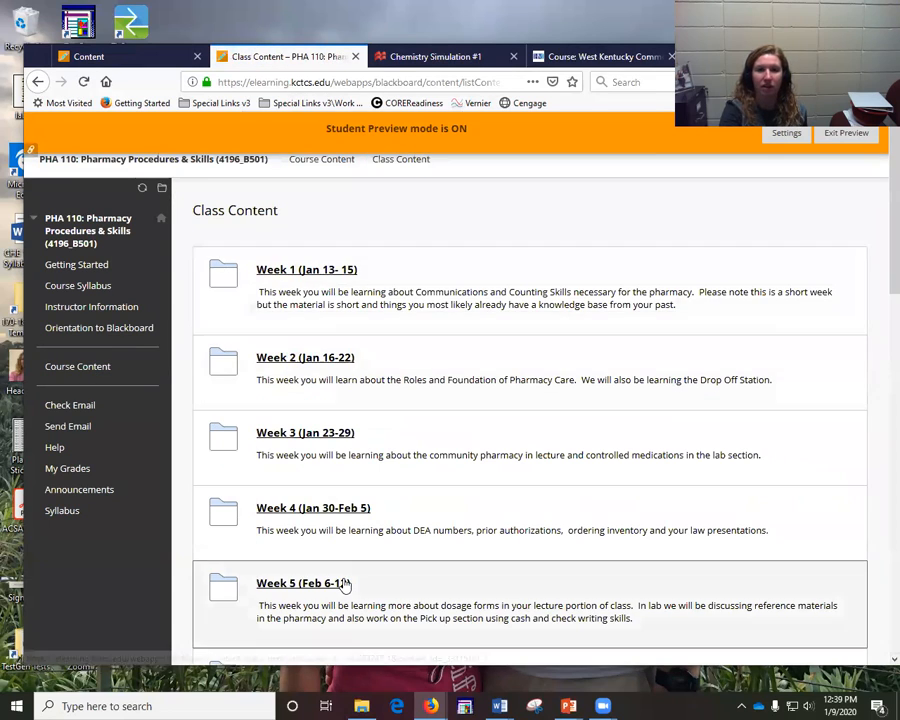
pyautogui.moveTo(296, 583)
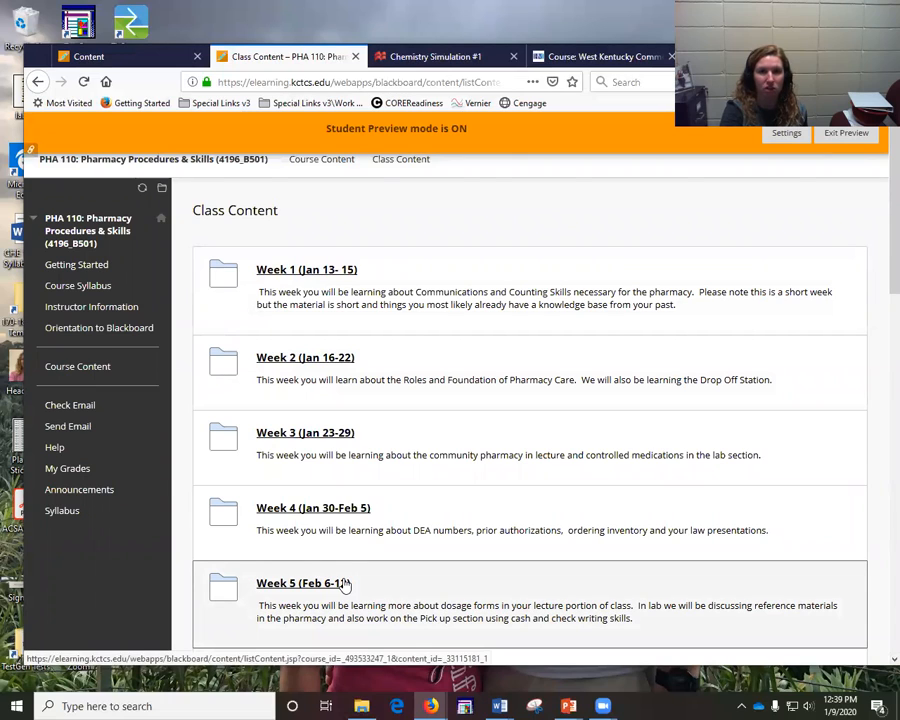